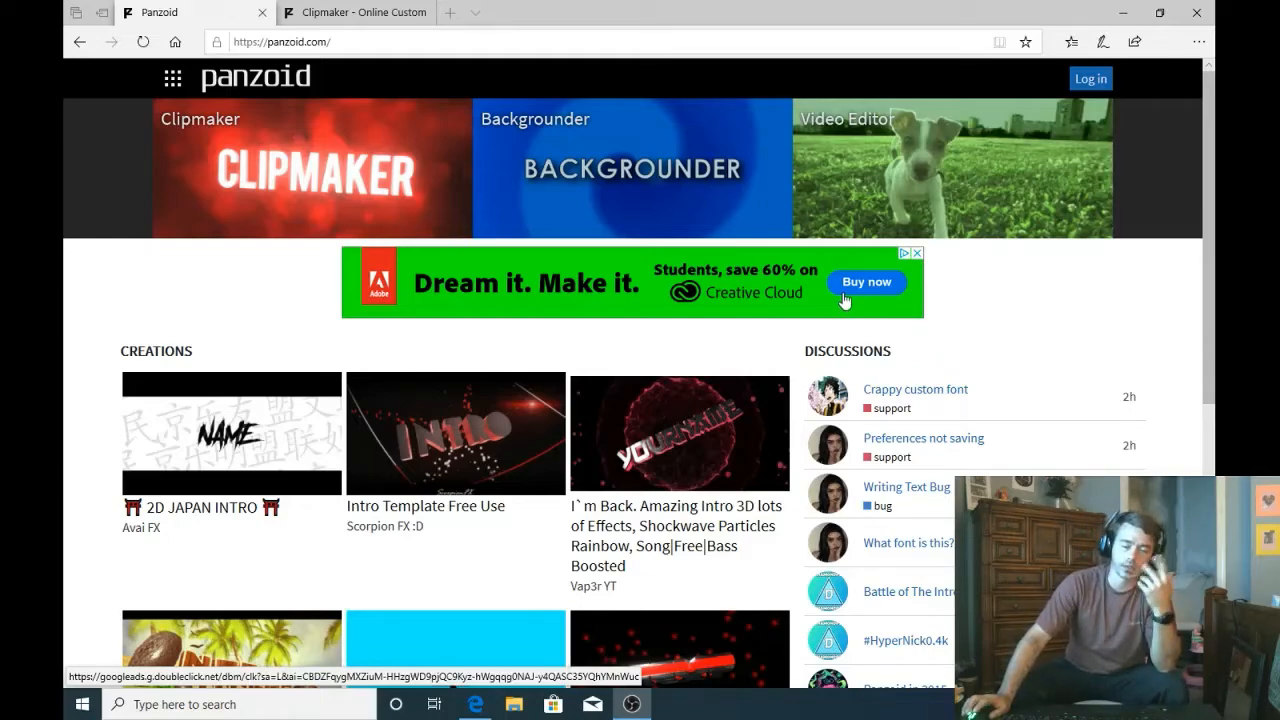
Step: Scroll down the Panzoid home page to find a 3D intro template
scroll("down", 3)
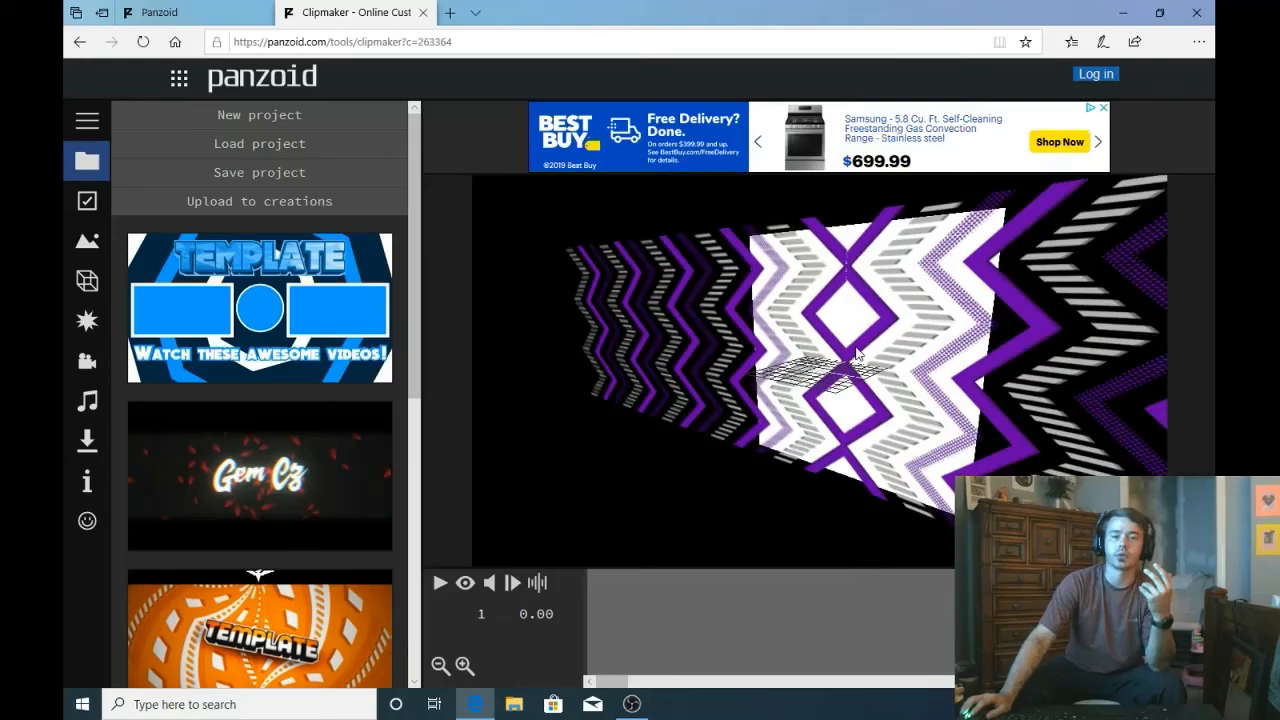
Step: Play the intro preview, enable full render quality, and resume playback past the TEMPLATE title
left_click(438, 584)
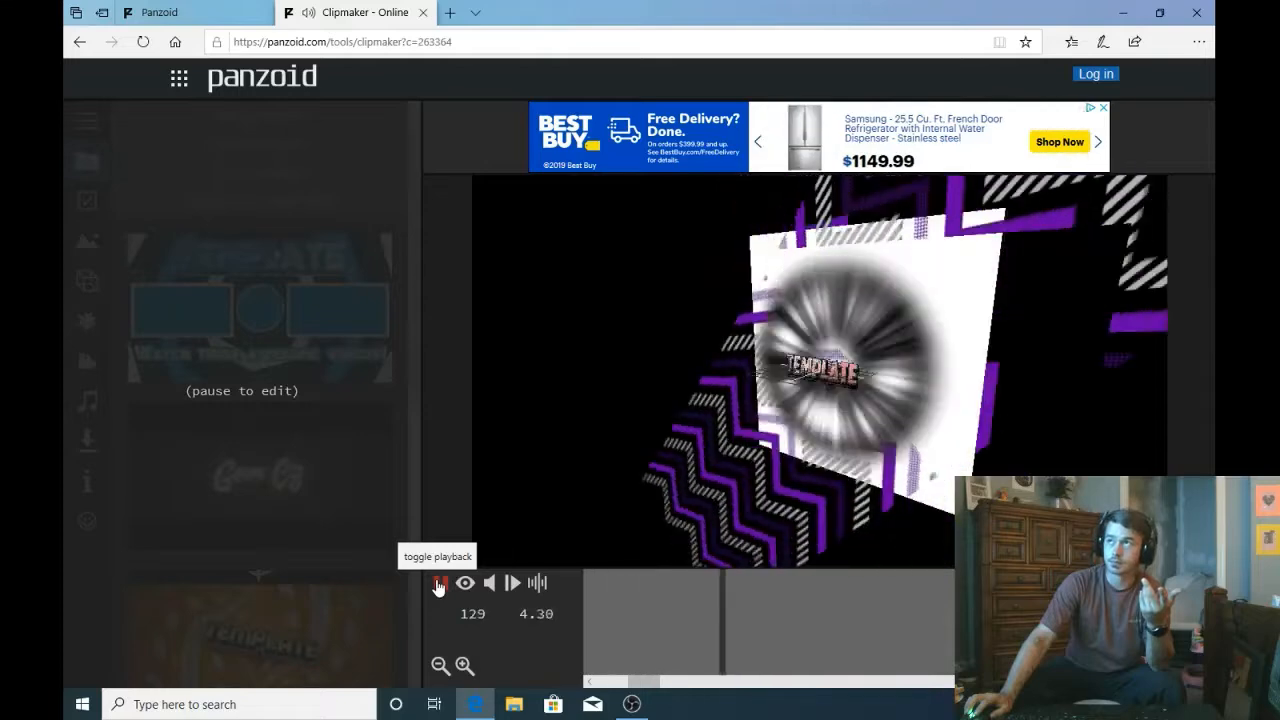
left_click(88, 160)
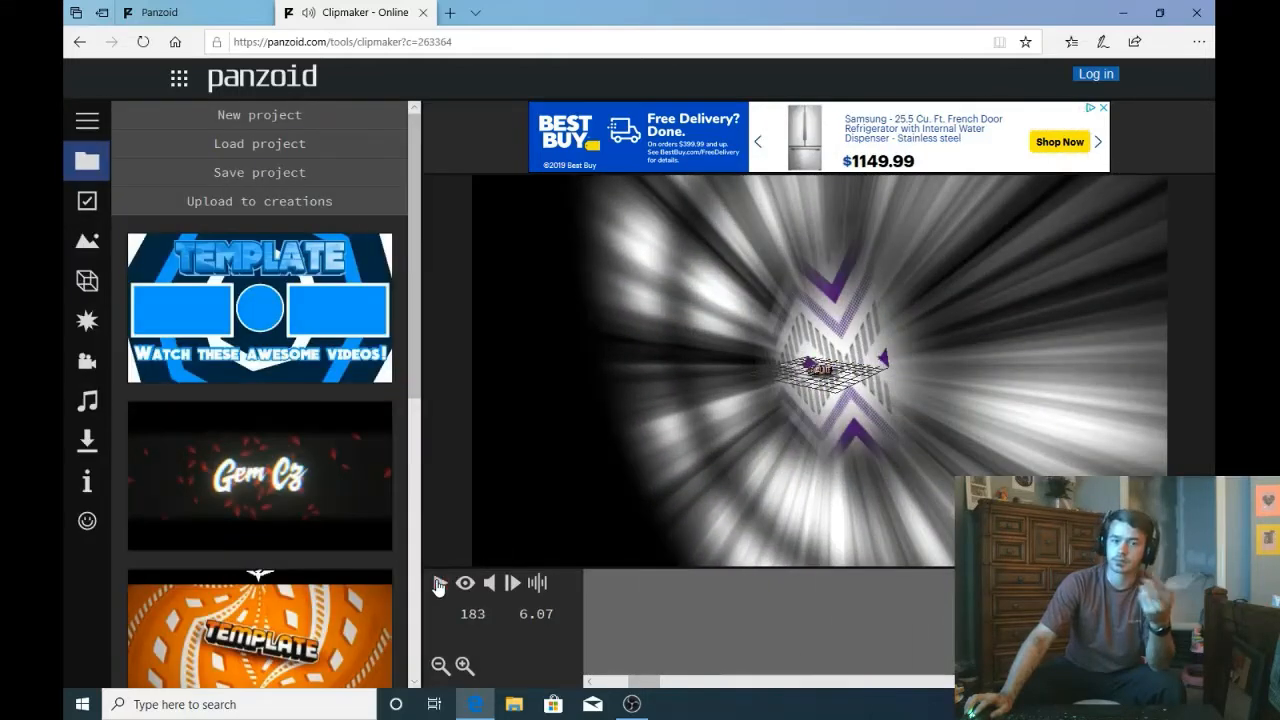
left_click(464, 584)
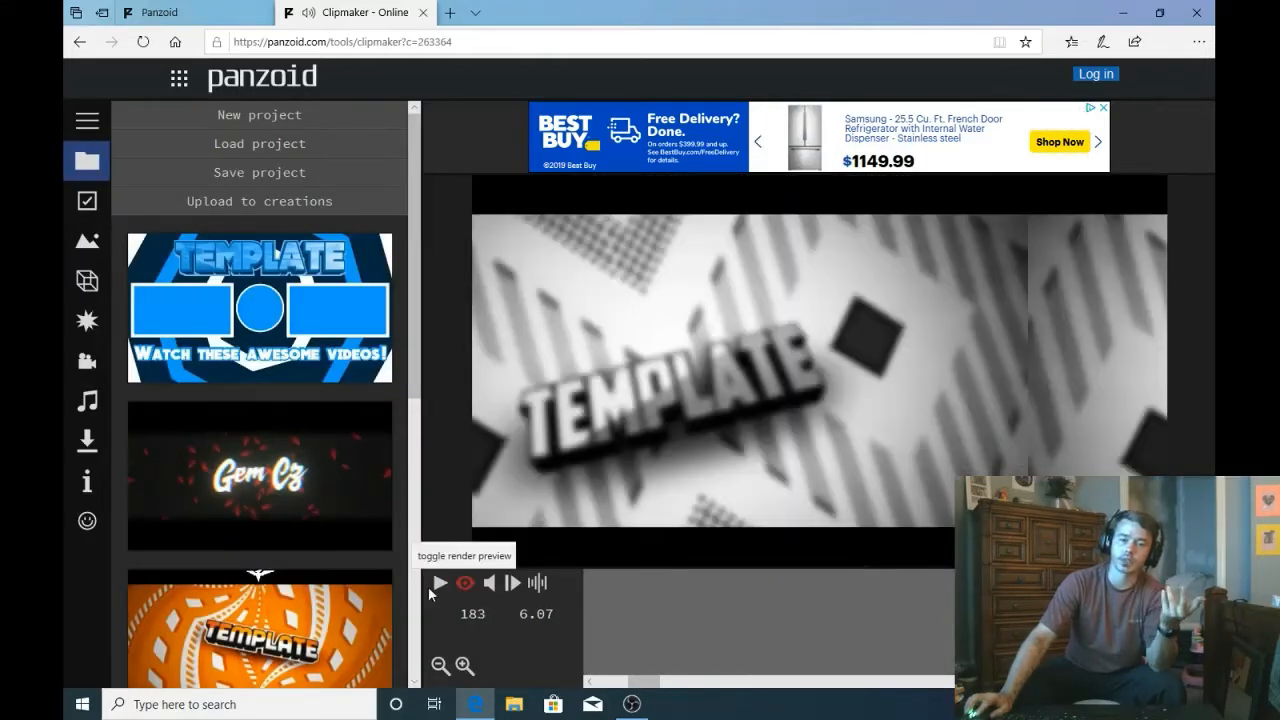
left_click(440, 584)
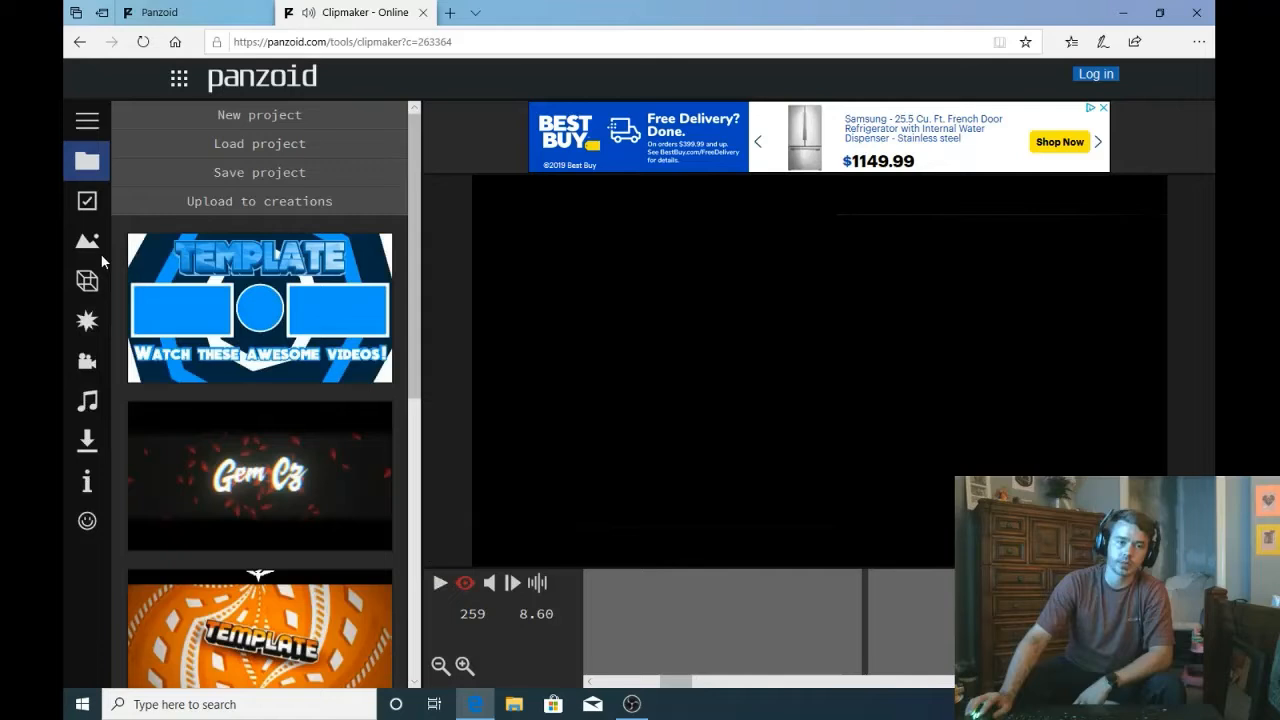
mouse_move(88, 520)
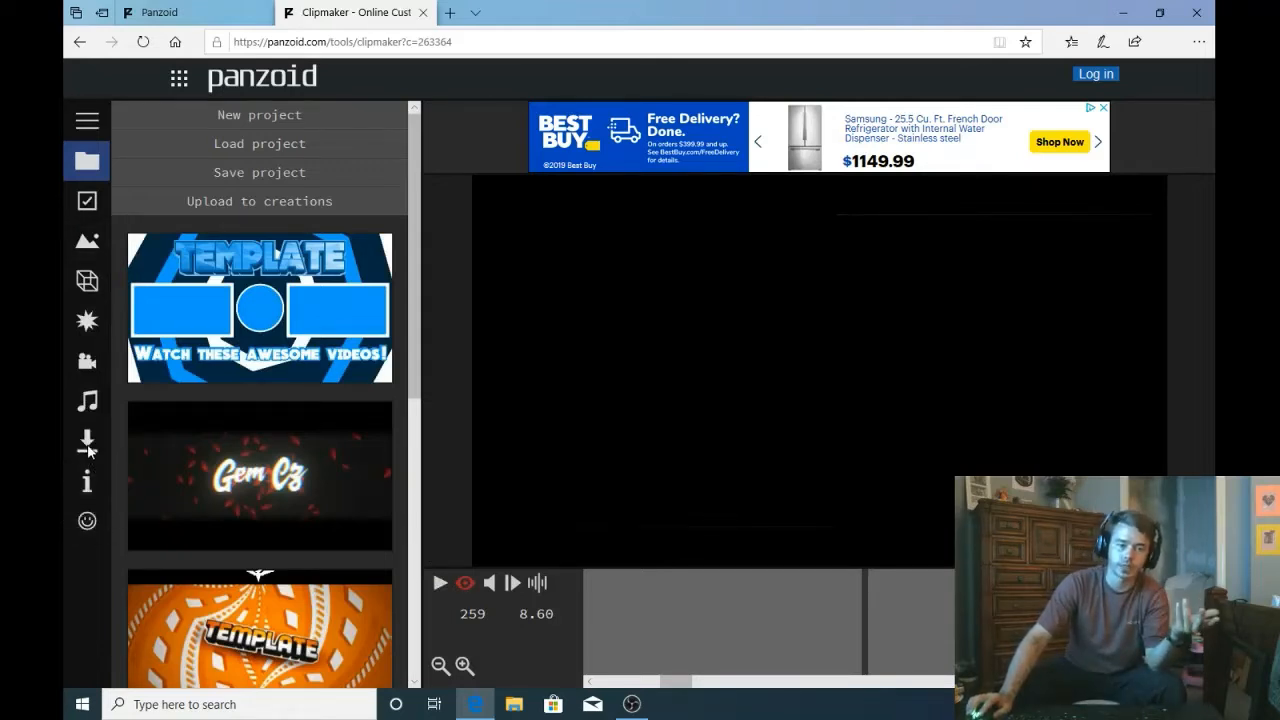
mouse_move(88, 400)
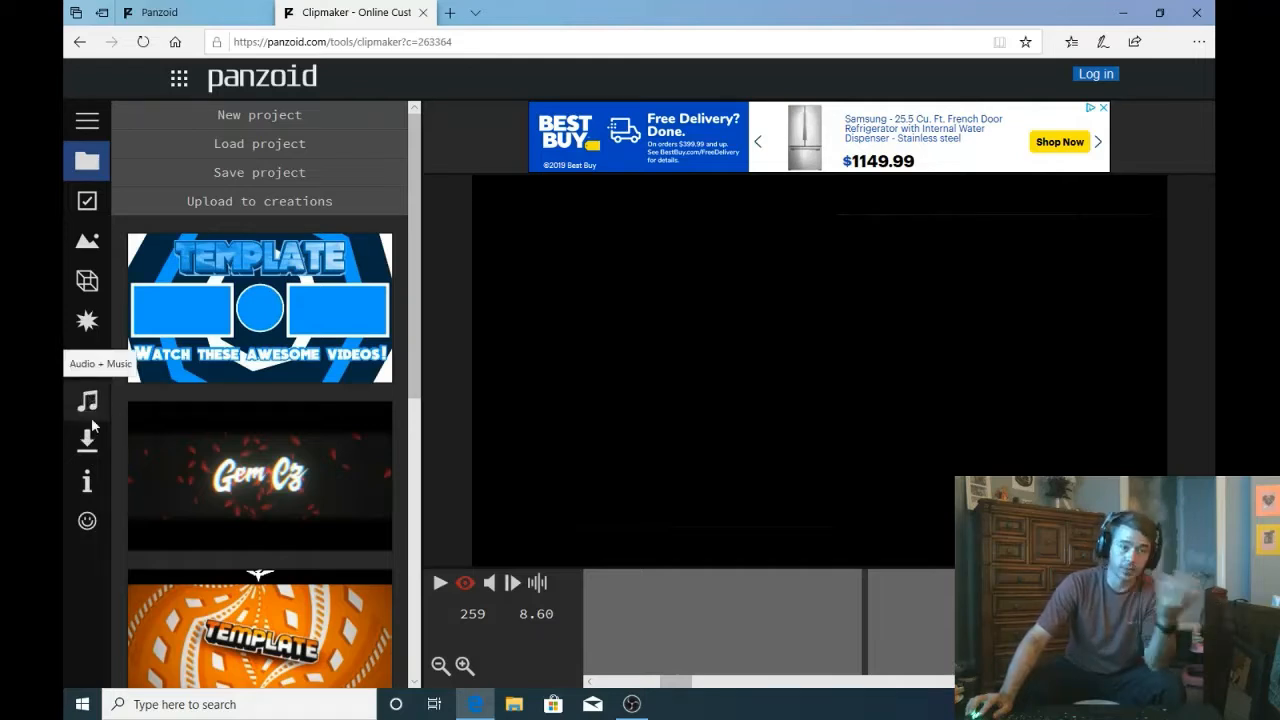
mouse_move(88, 360)
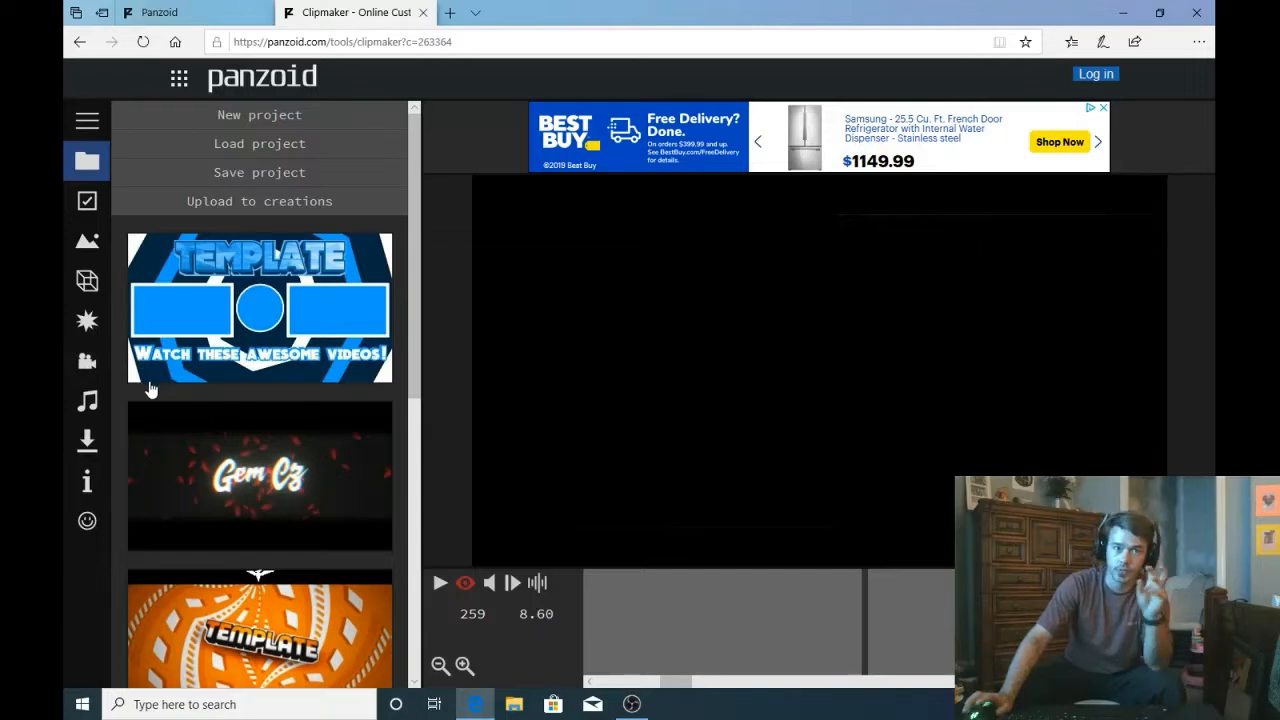
mouse_move(88, 320)
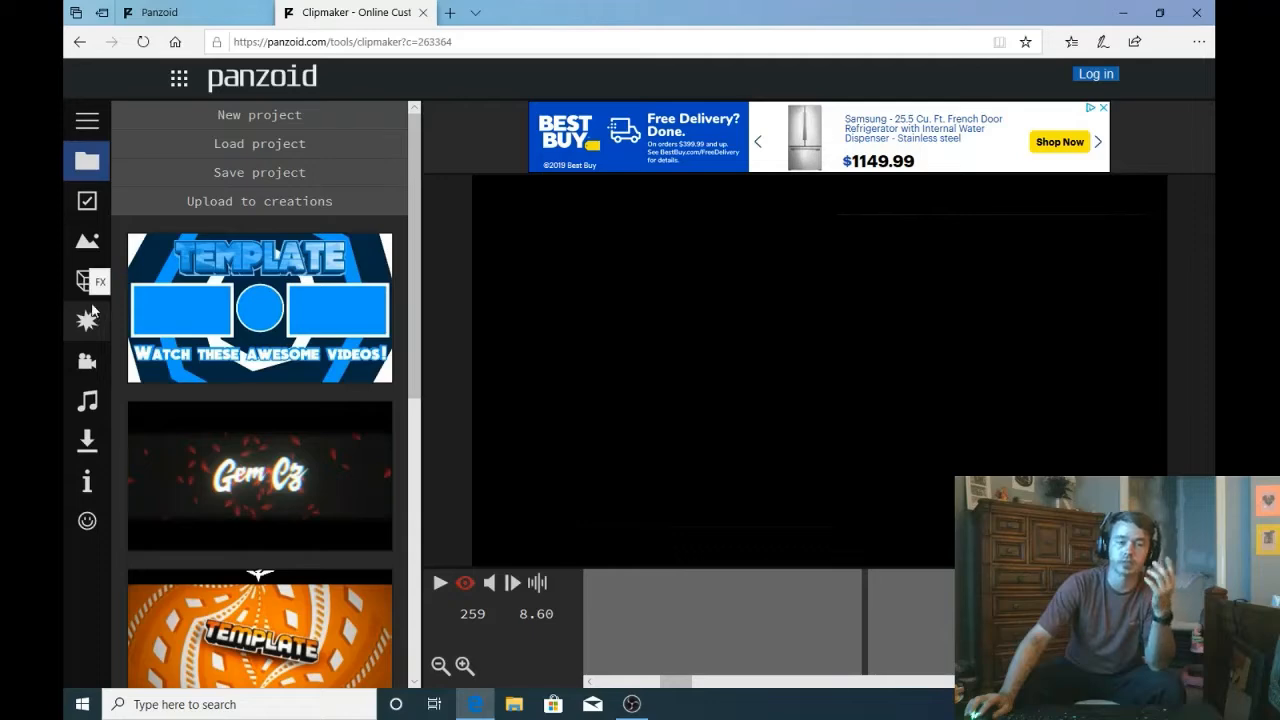
mouse_move(88, 284)
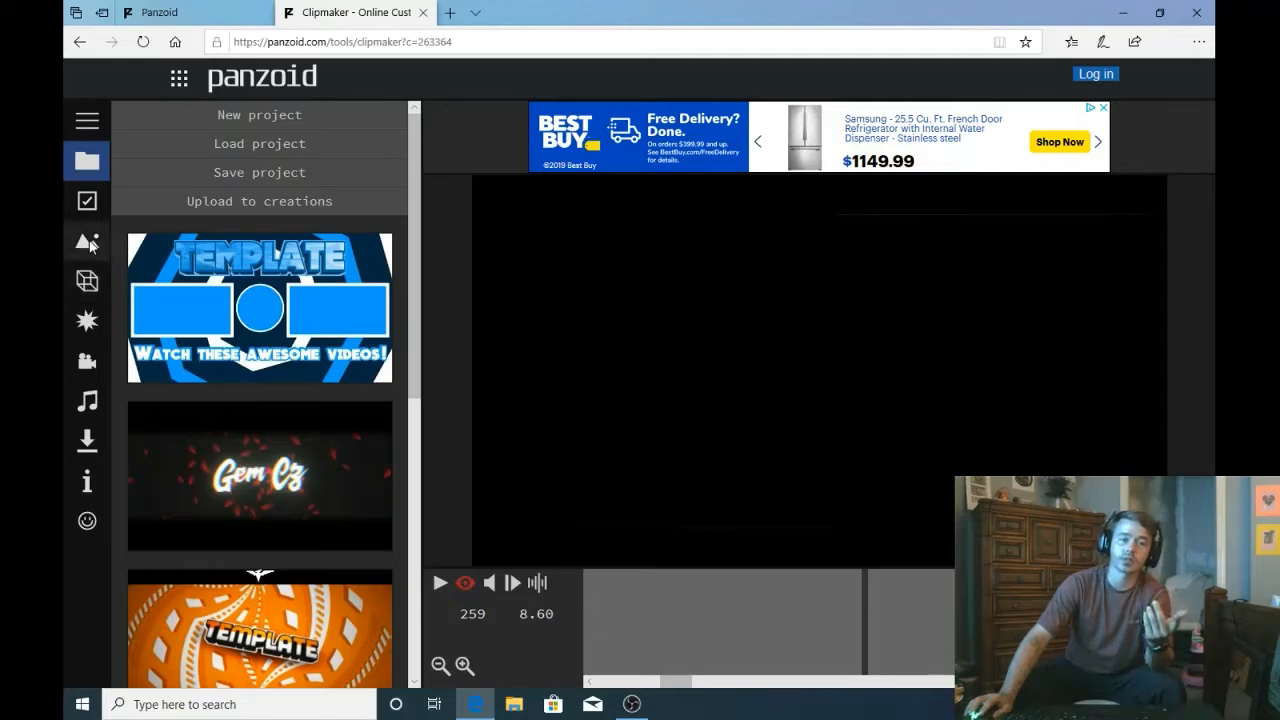
mouse_move(88, 200)
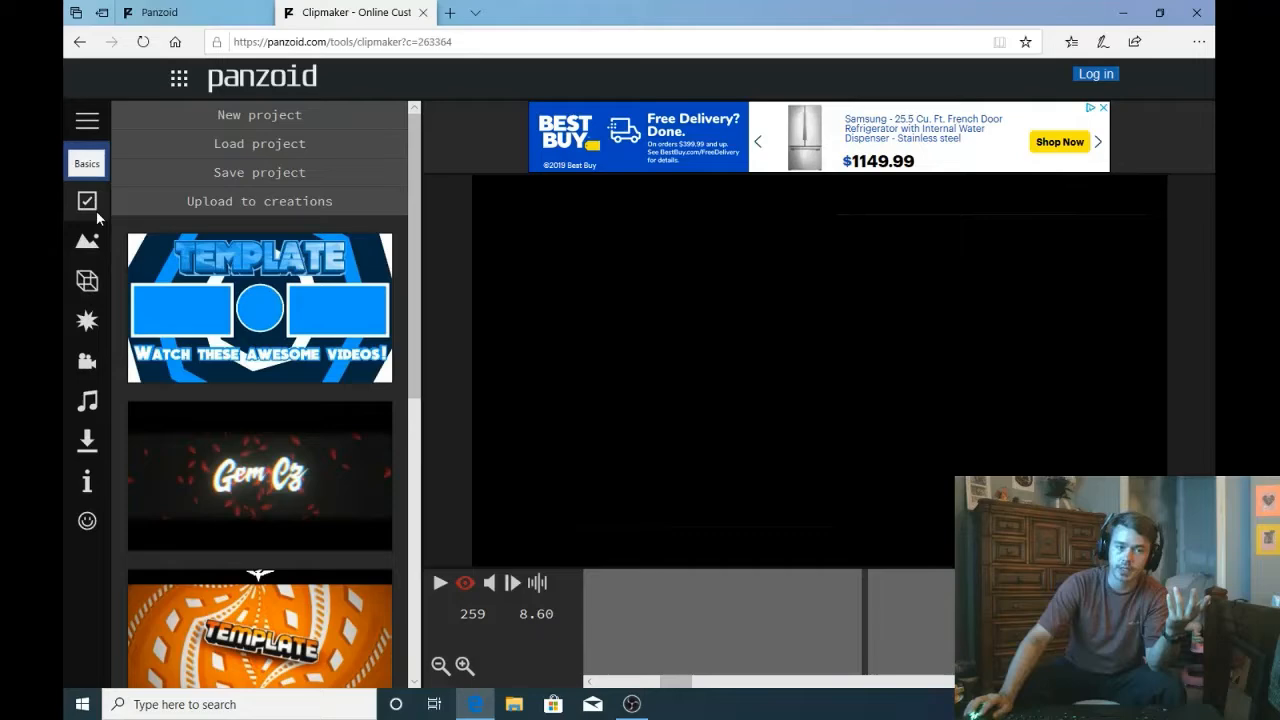
Step: Show the scene objects list and review the first TEMPLATE text object's text, font and colour settings
left_click(88, 280)
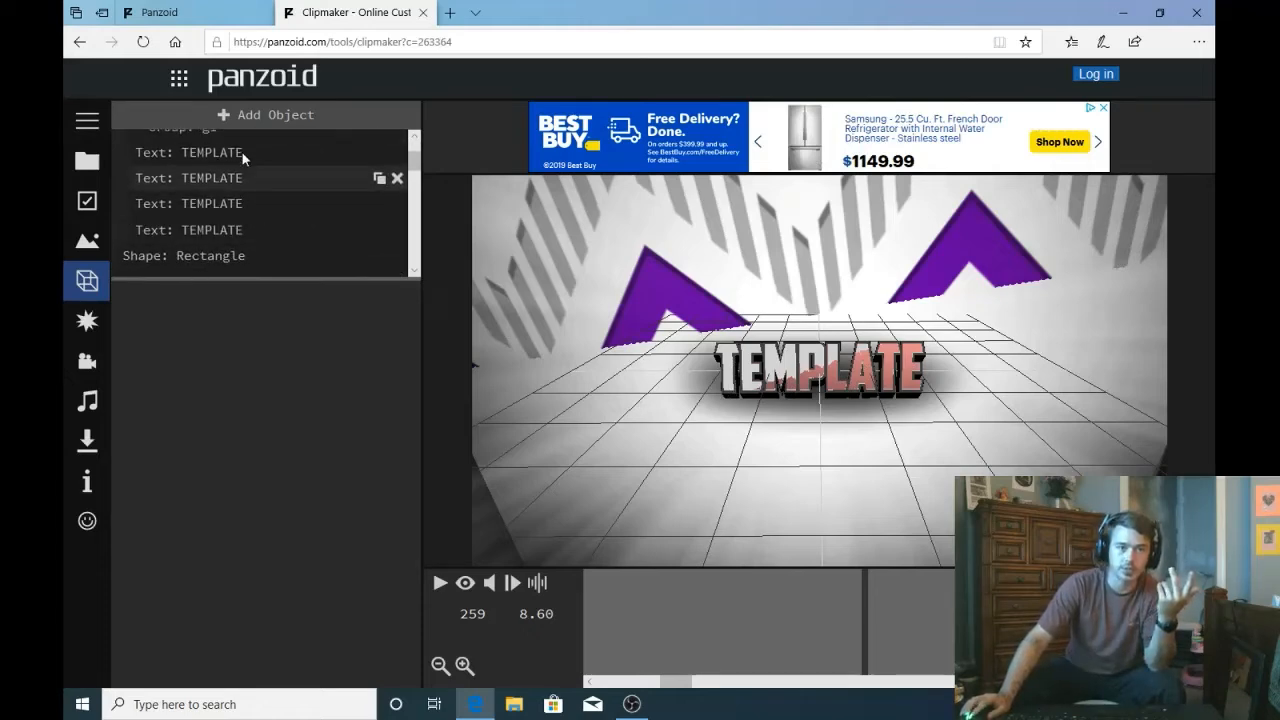
left_click(212, 152)
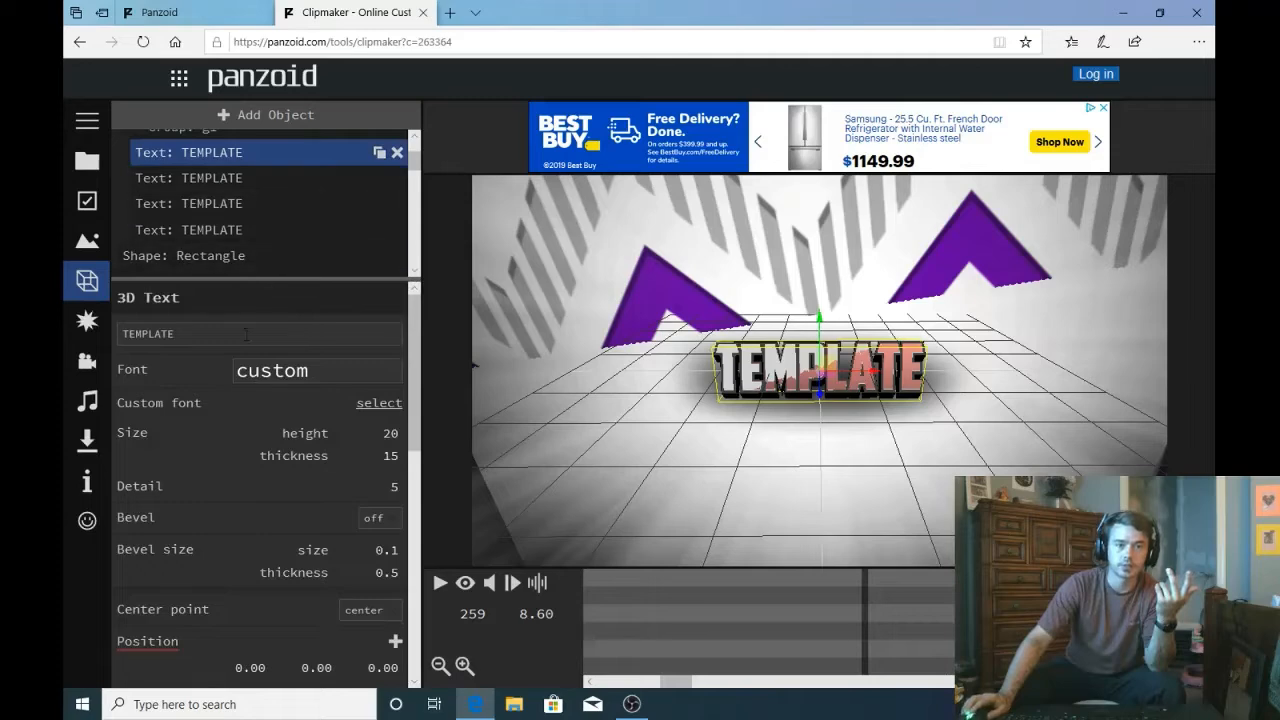
mouse_move(190, 384)
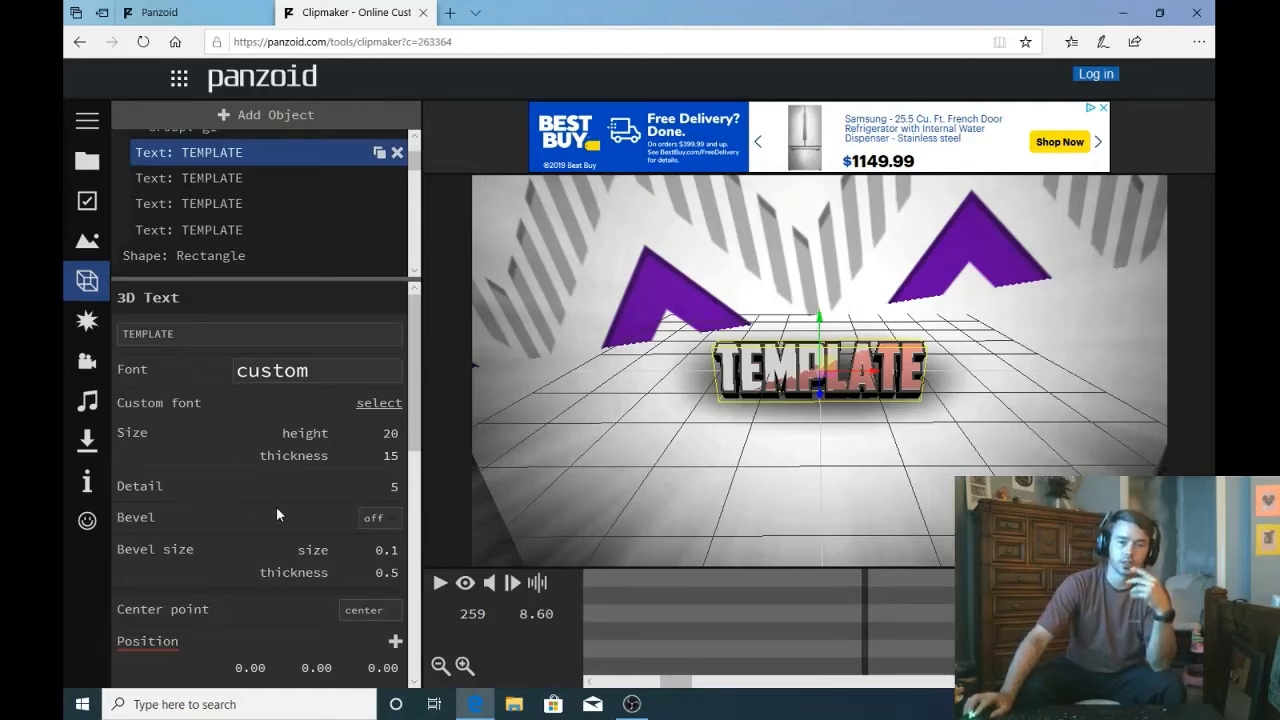
scroll("down", 3)
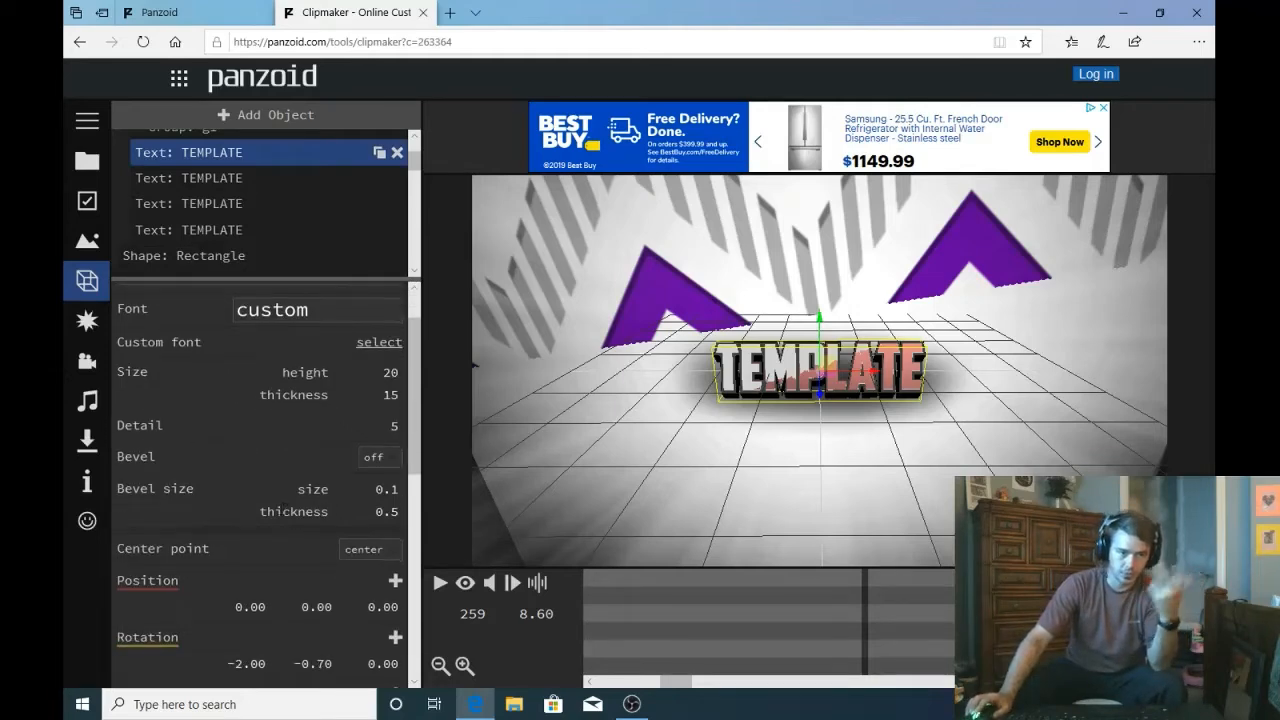
scroll("down", 3)
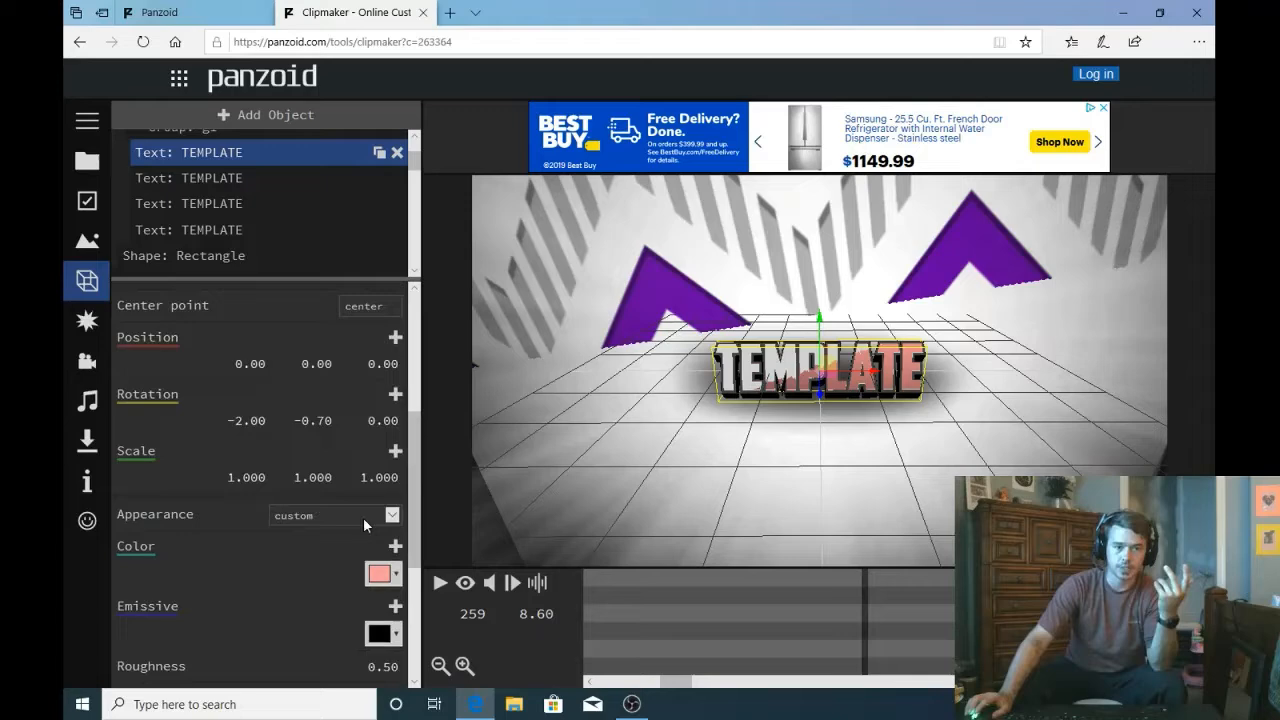
scroll("down", 3)
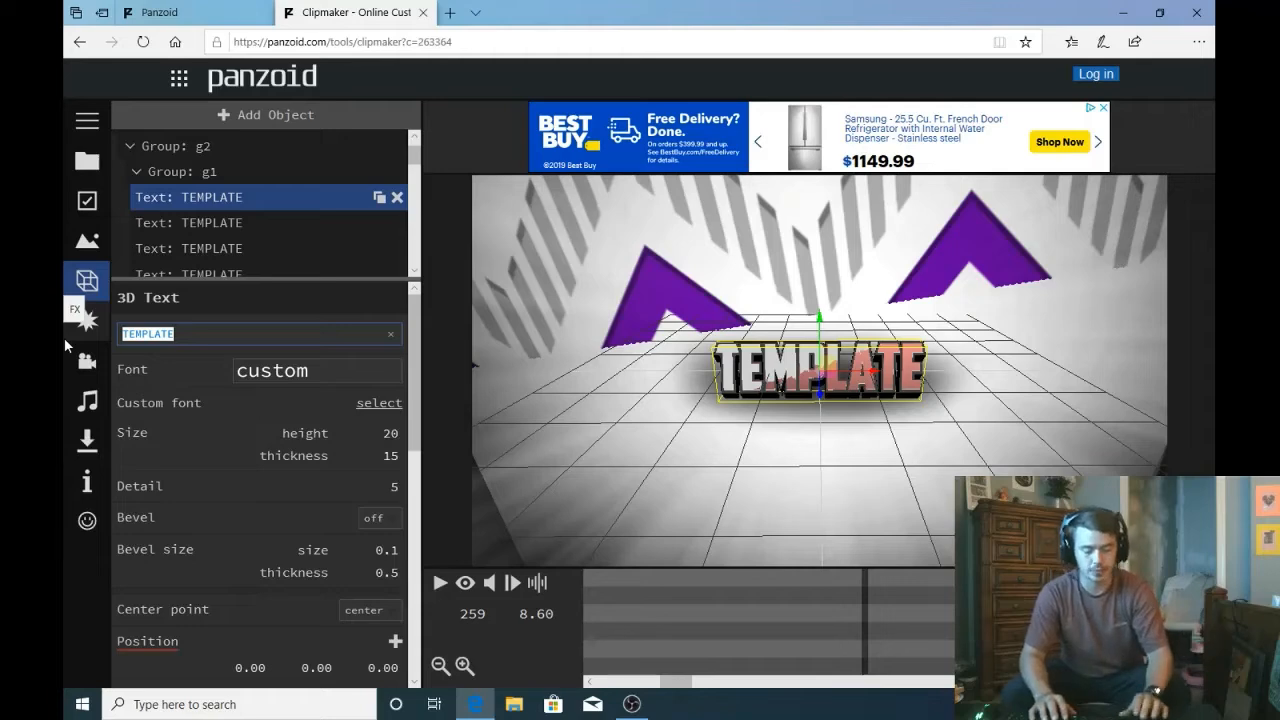
Step: Change the first and second text objects from TEMPLATE to 'Strategic Cypher'
type("Strategic Cypher")
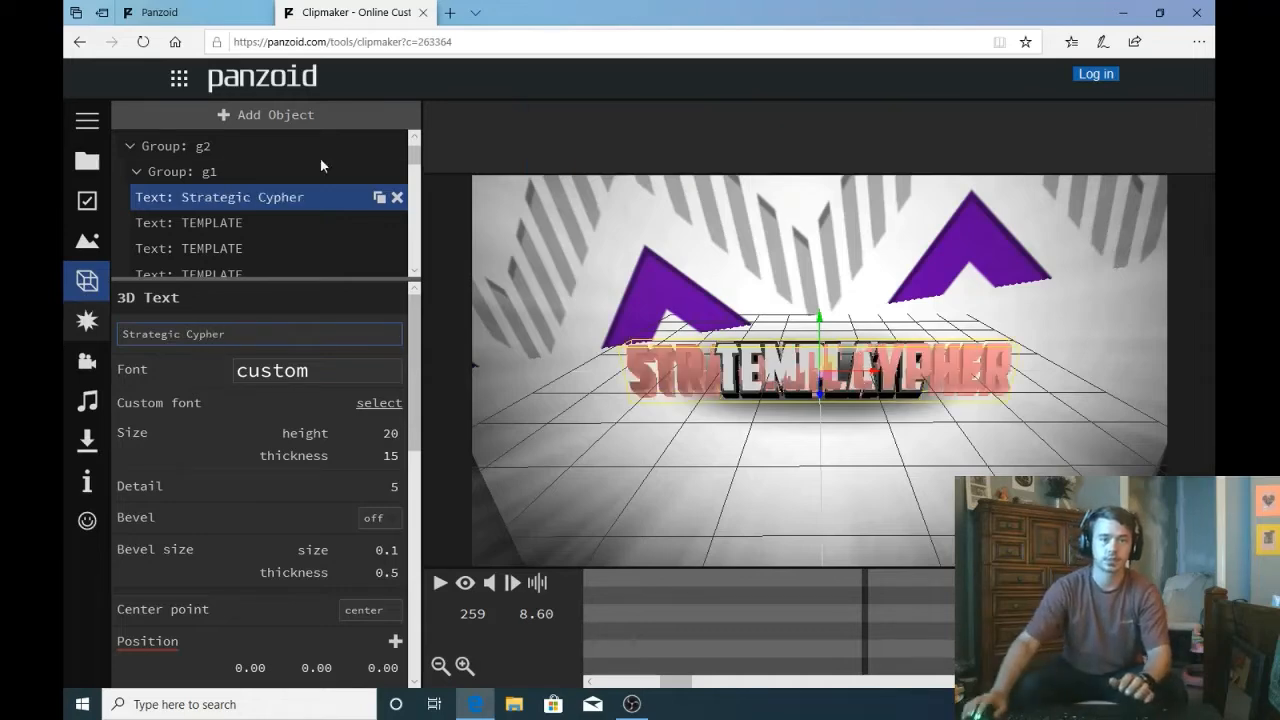
left_click(212, 222)
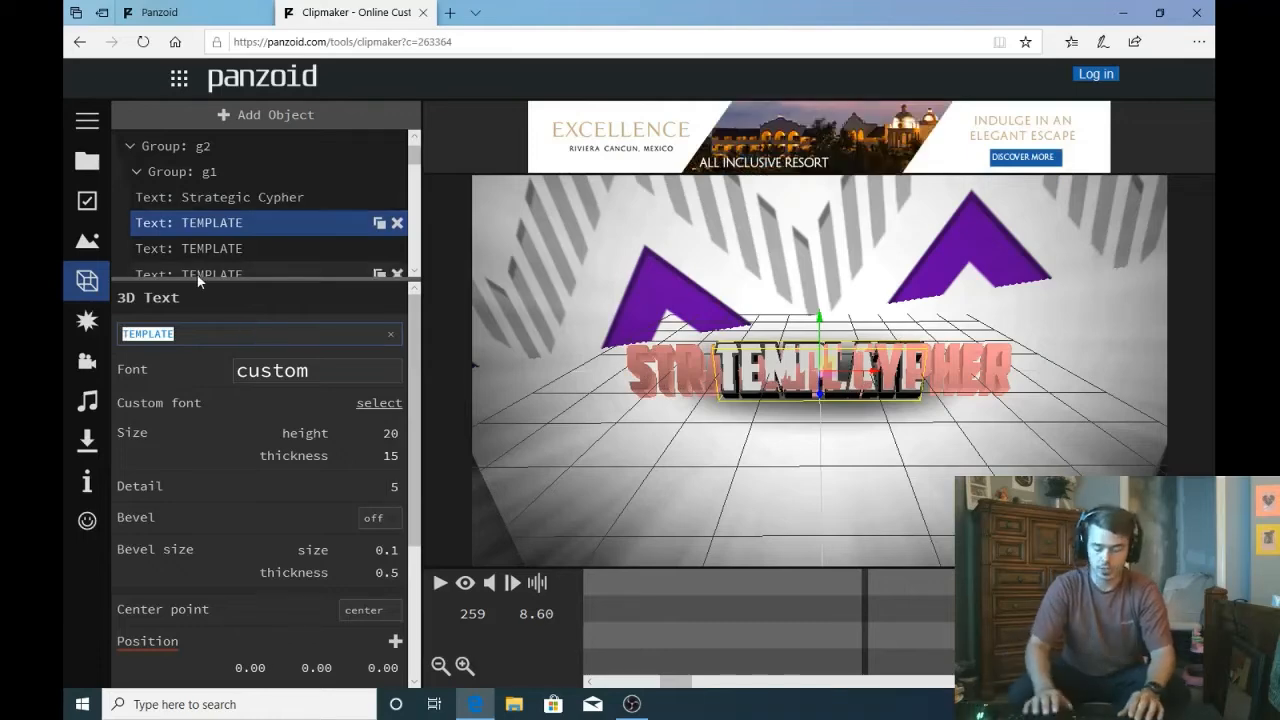
type("Strategic Cypher")
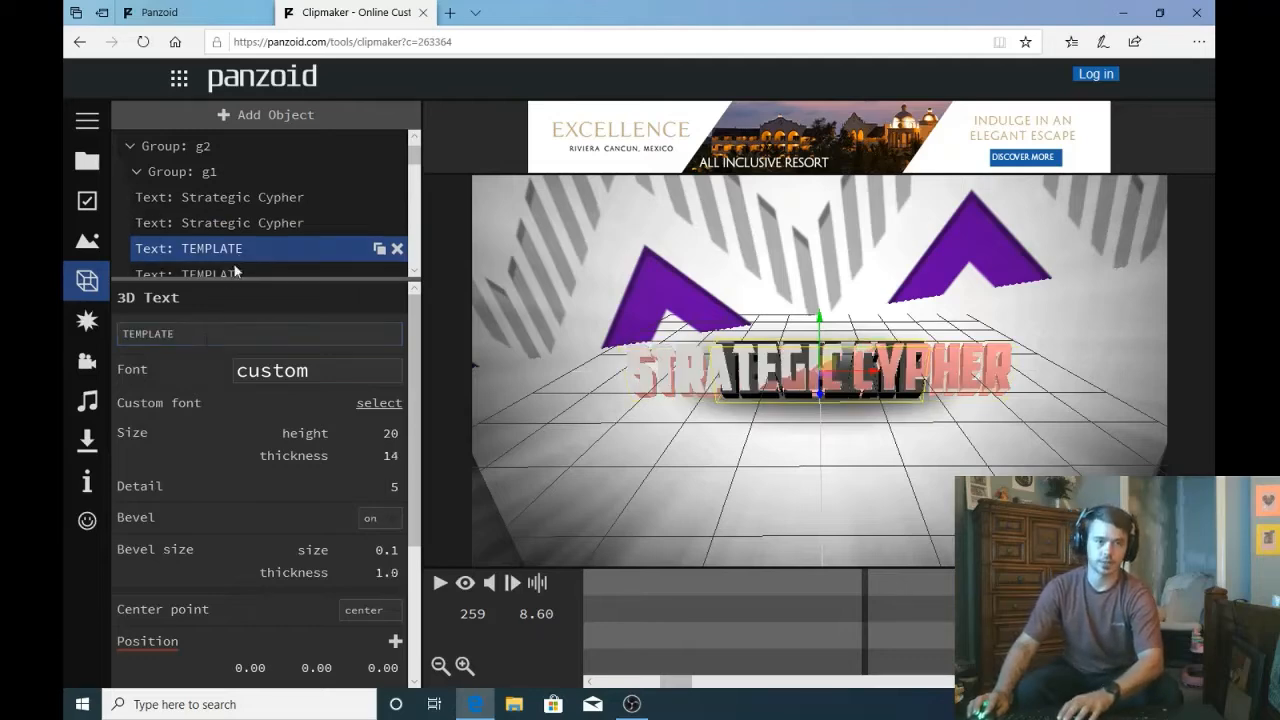
right_click(258, 332)
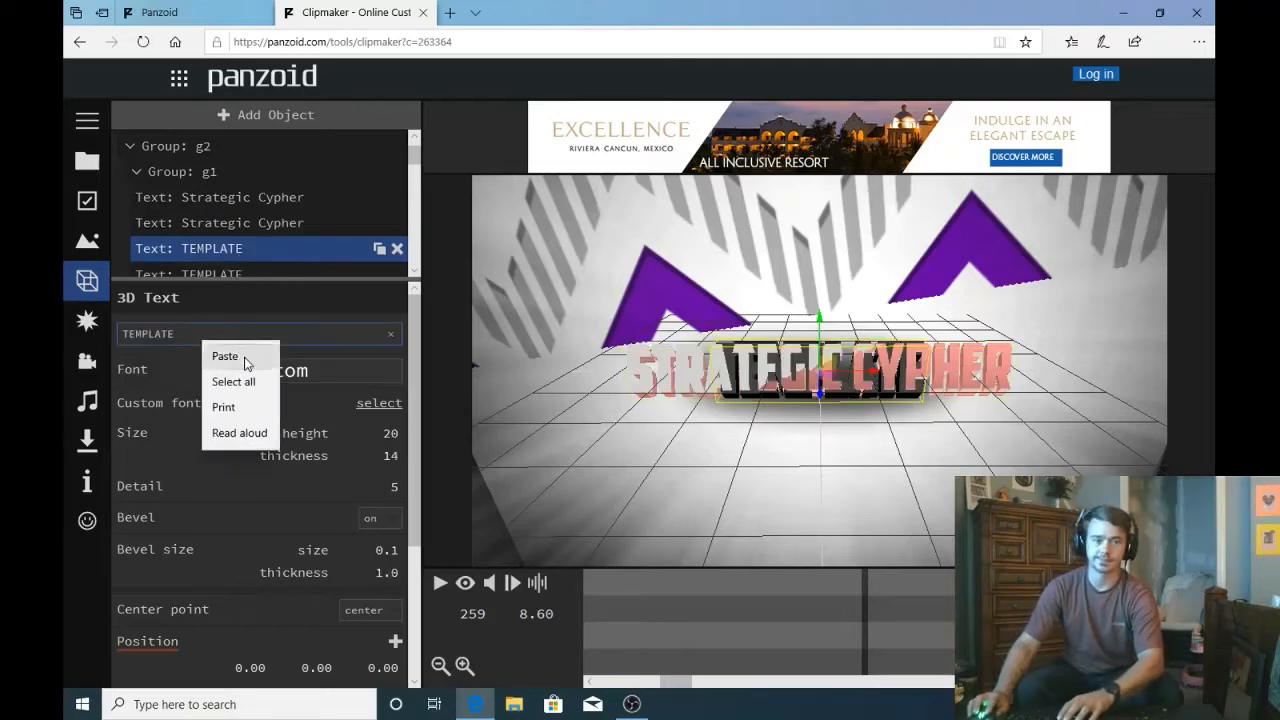
left_click(224, 356)
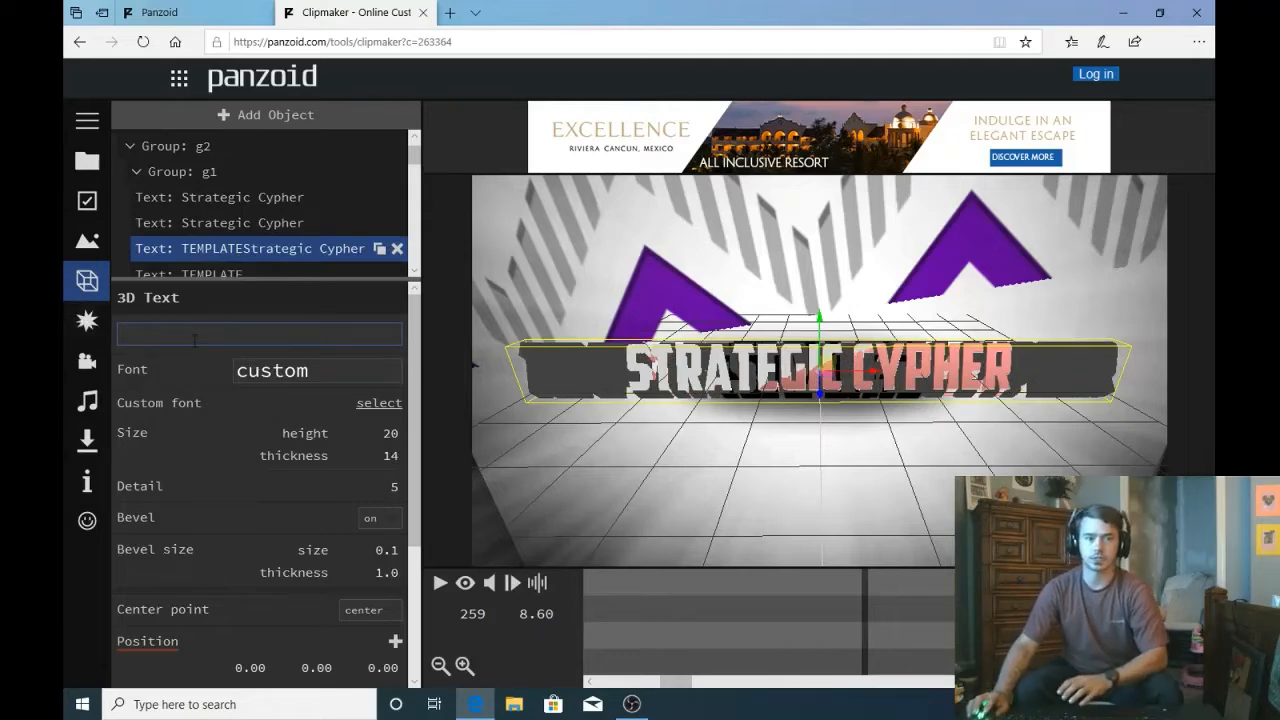
type("Strategic Cypher")
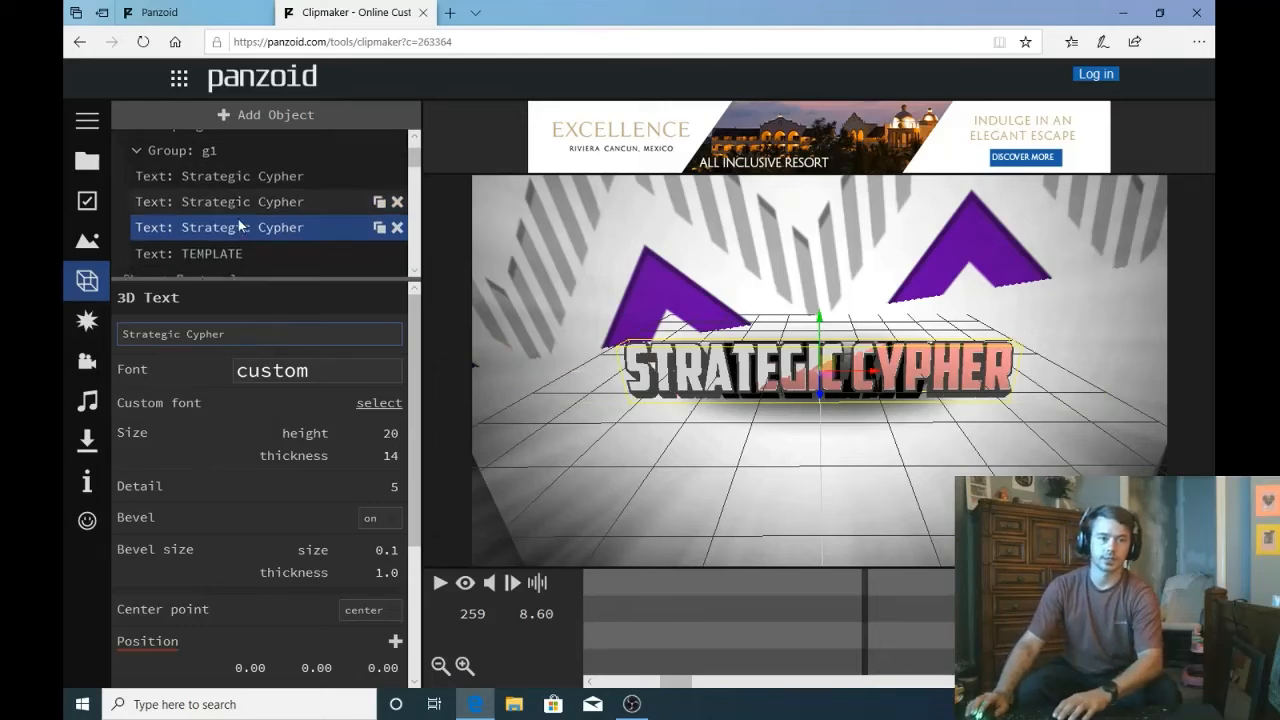
Step: Set the remaining text object to 'Strategic Cypher' and replay the intro to check the new title
left_click(212, 252)
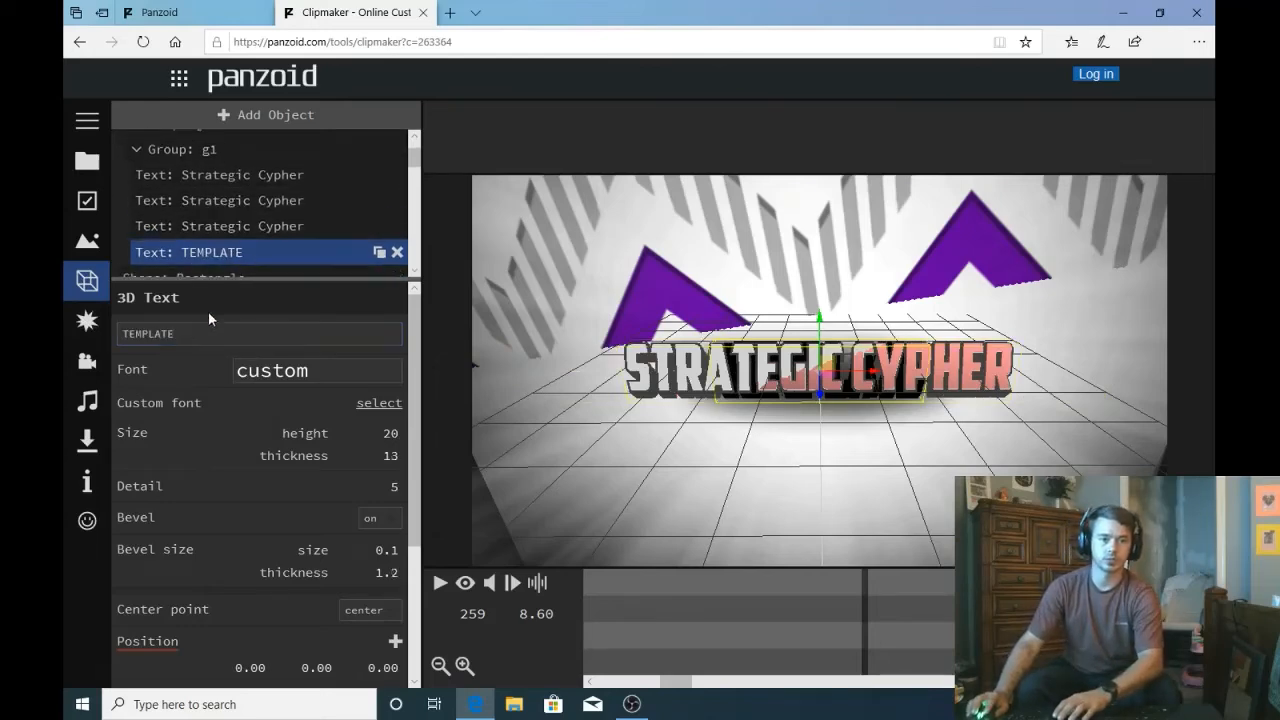
left_click(258, 332)
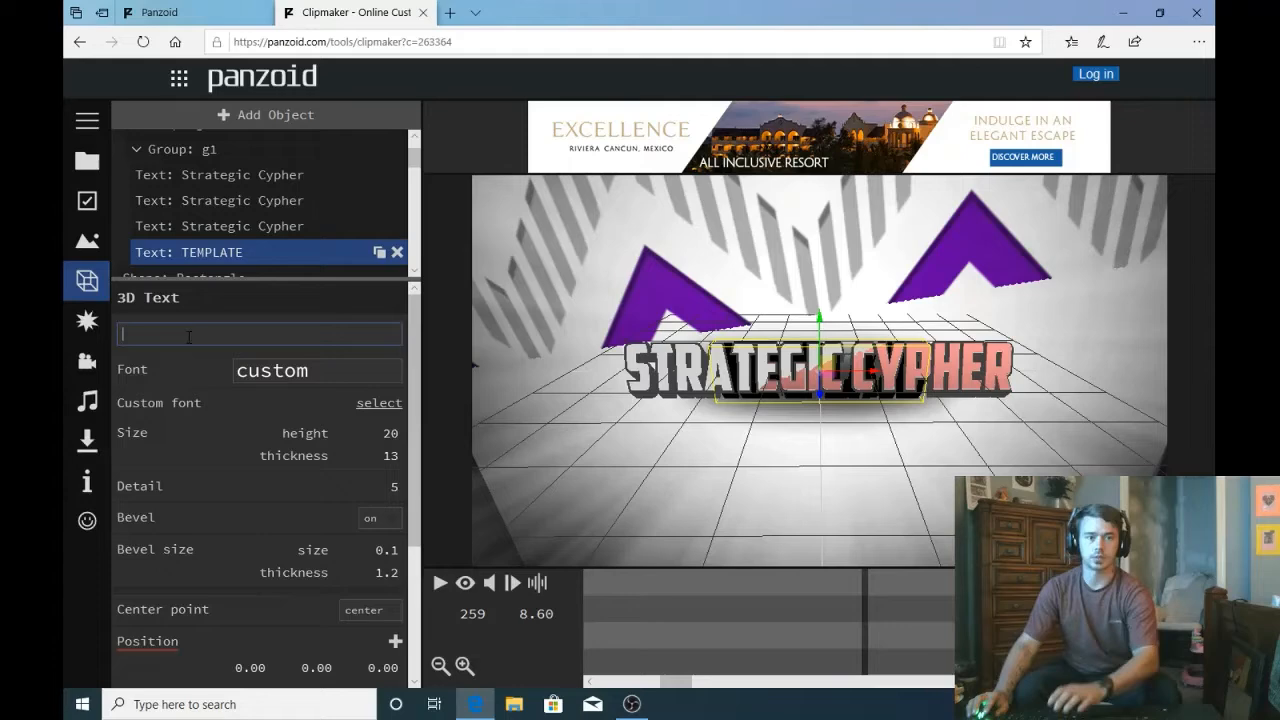
type("Strategic Cypher")
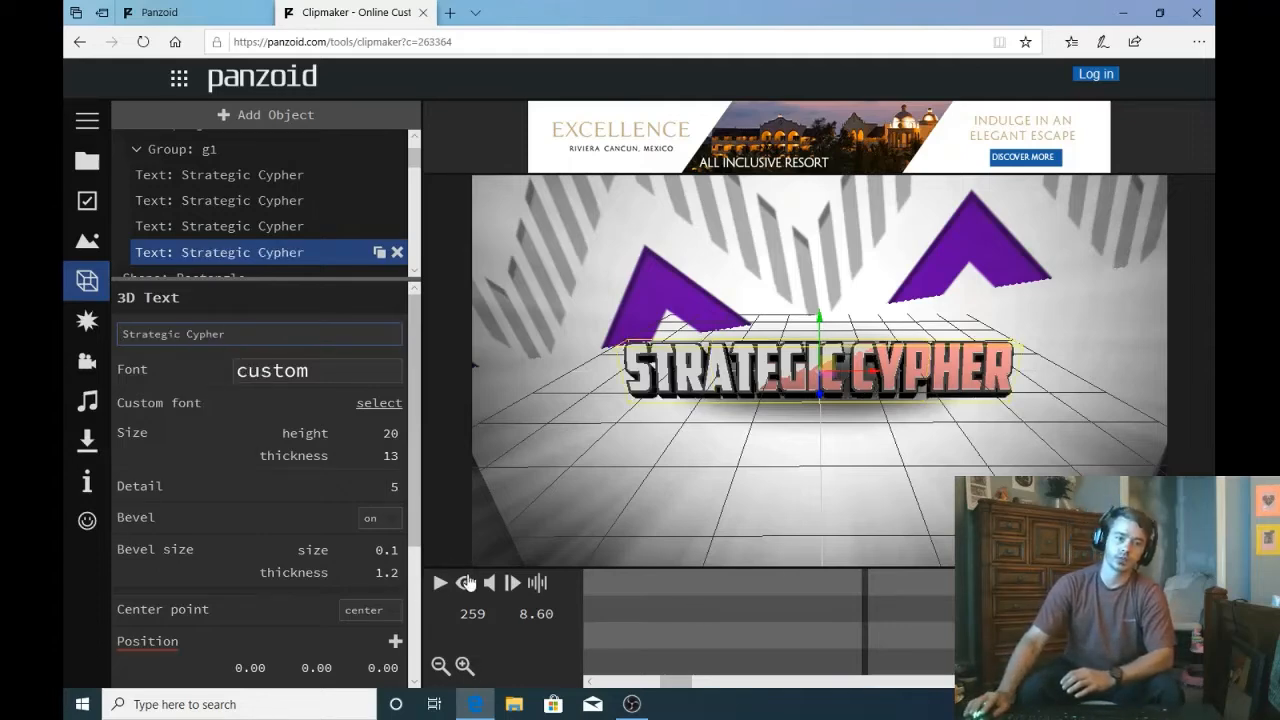
left_click(440, 584)
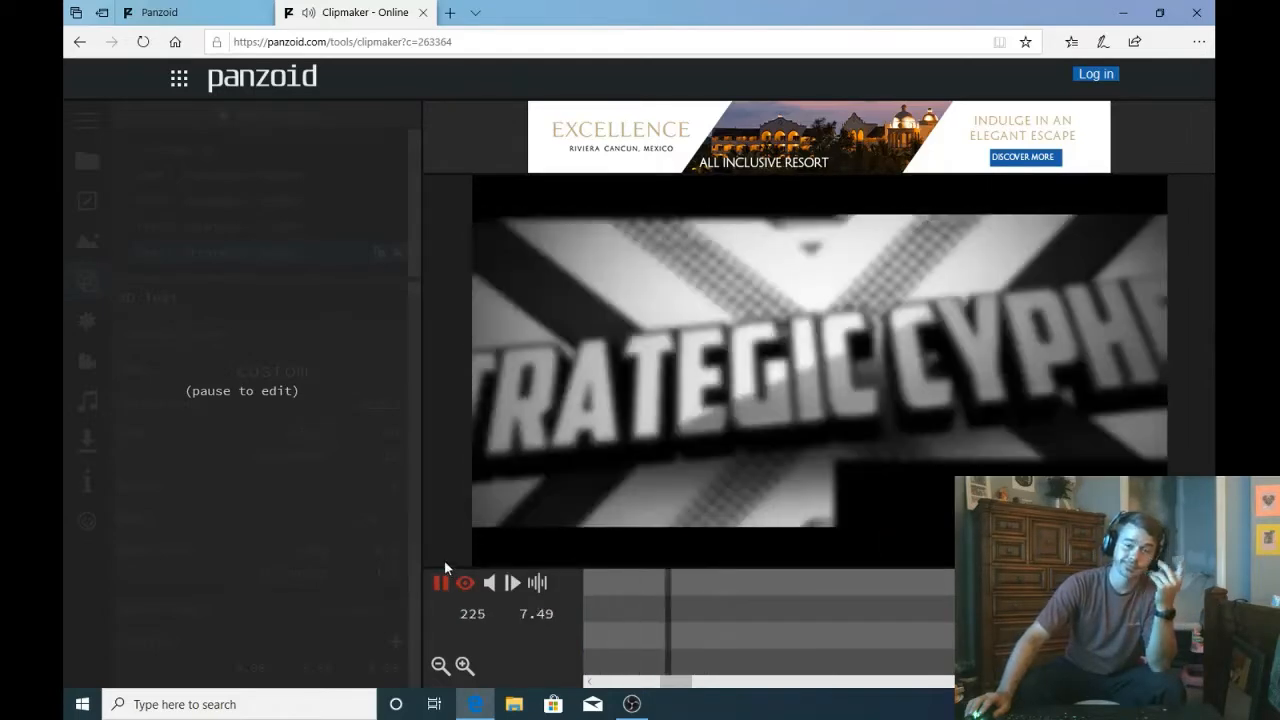
left_click(440, 584)
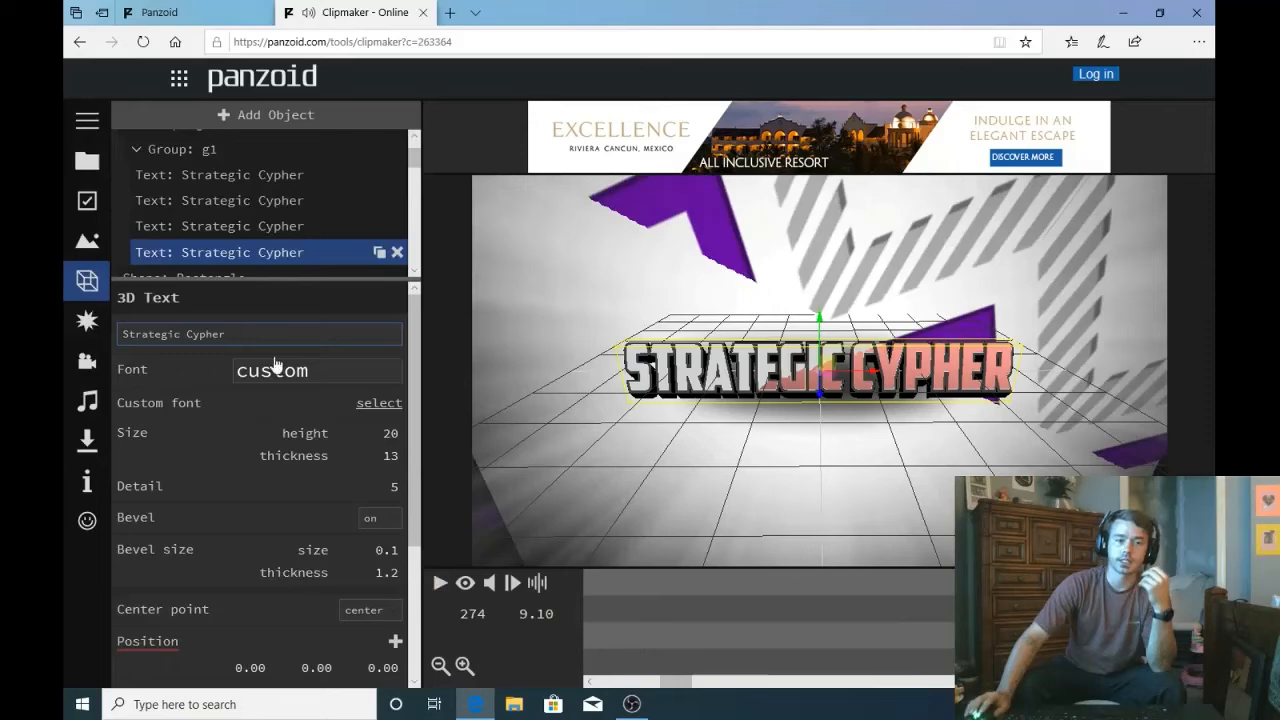
mouse_move(276, 432)
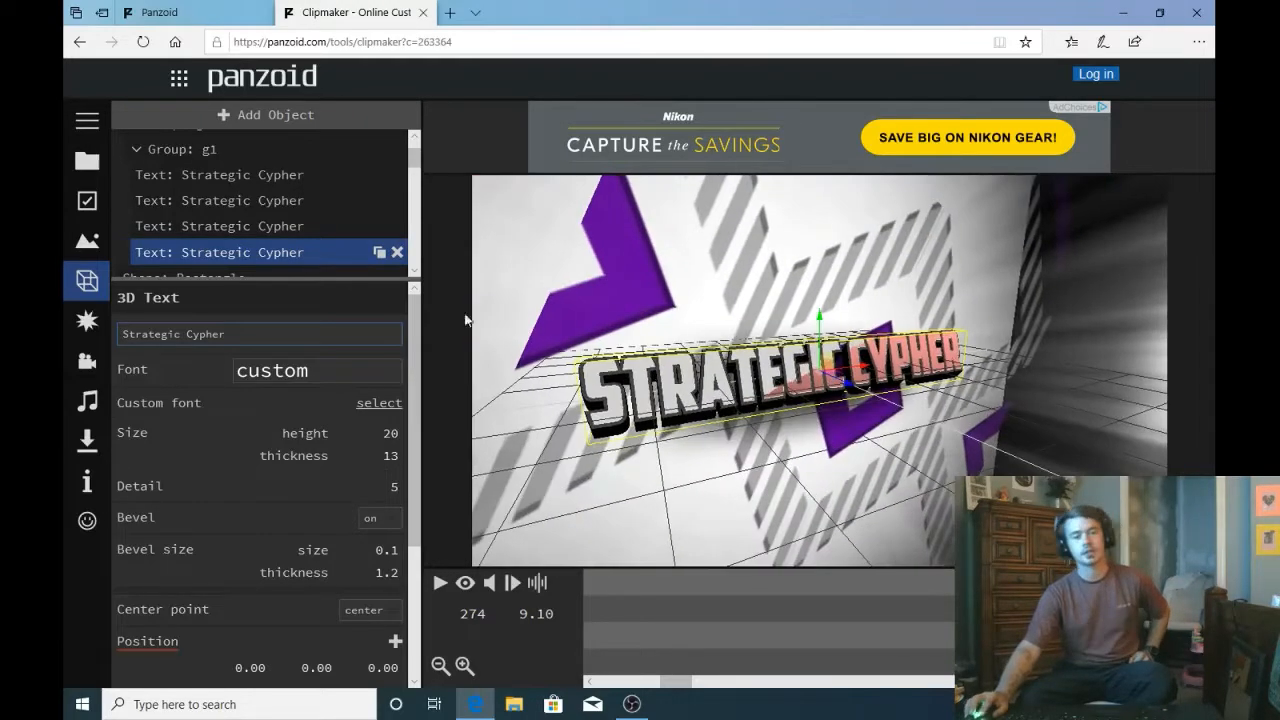
Step: Recolour the fourth Strategic Cypher text layer red and turn off the rendered preview
scroll("down", 3)
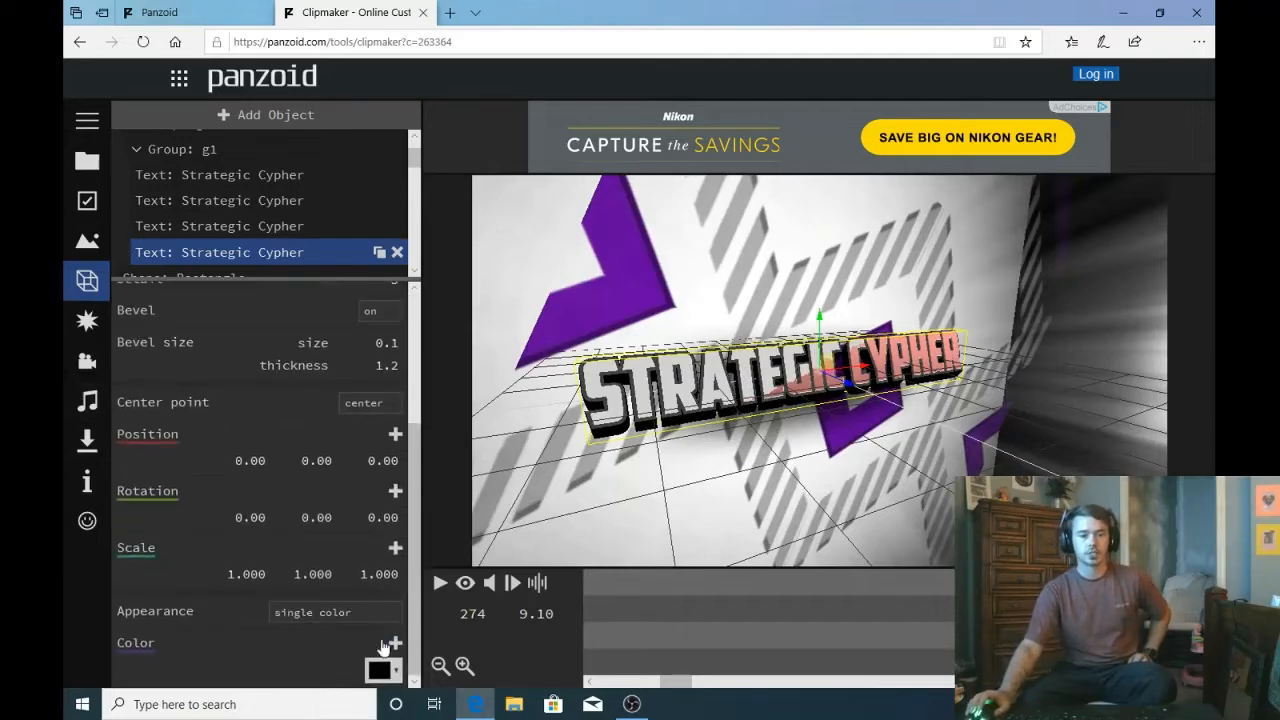
left_click(380, 668)
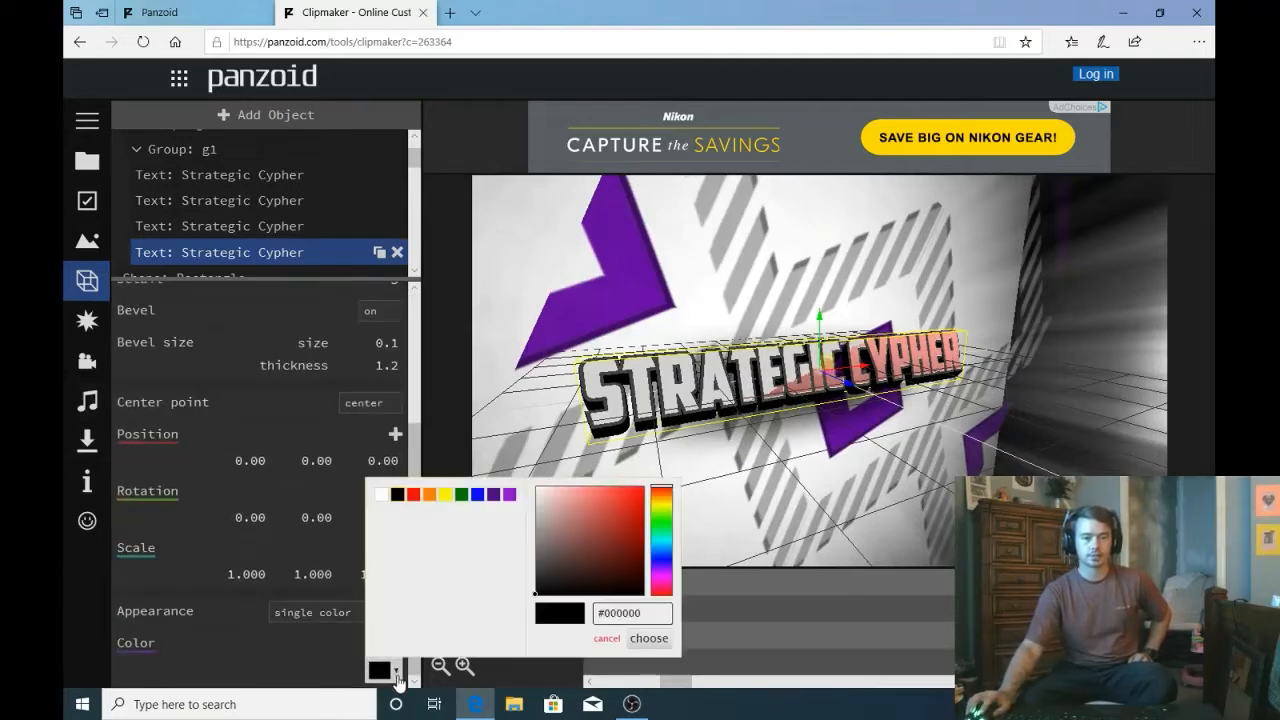
left_click(620, 502)
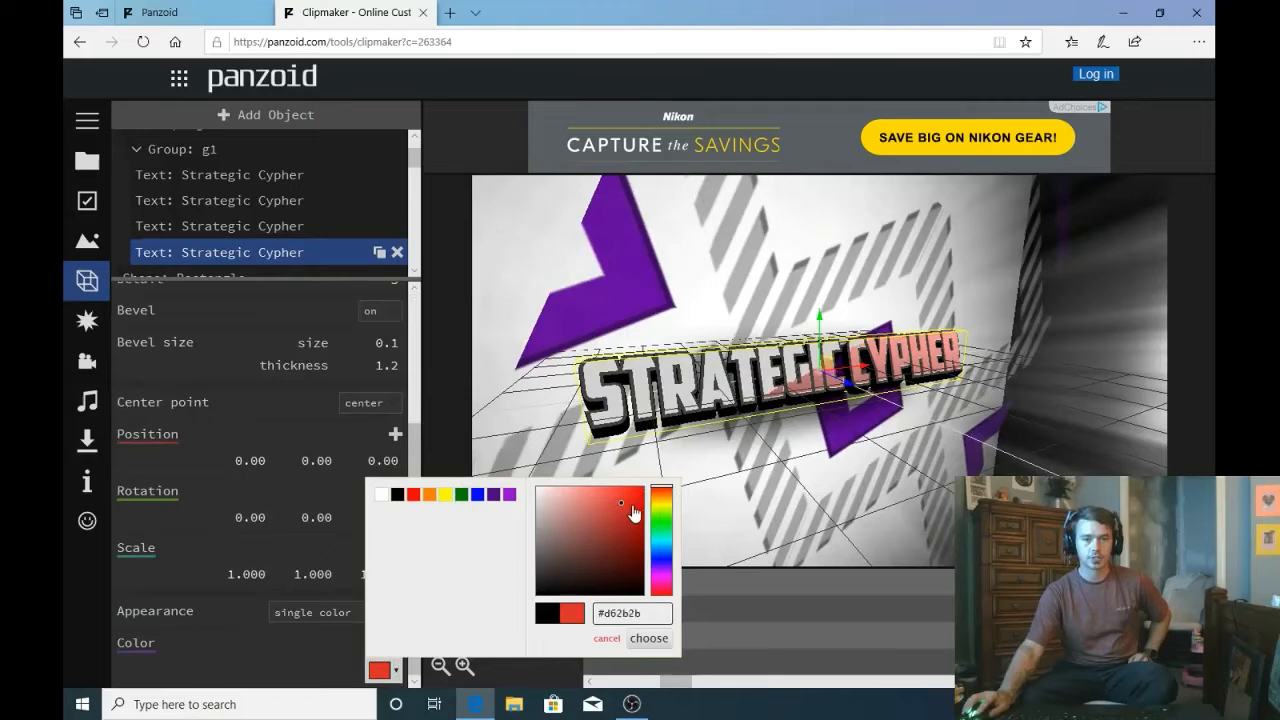
left_click(648, 638)
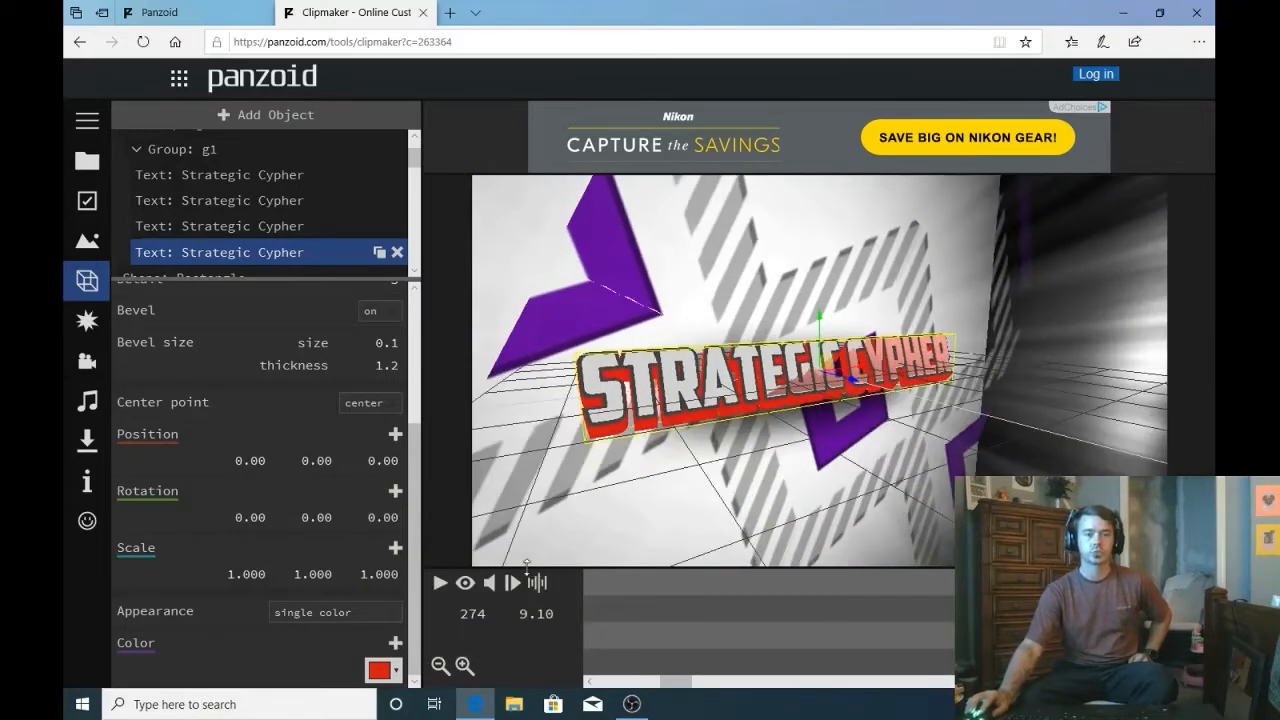
left_click(464, 584)
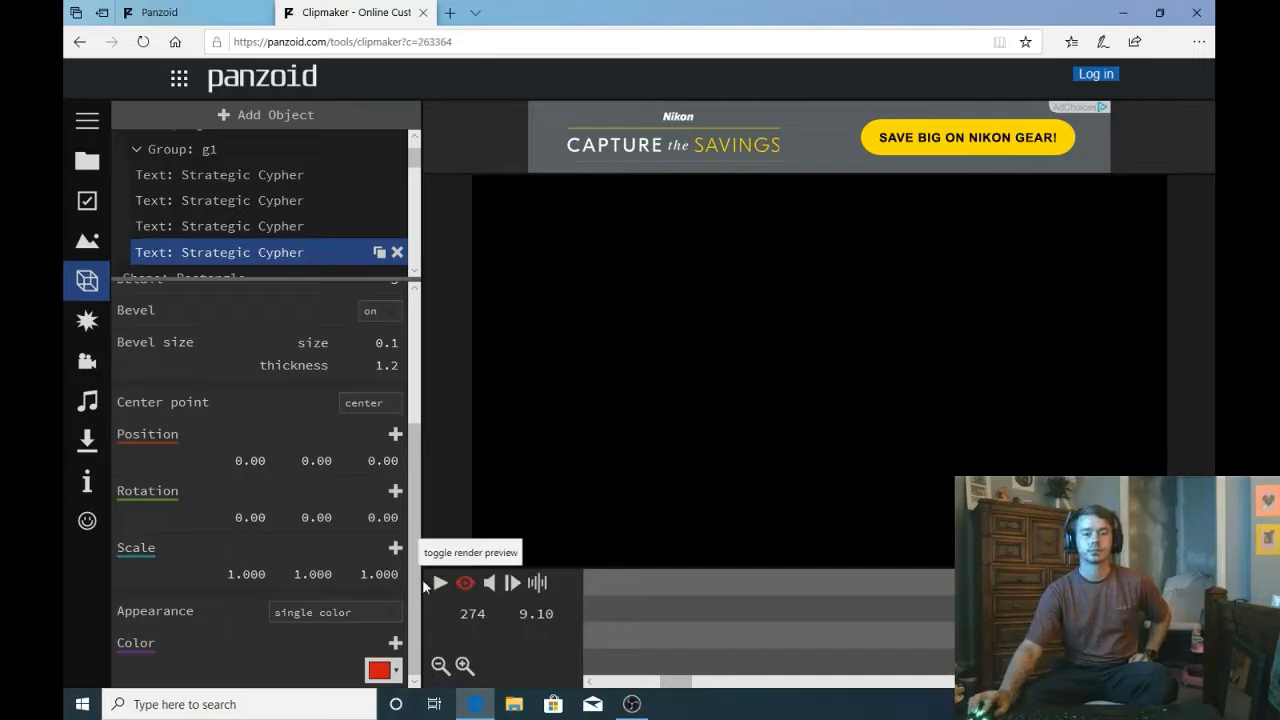
left_click(440, 584)
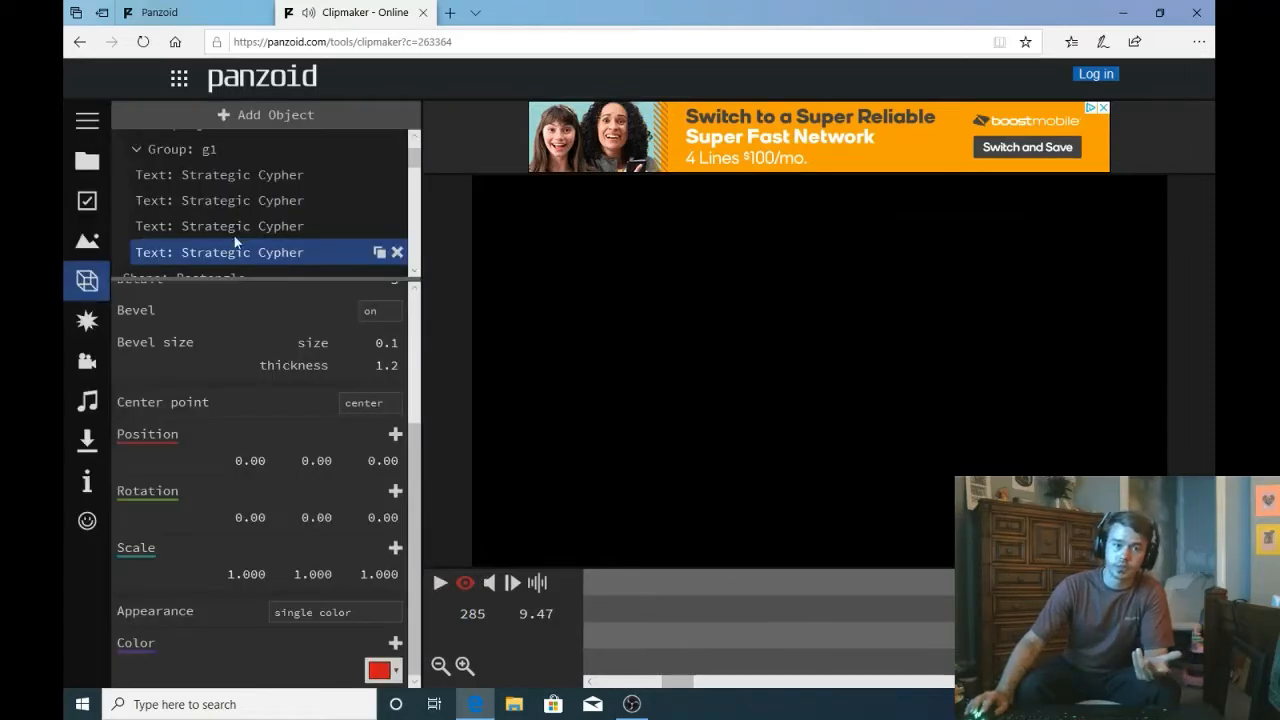
Step: Make the second Strategic Cypher text layer red, then select the first layer
left_click(218, 224)
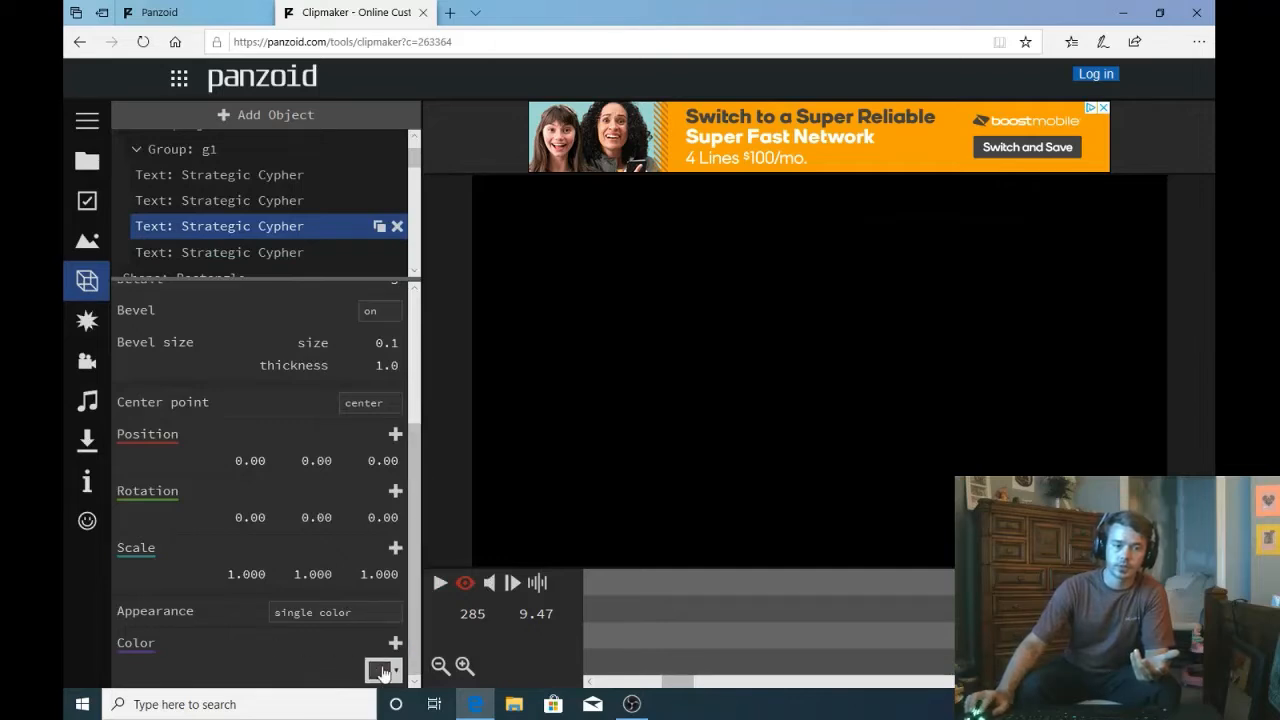
left_click(382, 668)
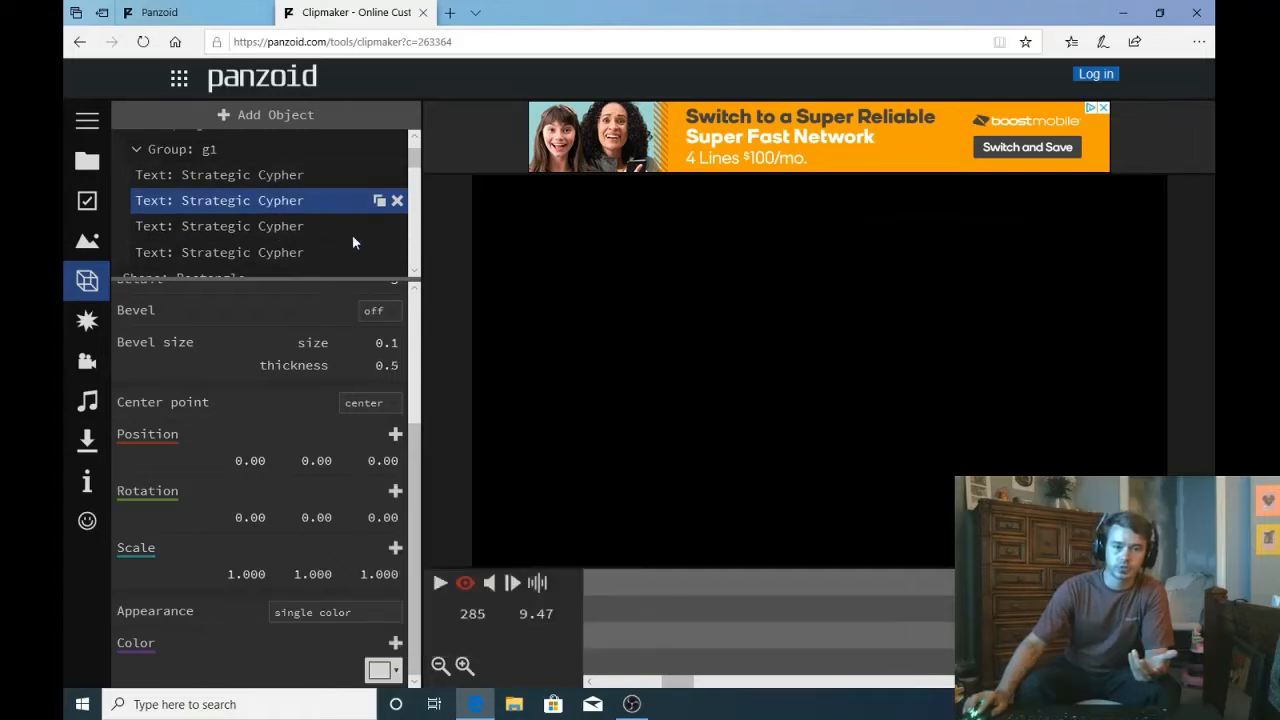
left_click(382, 668)
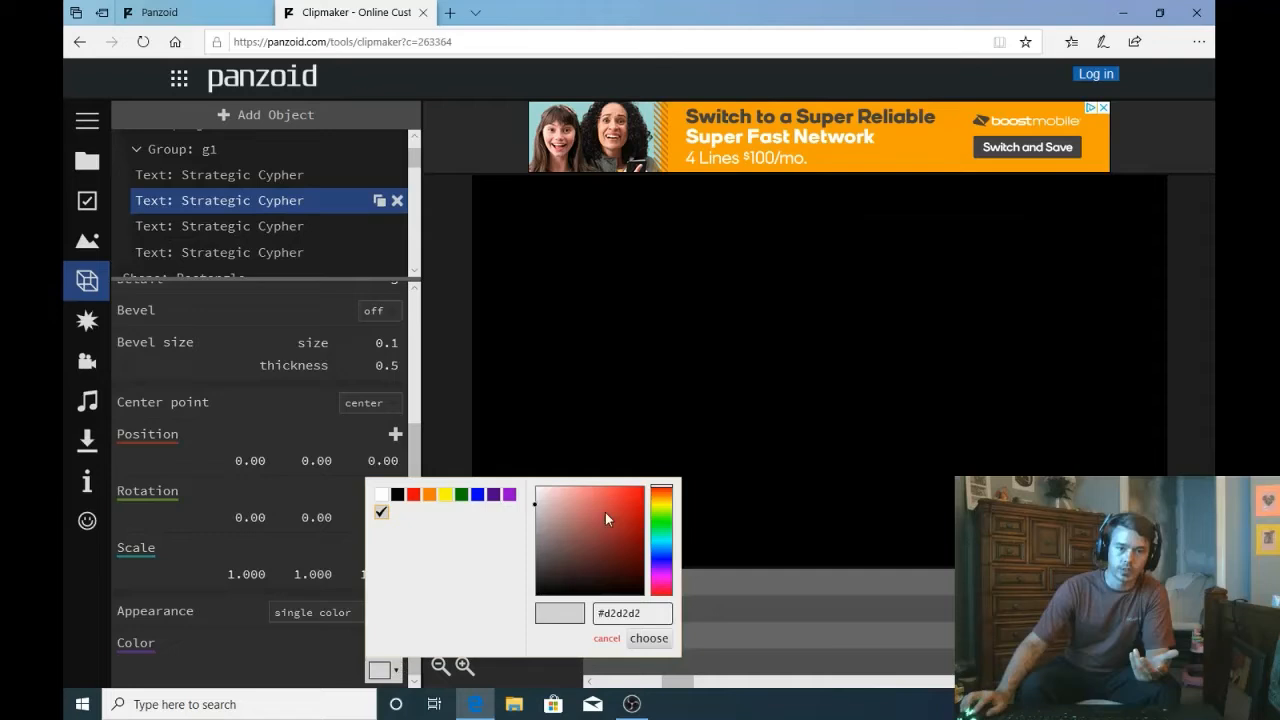
left_click(648, 638)
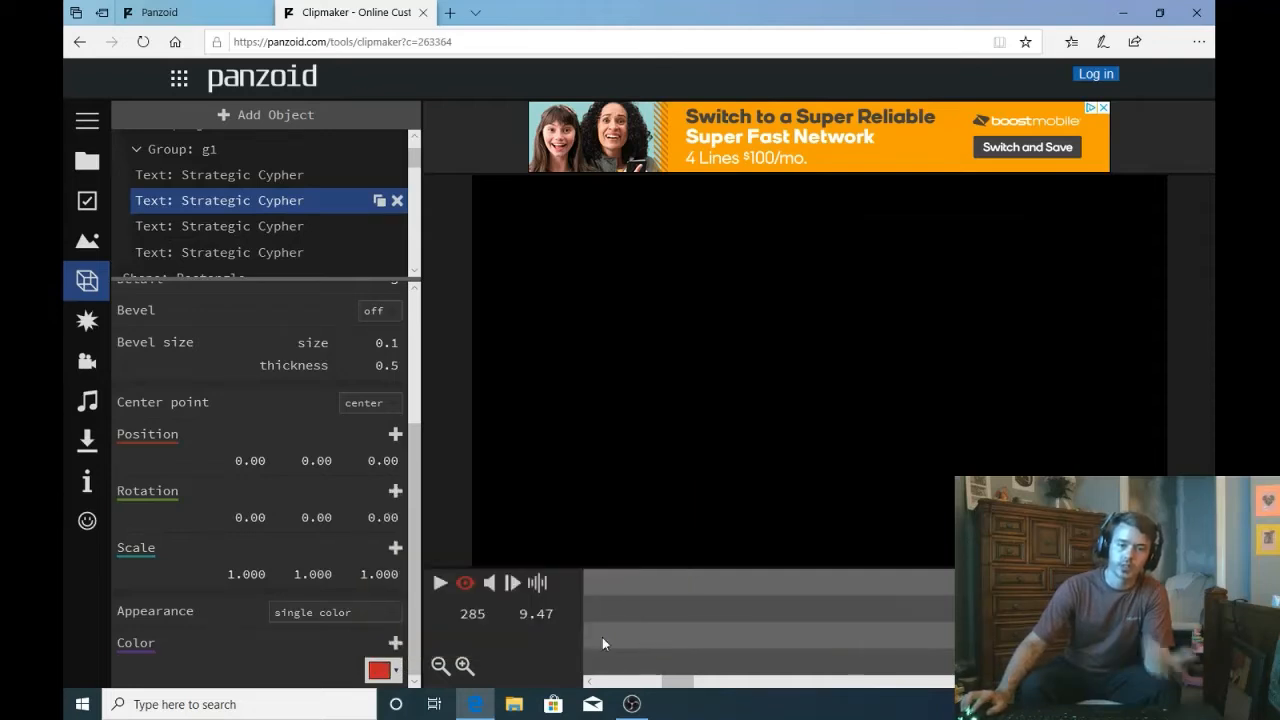
left_click(218, 174)
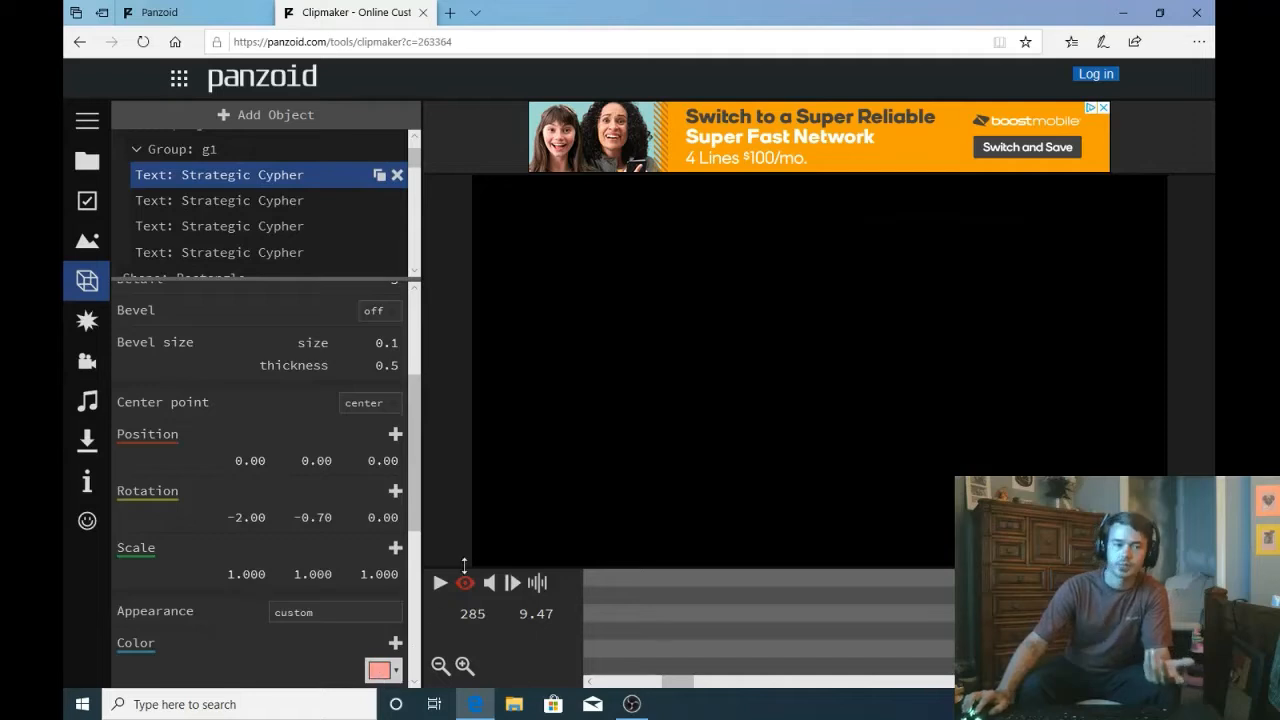
left_click(440, 584)
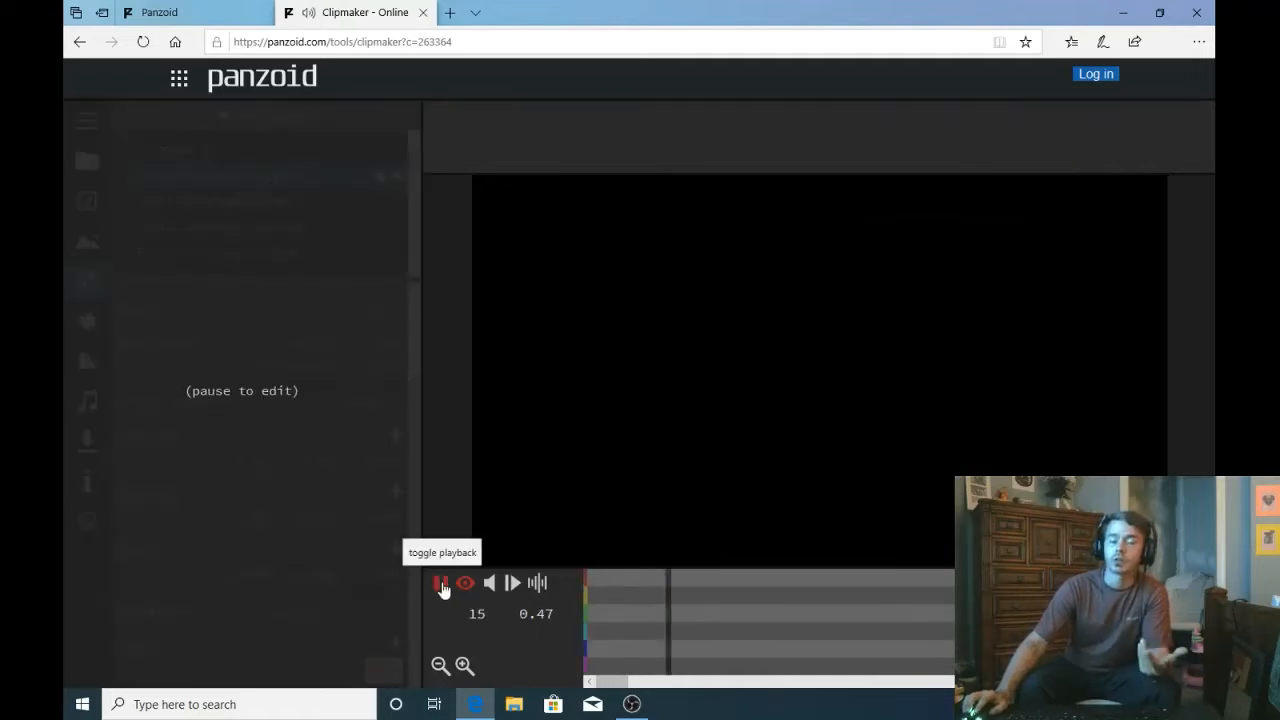
left_click(442, 584)
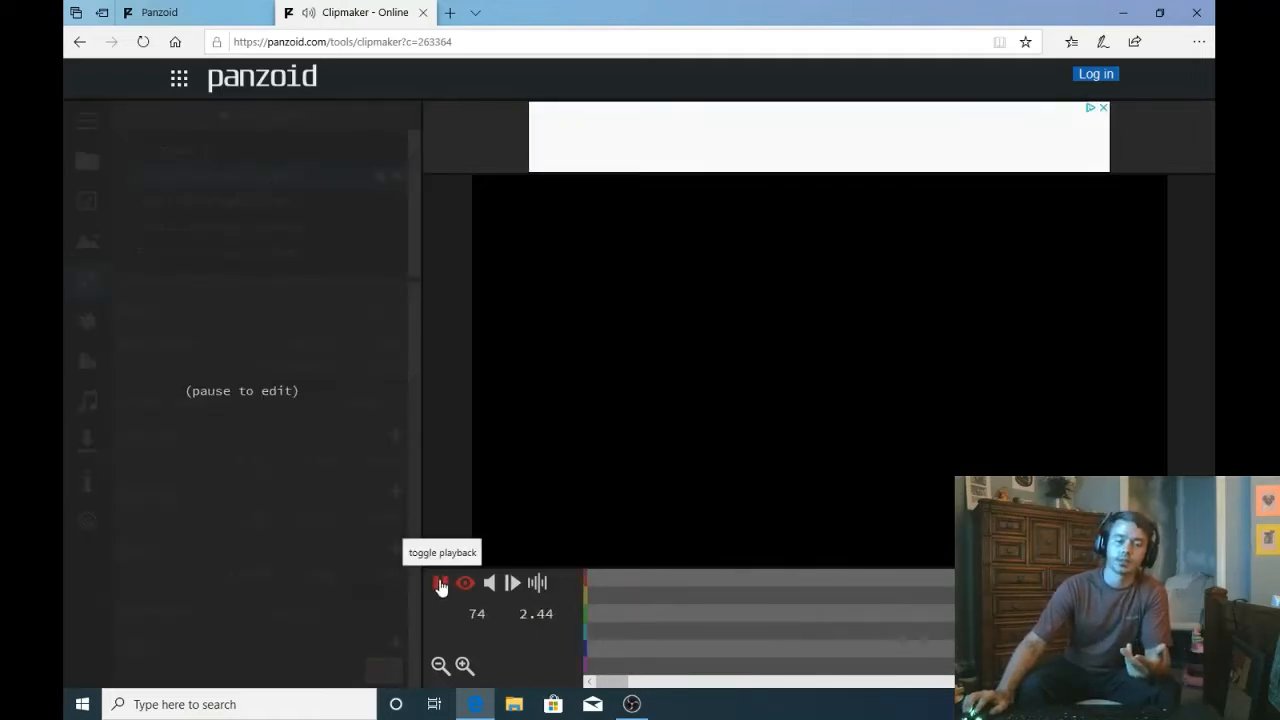
left_click(440, 584)
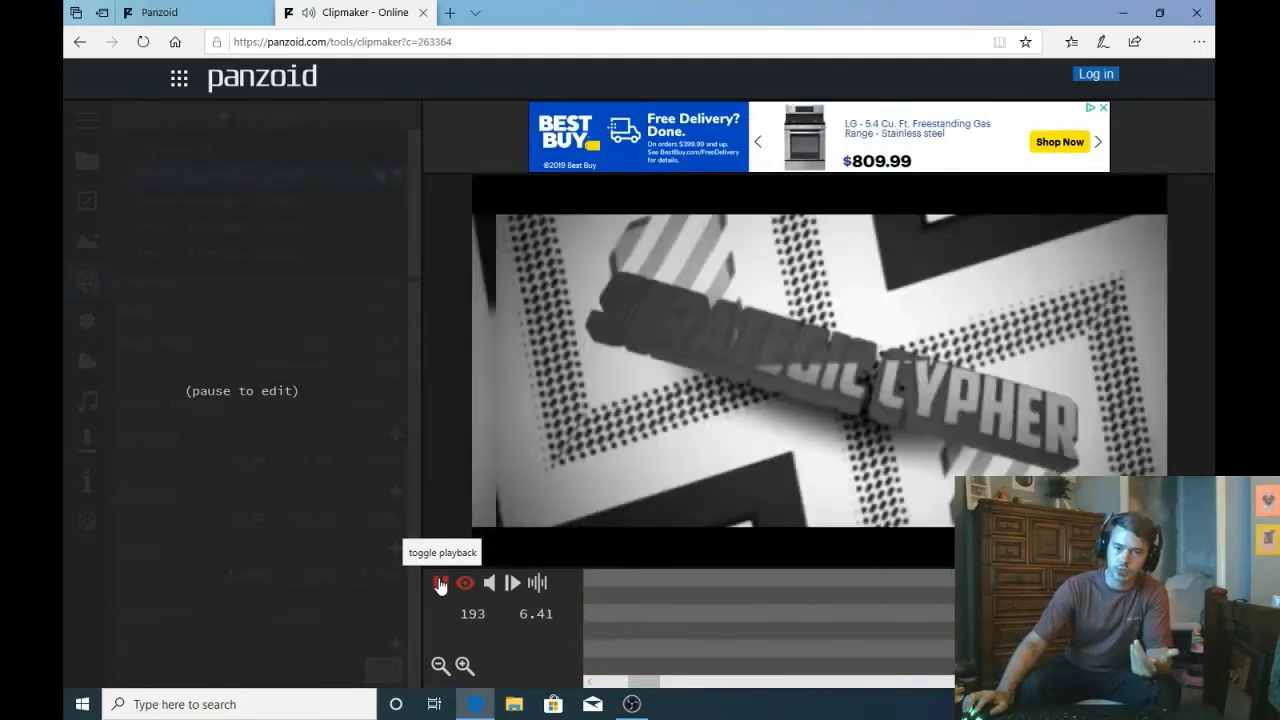
left_click(440, 584)
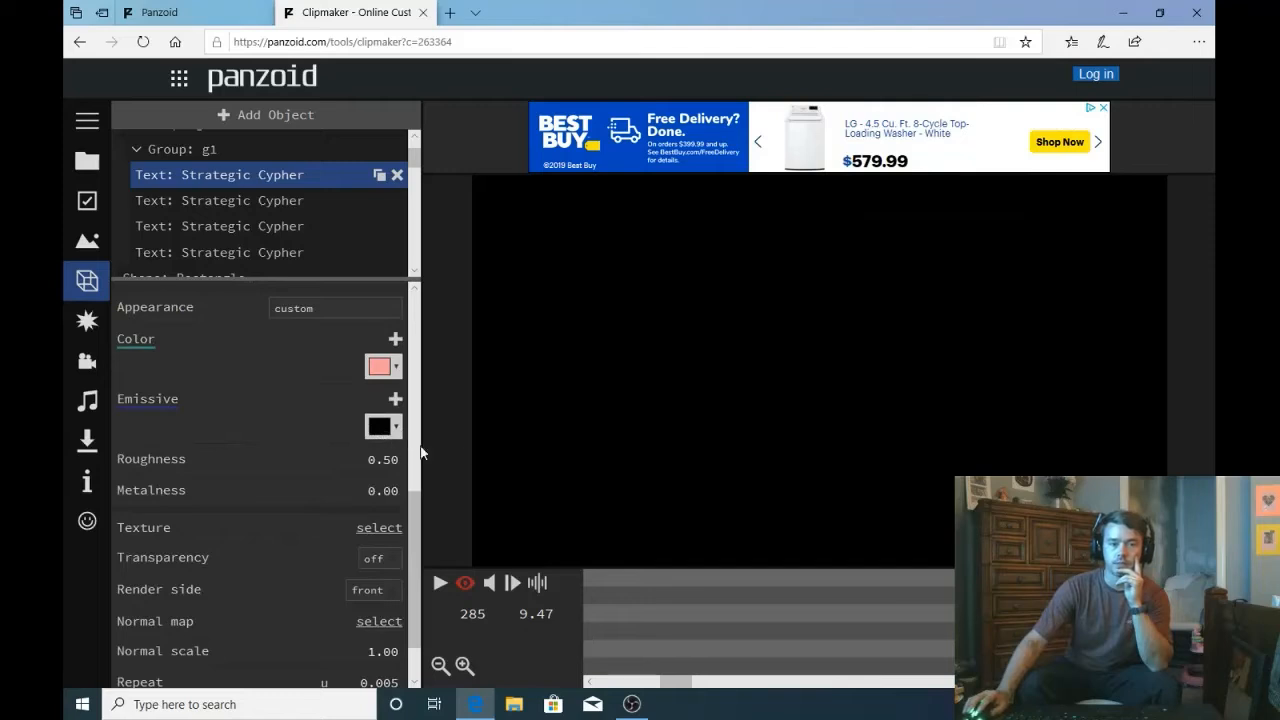
Step: Set the first text layer's emissive colour to dark red and pause the replayed intro
left_click(384, 426)
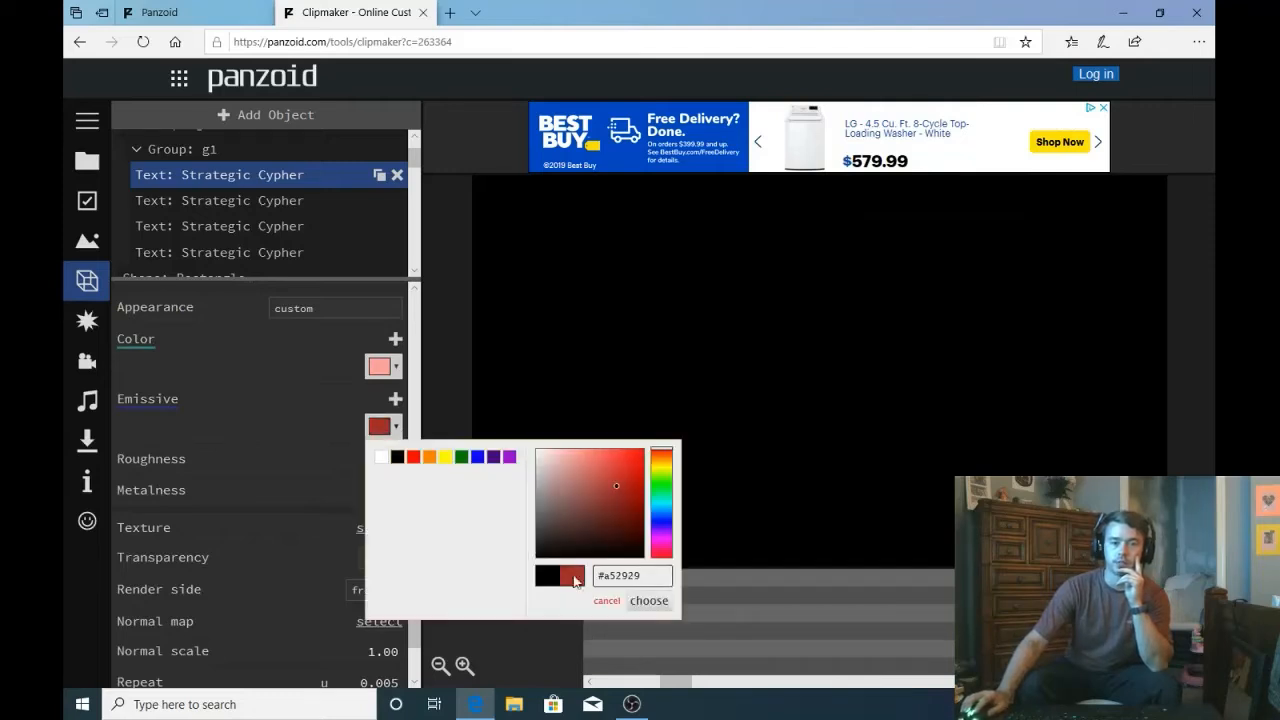
left_click(644, 452)
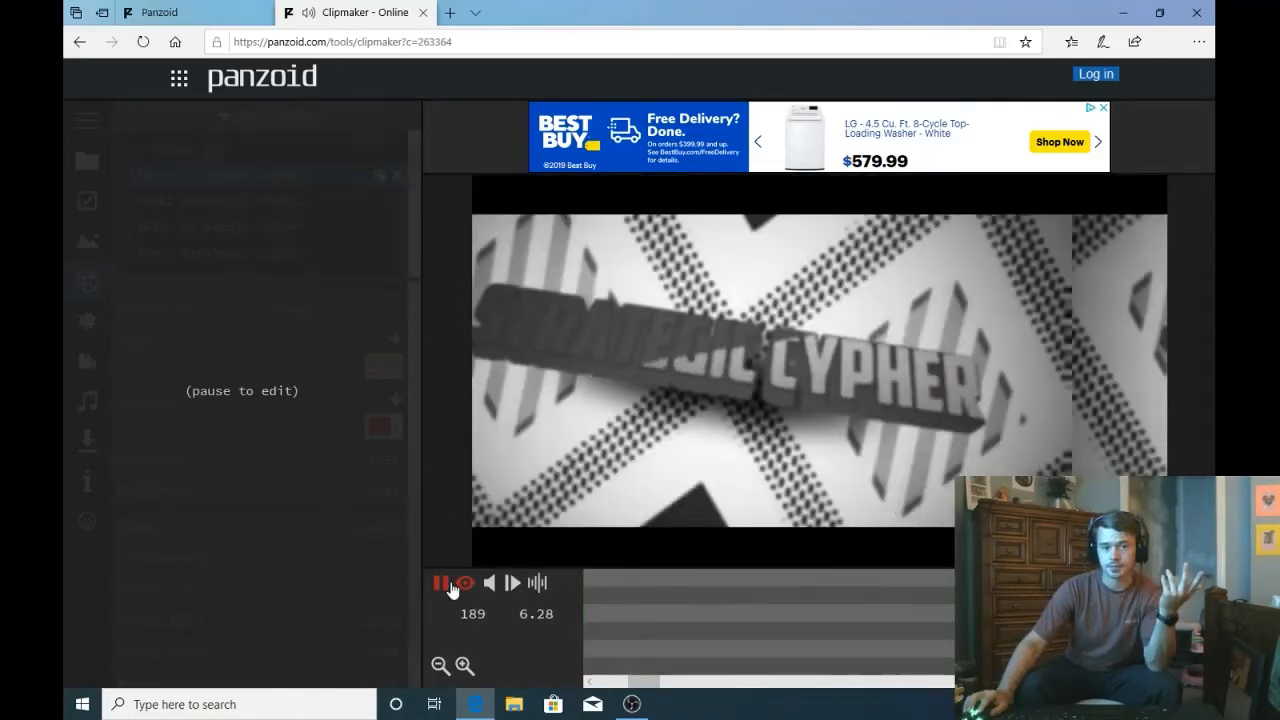
left_click(448, 584)
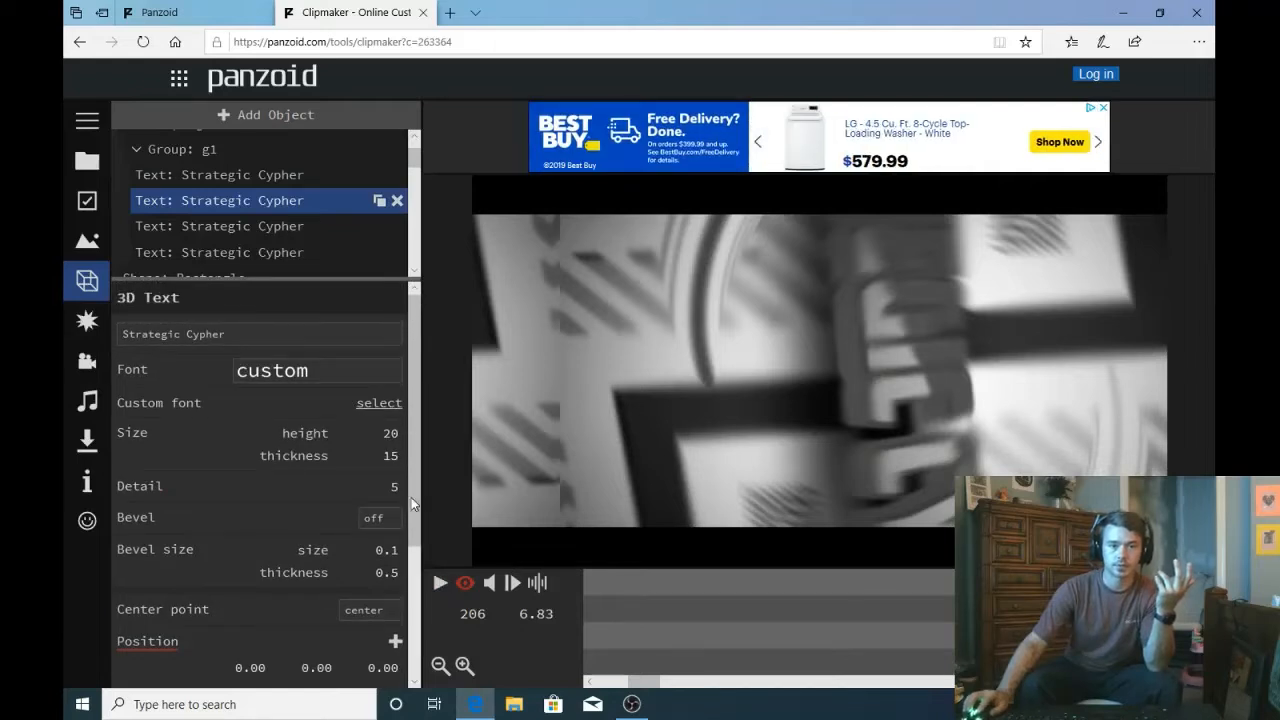
scroll("down", 3)
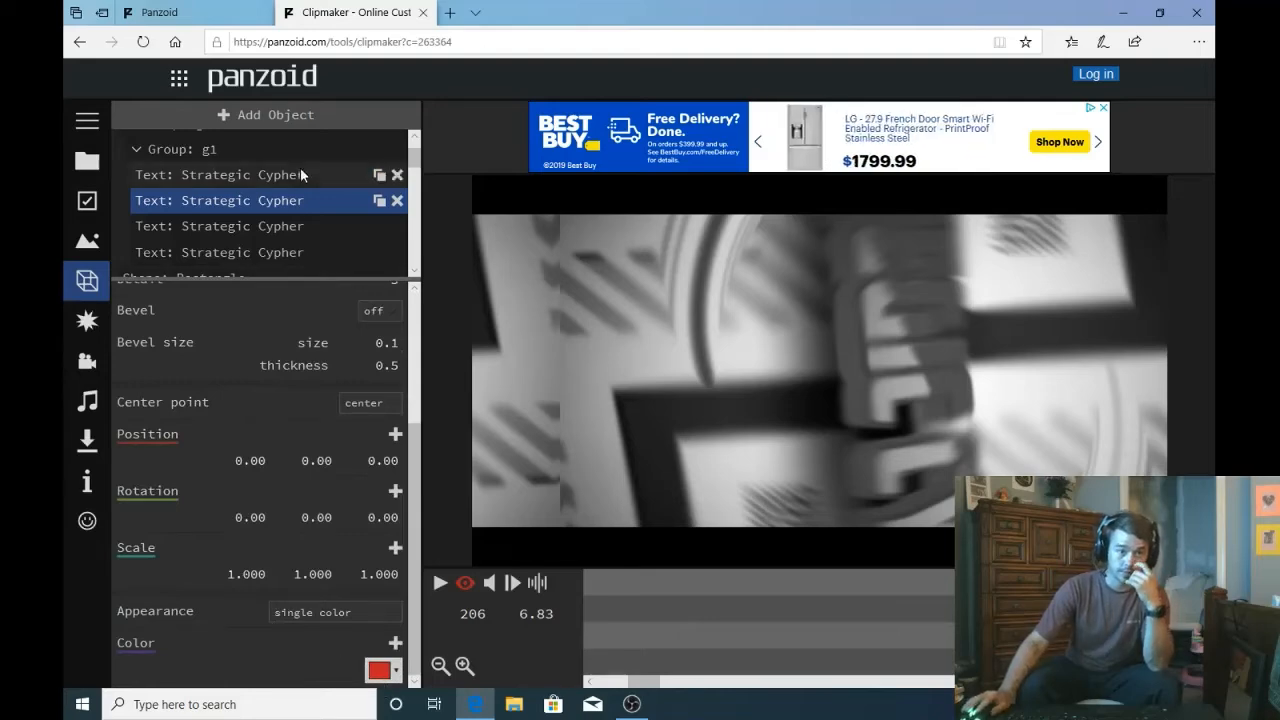
left_click(218, 174)
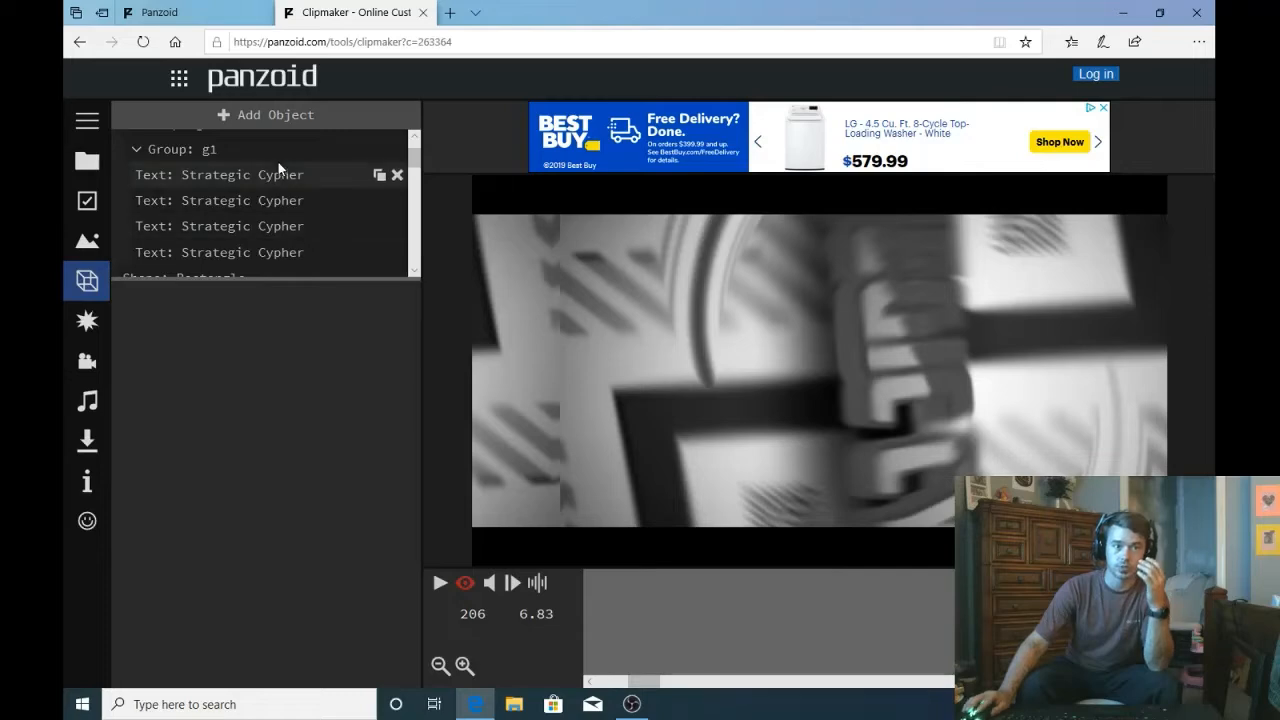
left_click(216, 174)
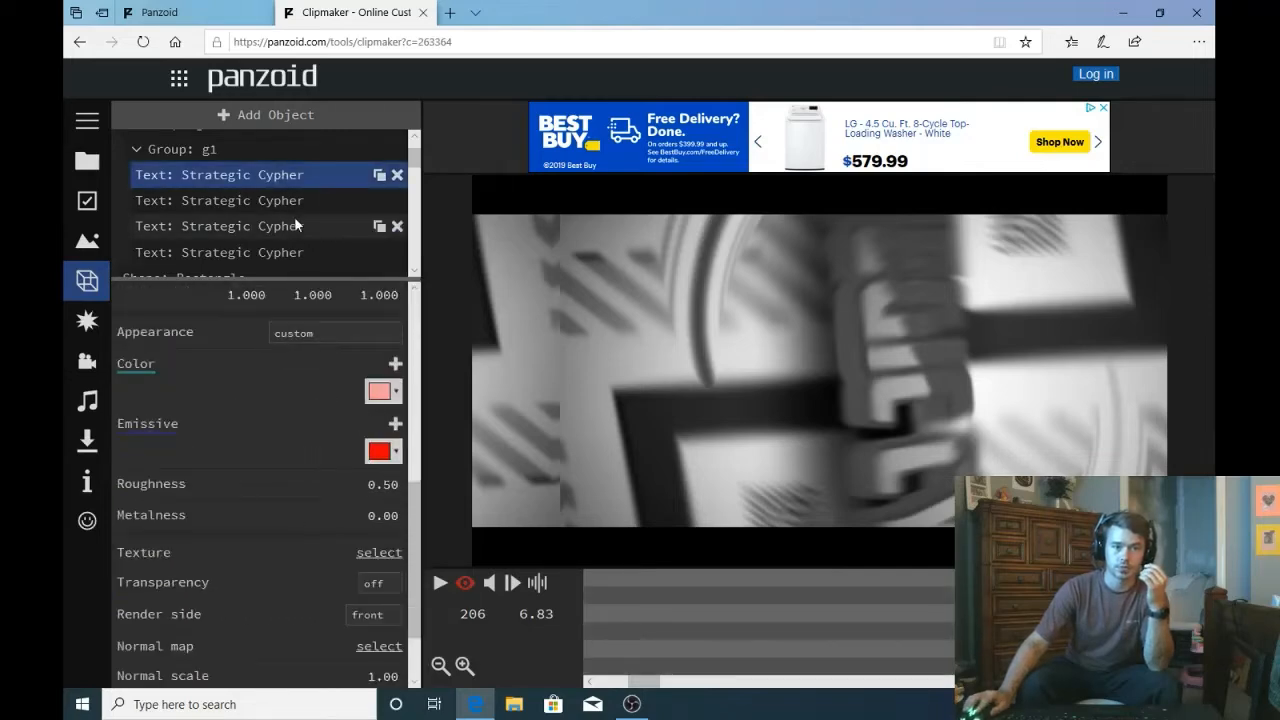
left_click(216, 180)
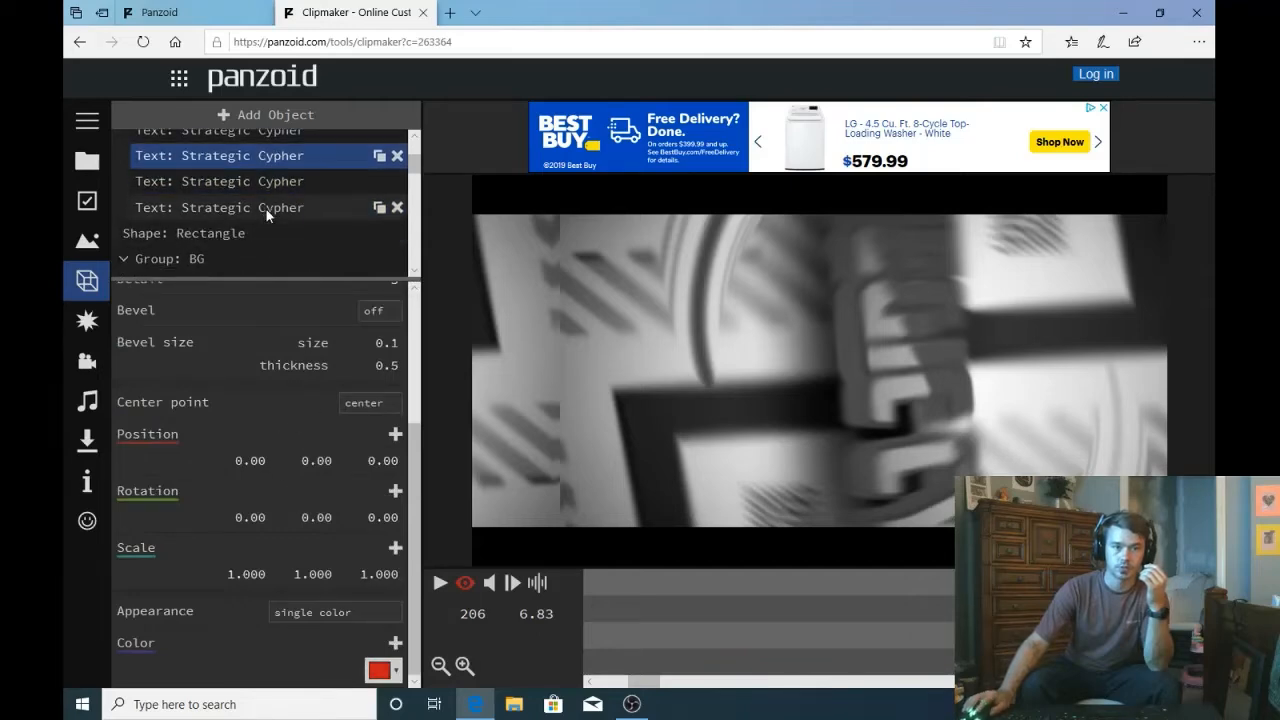
left_click(218, 206)
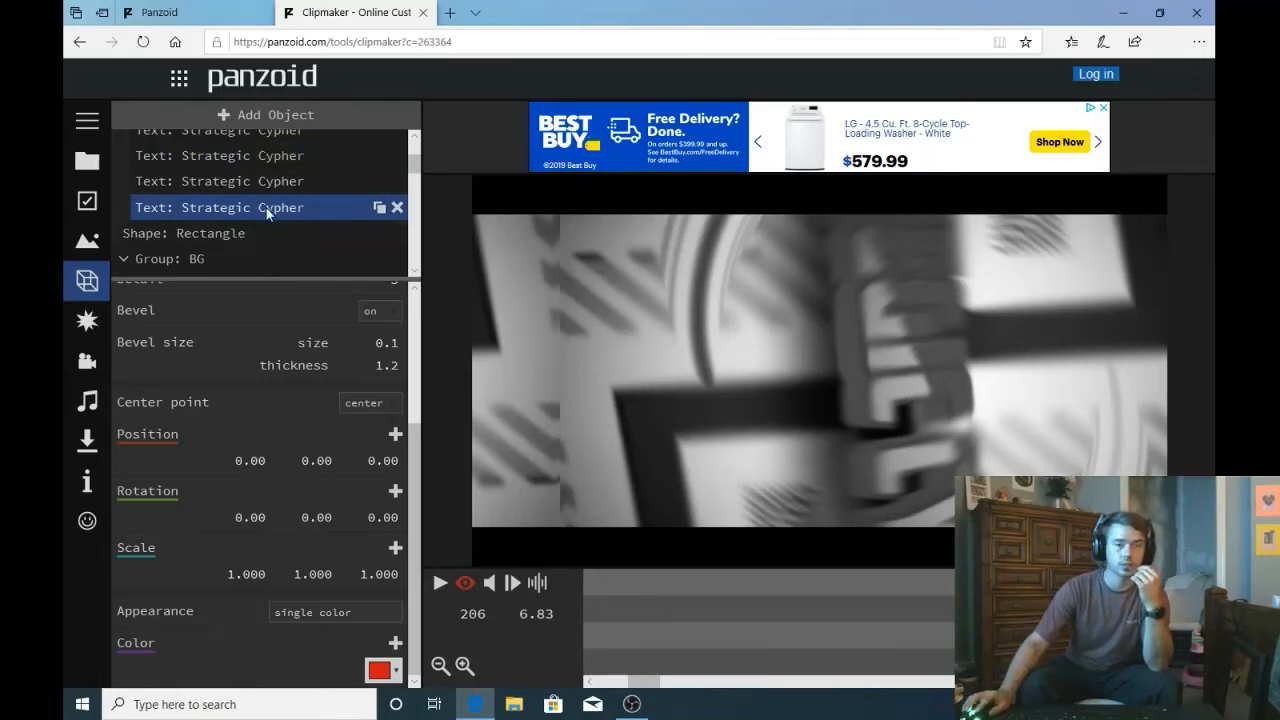
left_click(384, 670)
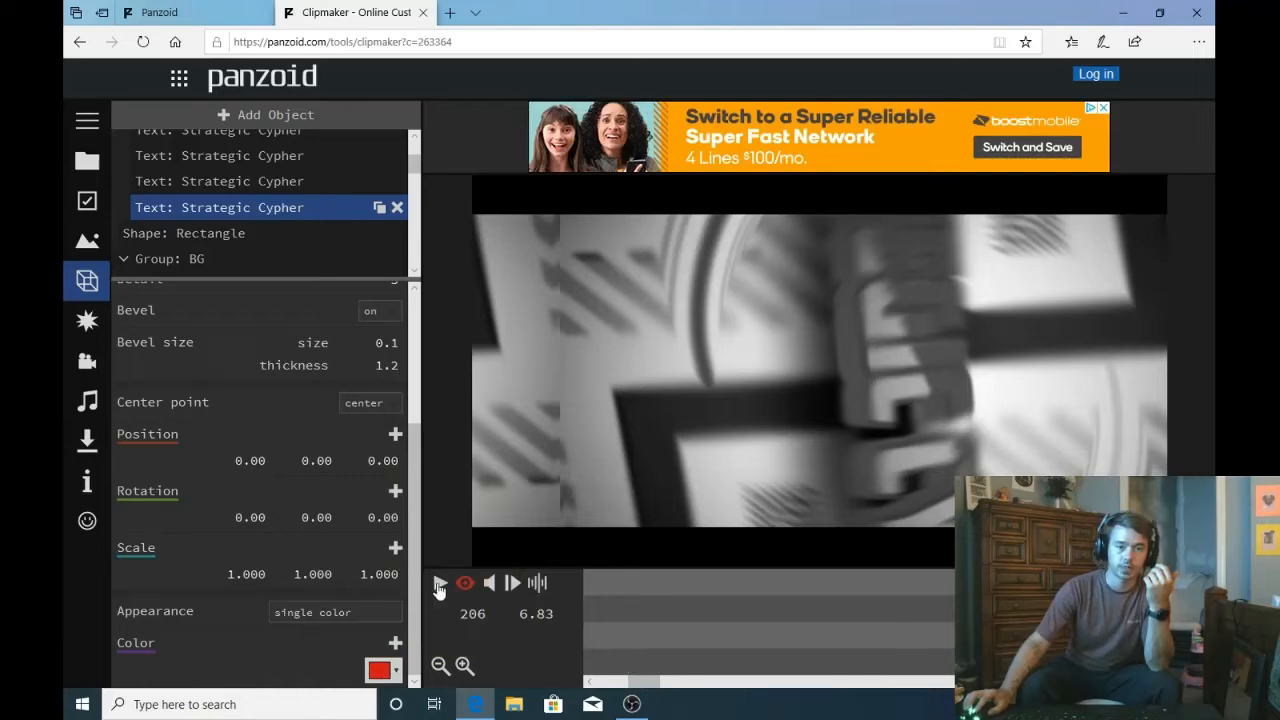
Step: Set the first Strategic Cypher layer's main colour to red (#df0000), matching its red glow
left_click(440, 584)
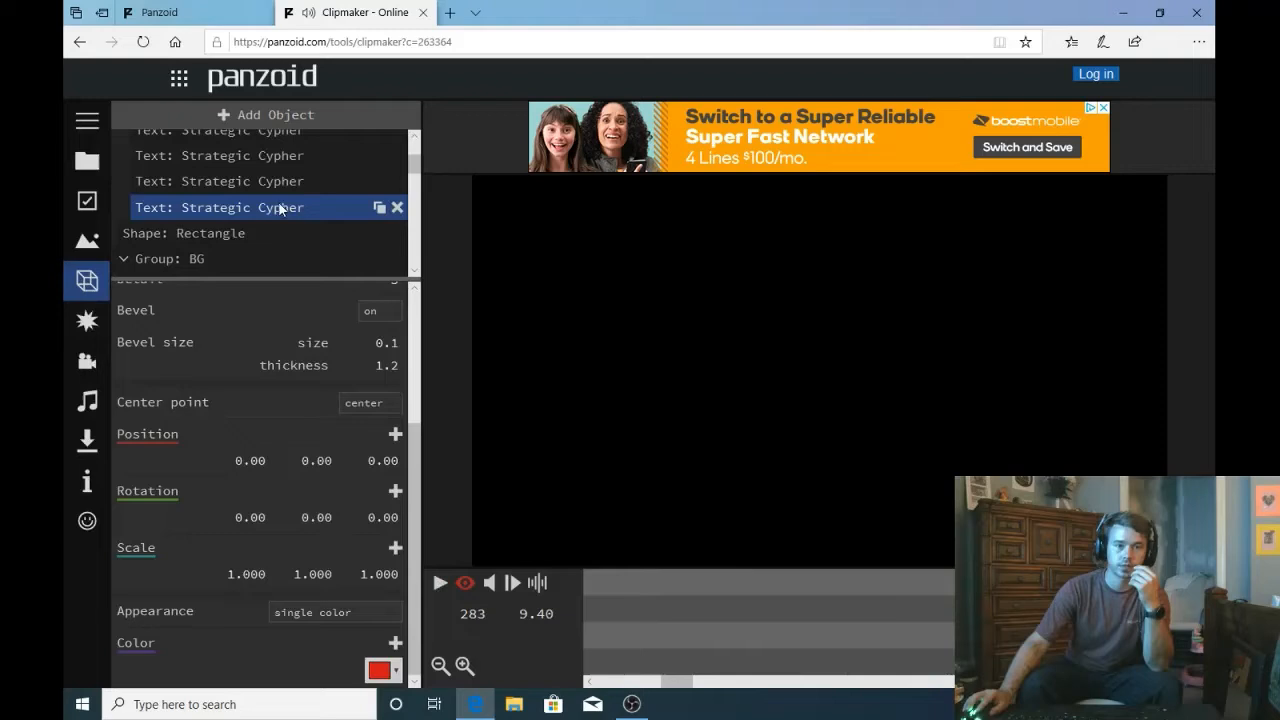
left_click(218, 180)
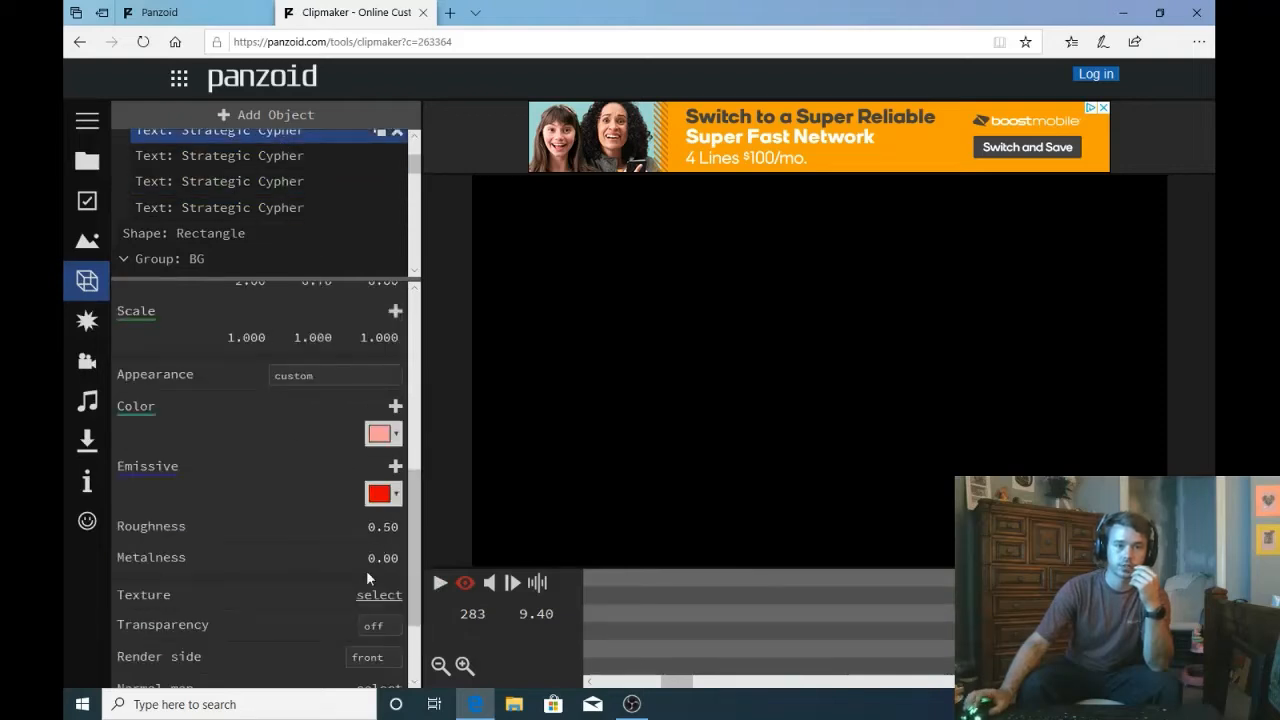
left_click(378, 432)
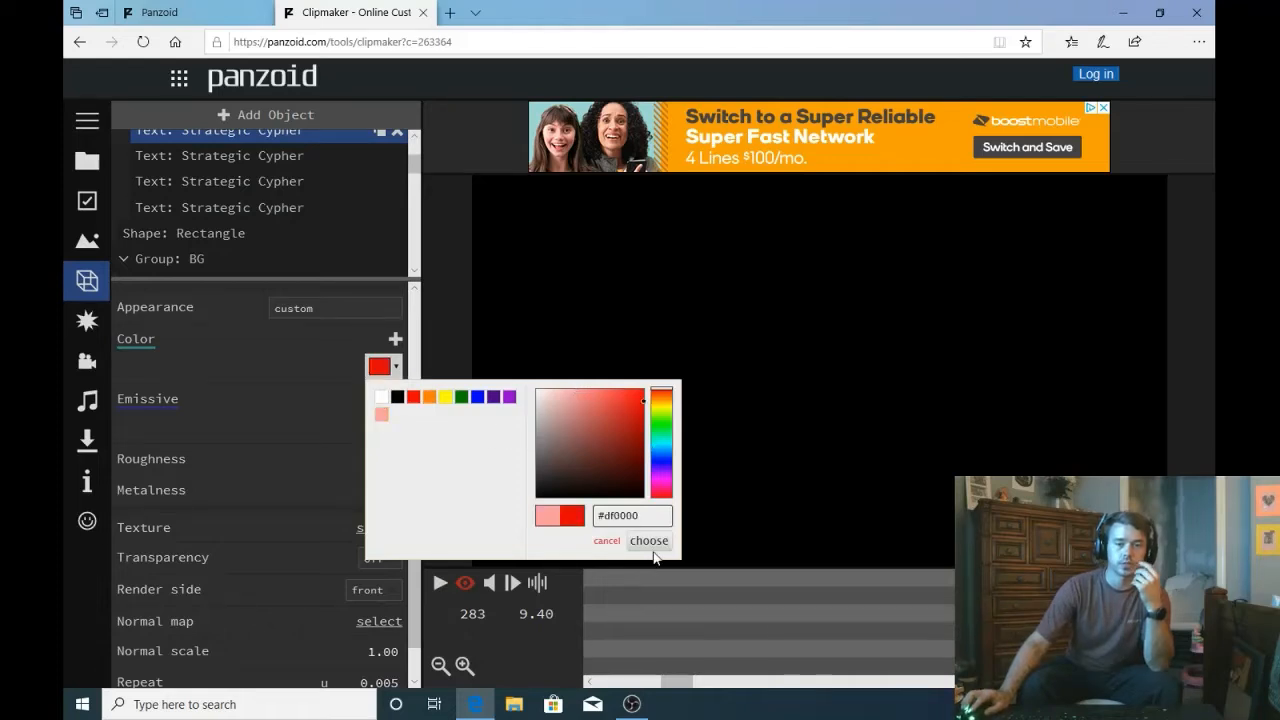
left_click(648, 540)
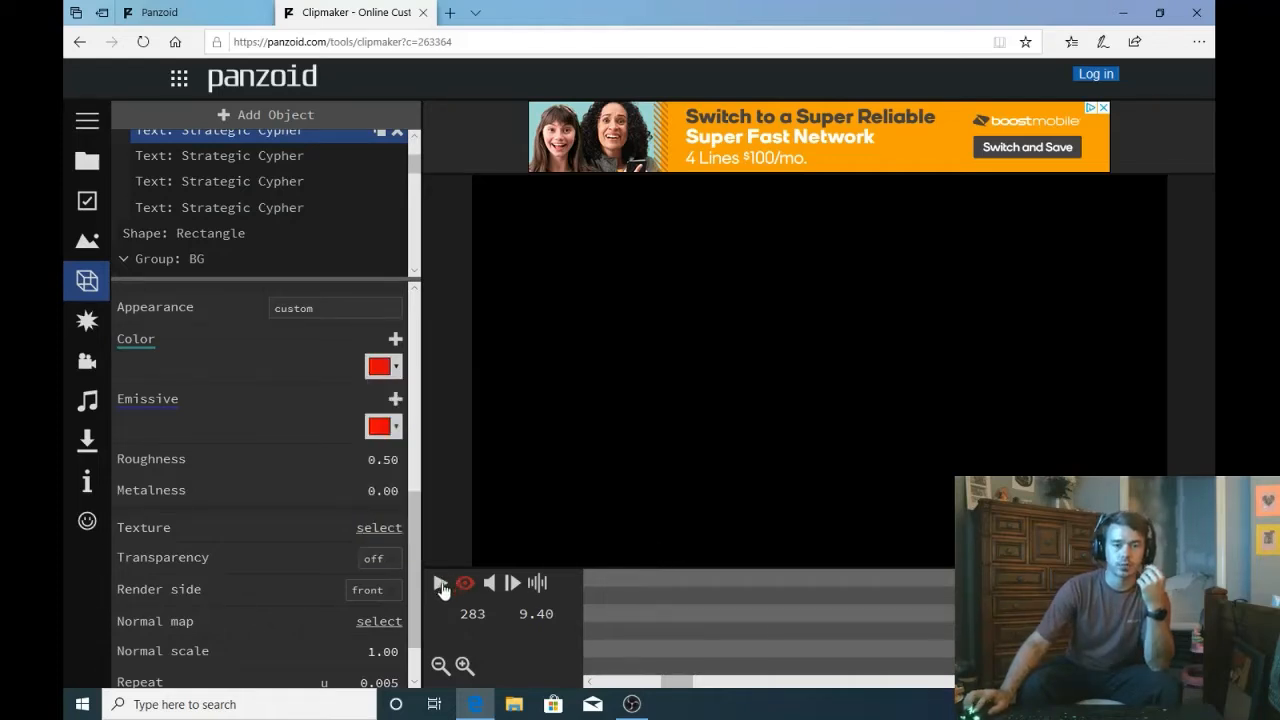
Step: Replay the intro to see the red title, then open another creator's 3D intro page
left_click(442, 584)
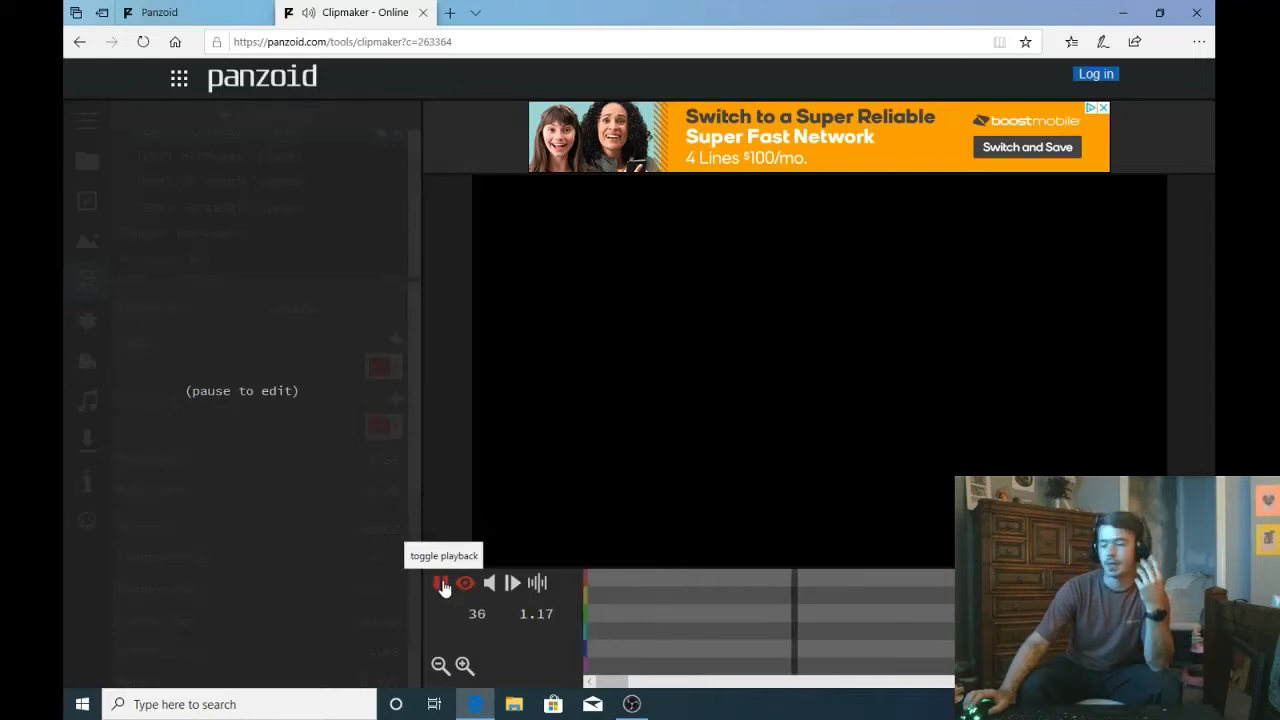
left_click(442, 584)
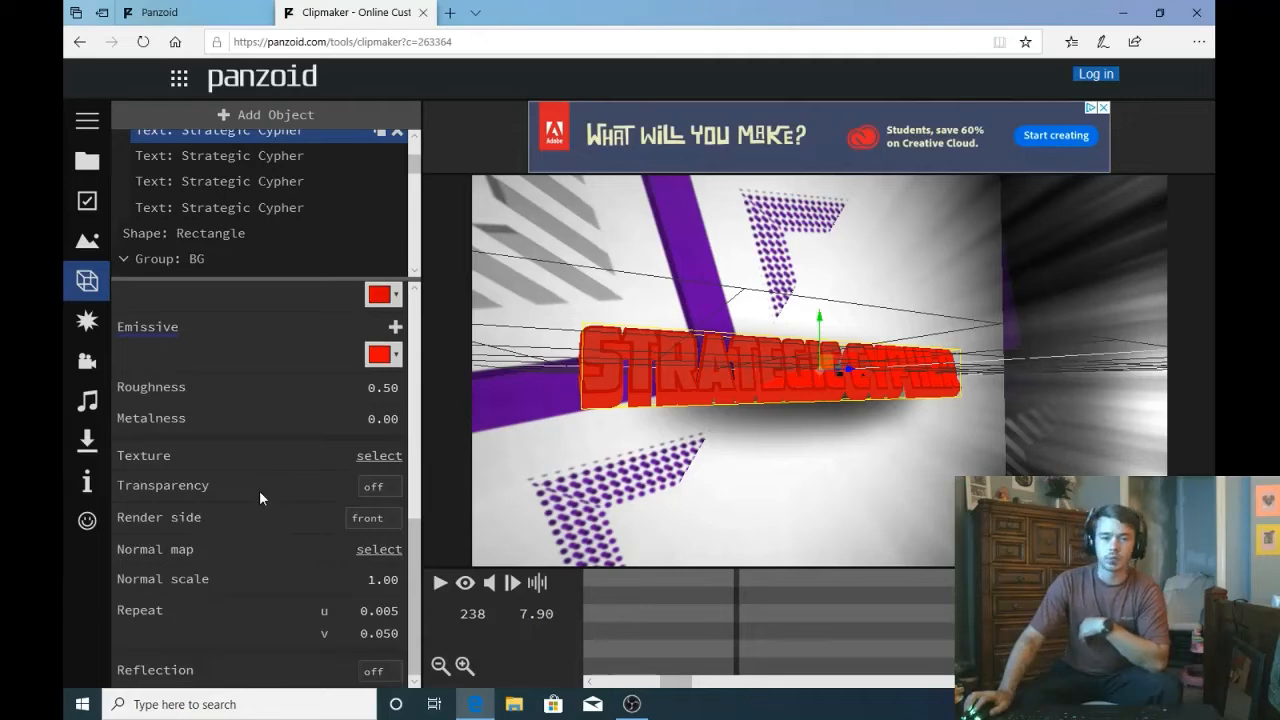
mouse_move(292, 386)
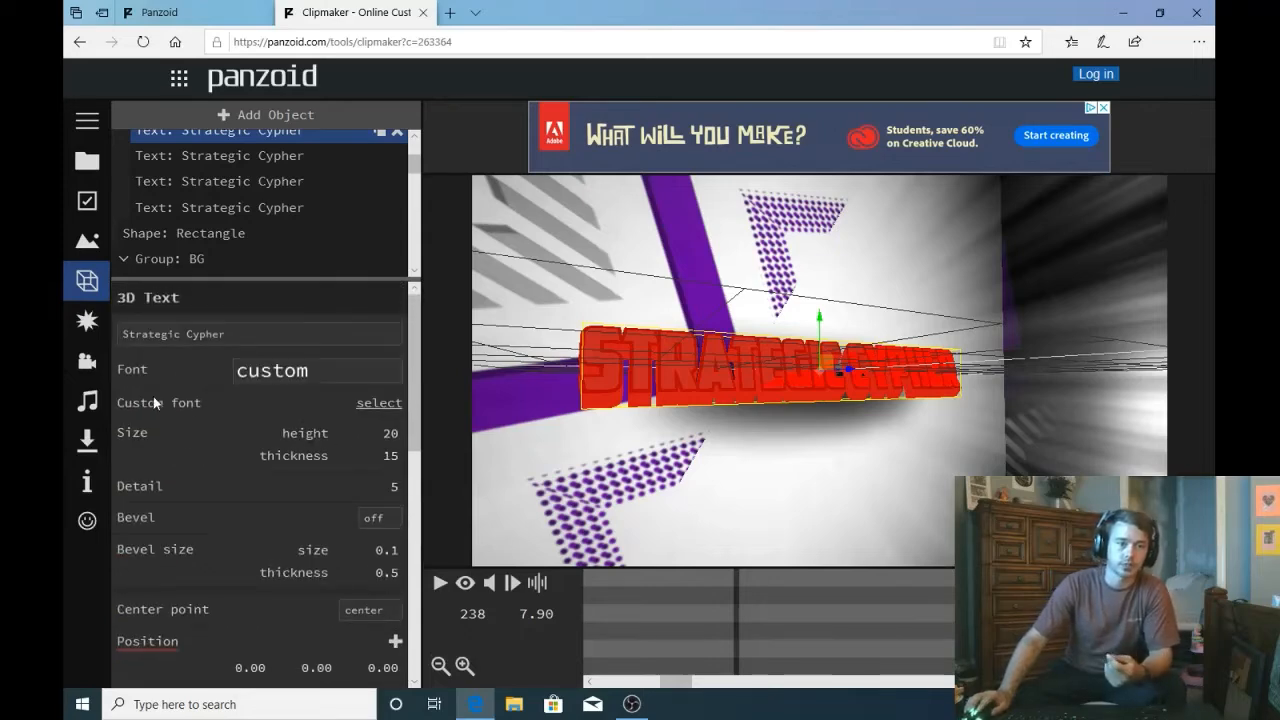
left_click(244, 156)
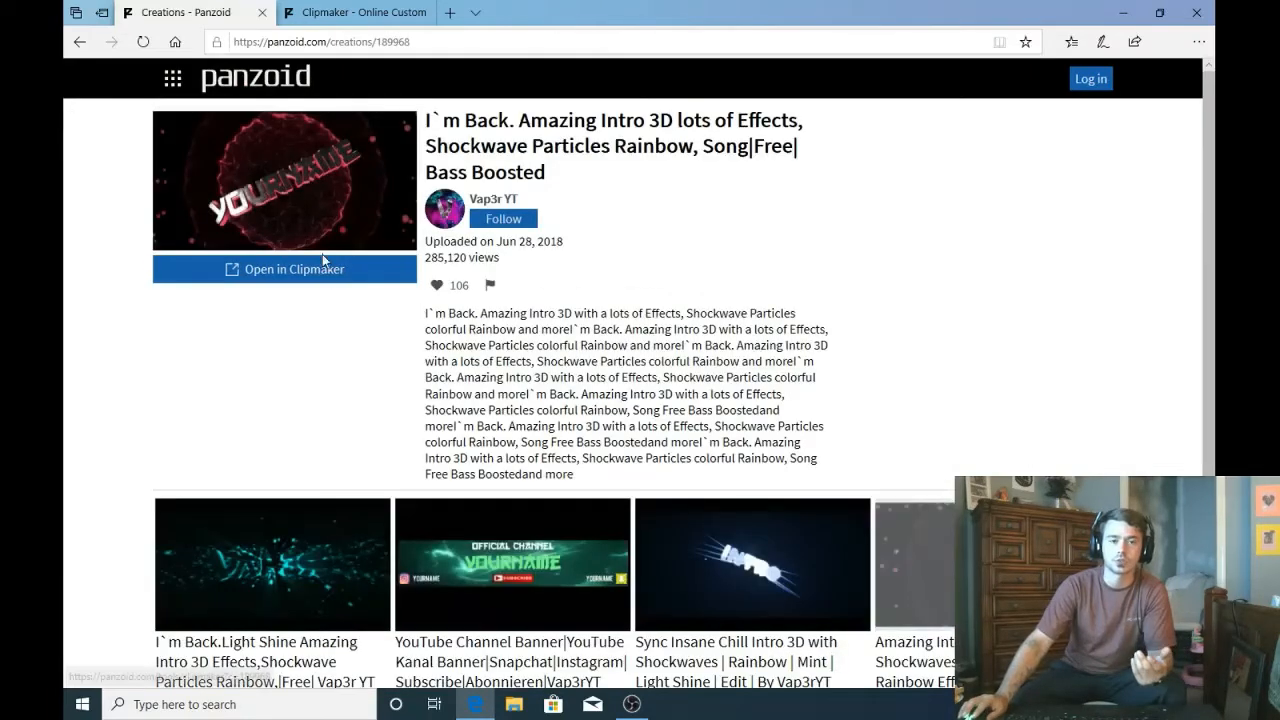
Step: Open the I`m Back Amazing Intro 3D creation in a new Clipmaker editor
left_click(284, 268)
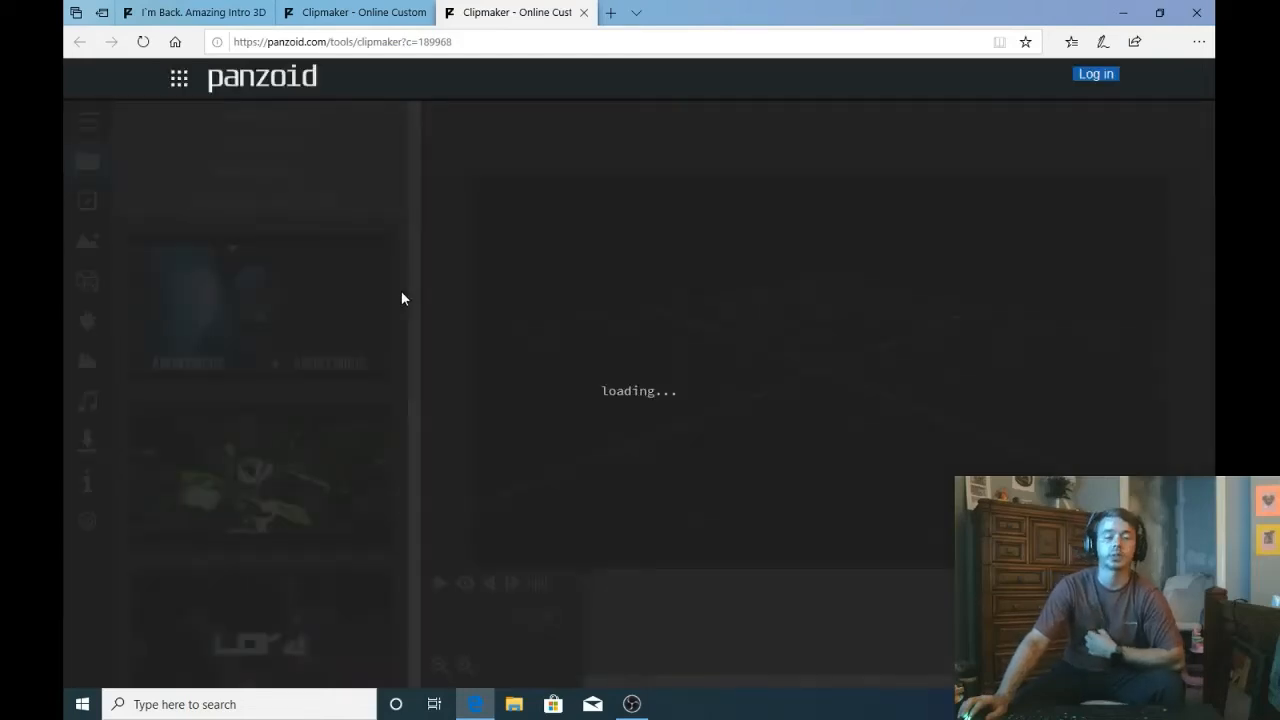
mouse_move(504, 432)
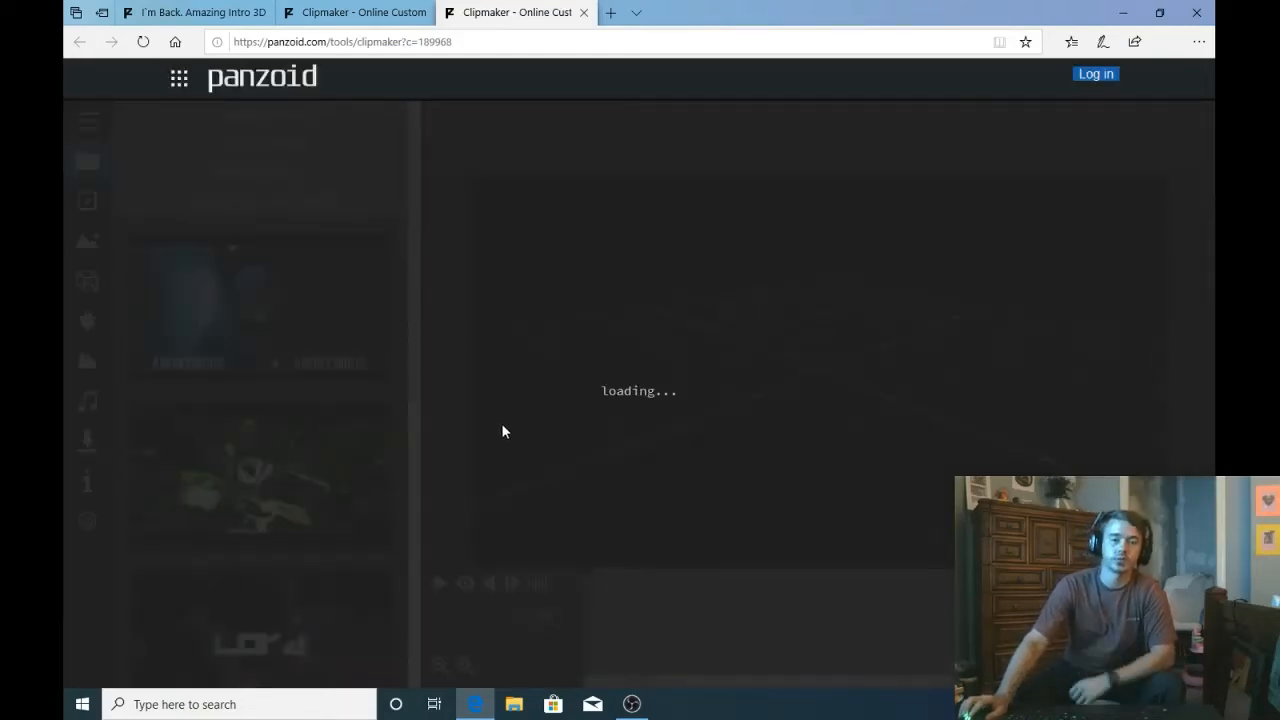
mouse_move(516, 428)
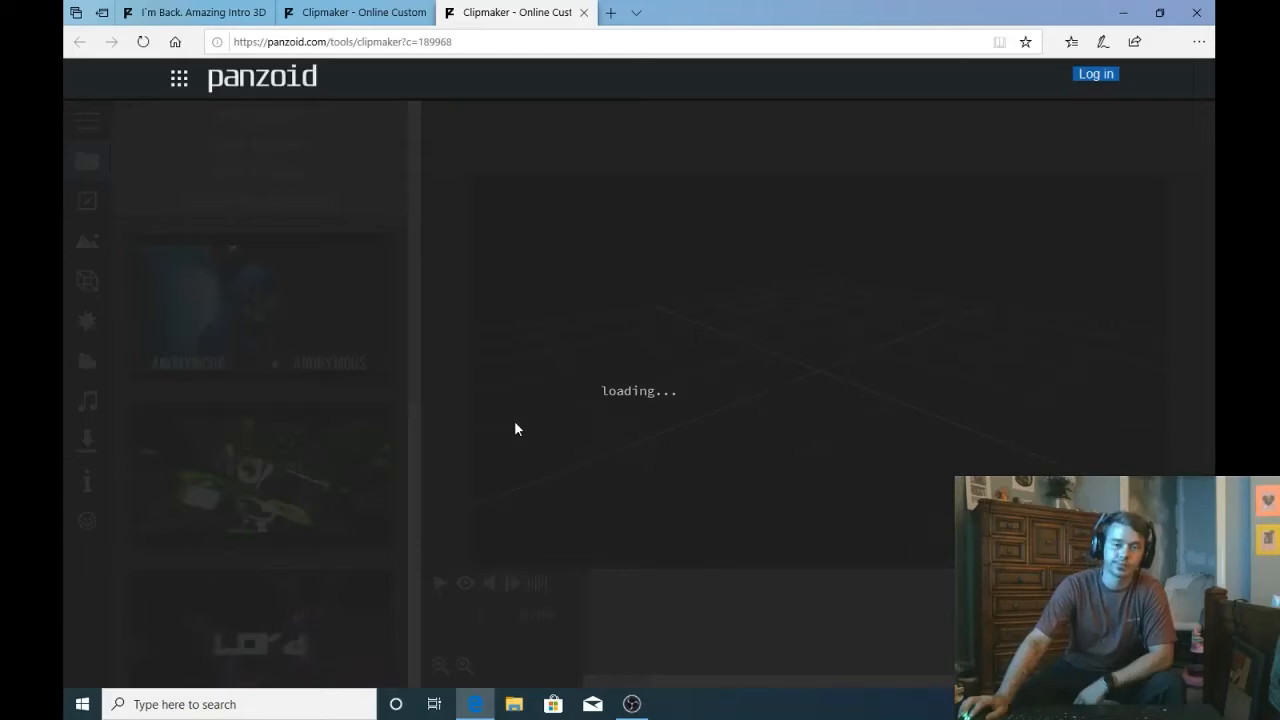
mouse_move(508, 428)
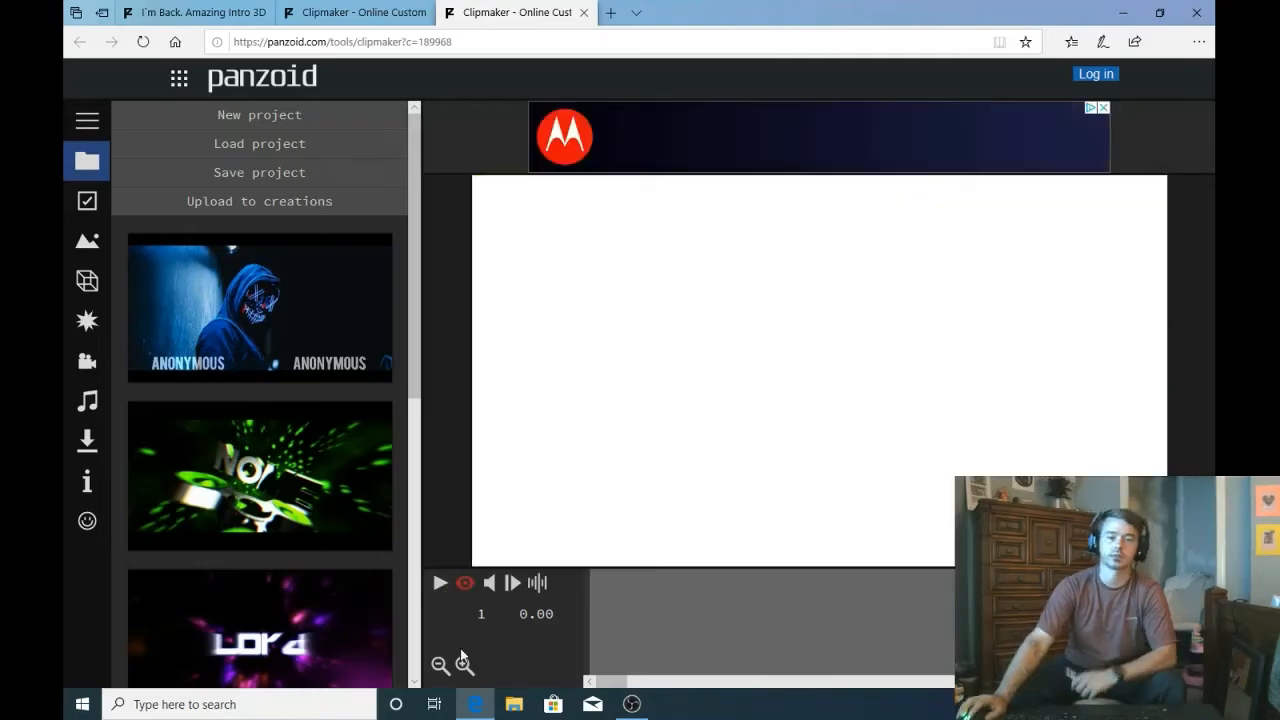
Step: Play the loaded particle-filled YOURNAME intro, then stop the preview
left_click(440, 584)
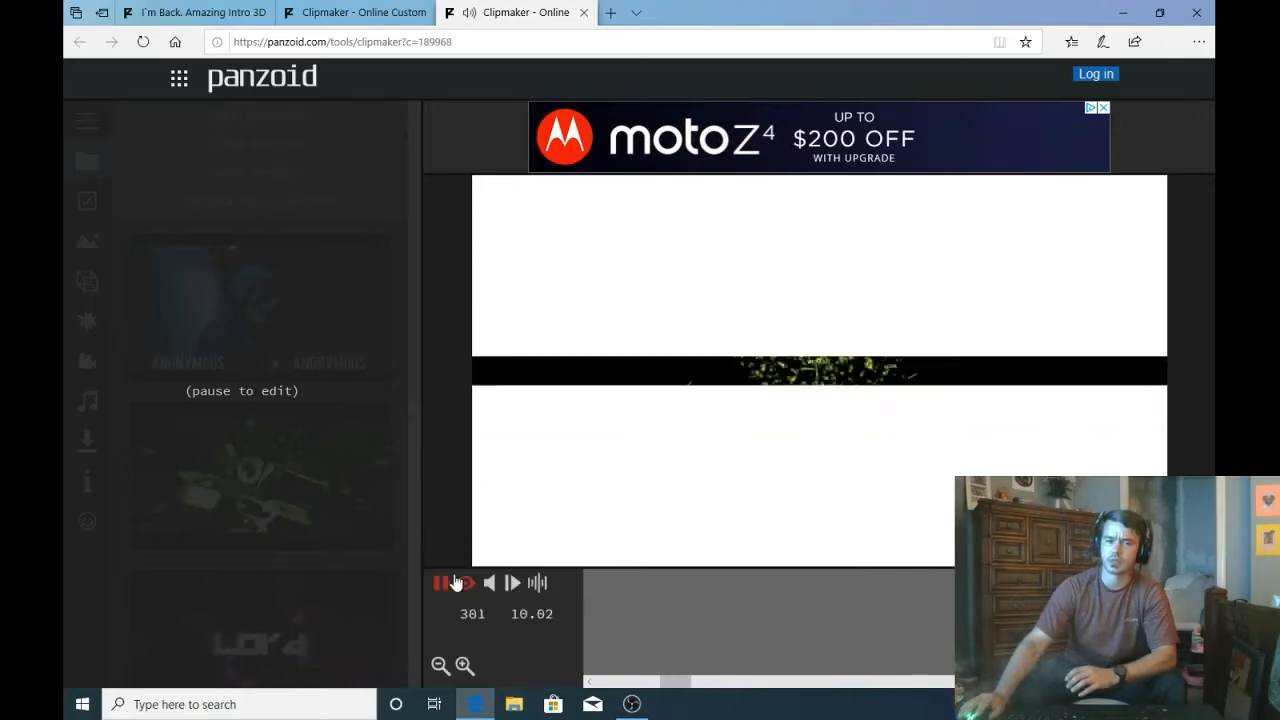
left_click(452, 584)
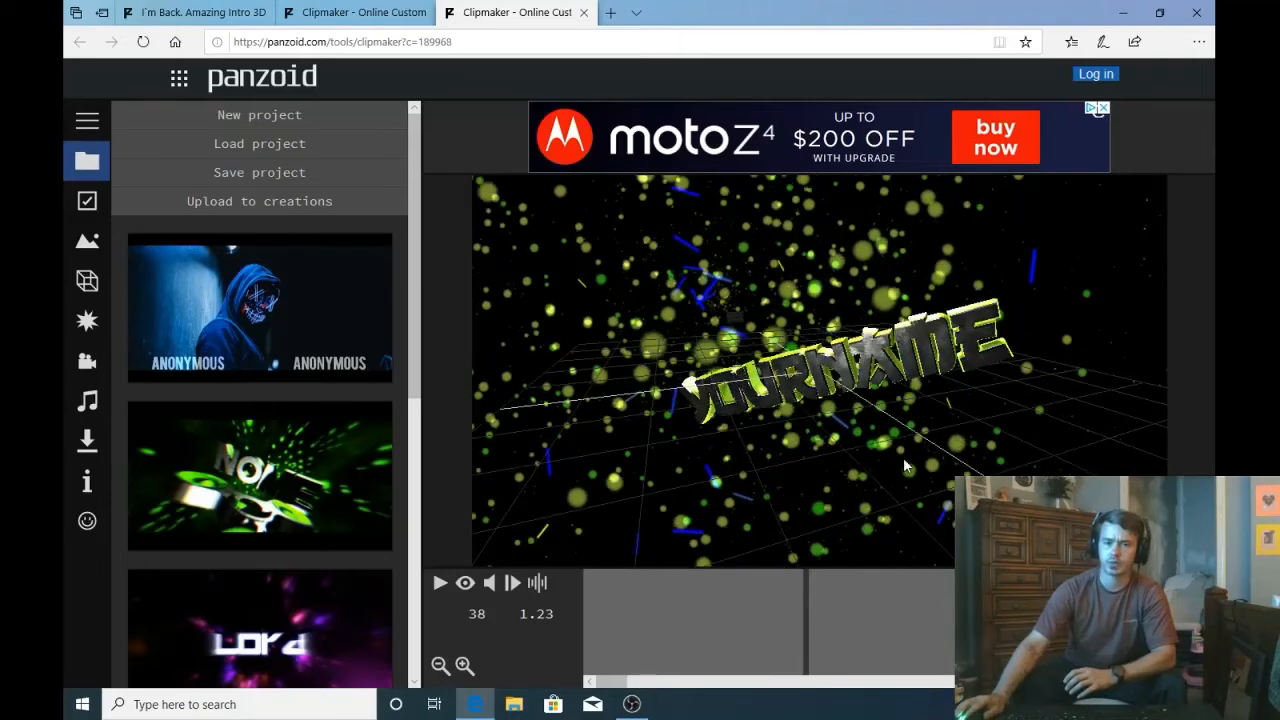
Step: Replace the first YourName text object's title with 'Strategic Cypher'
left_click(88, 280)
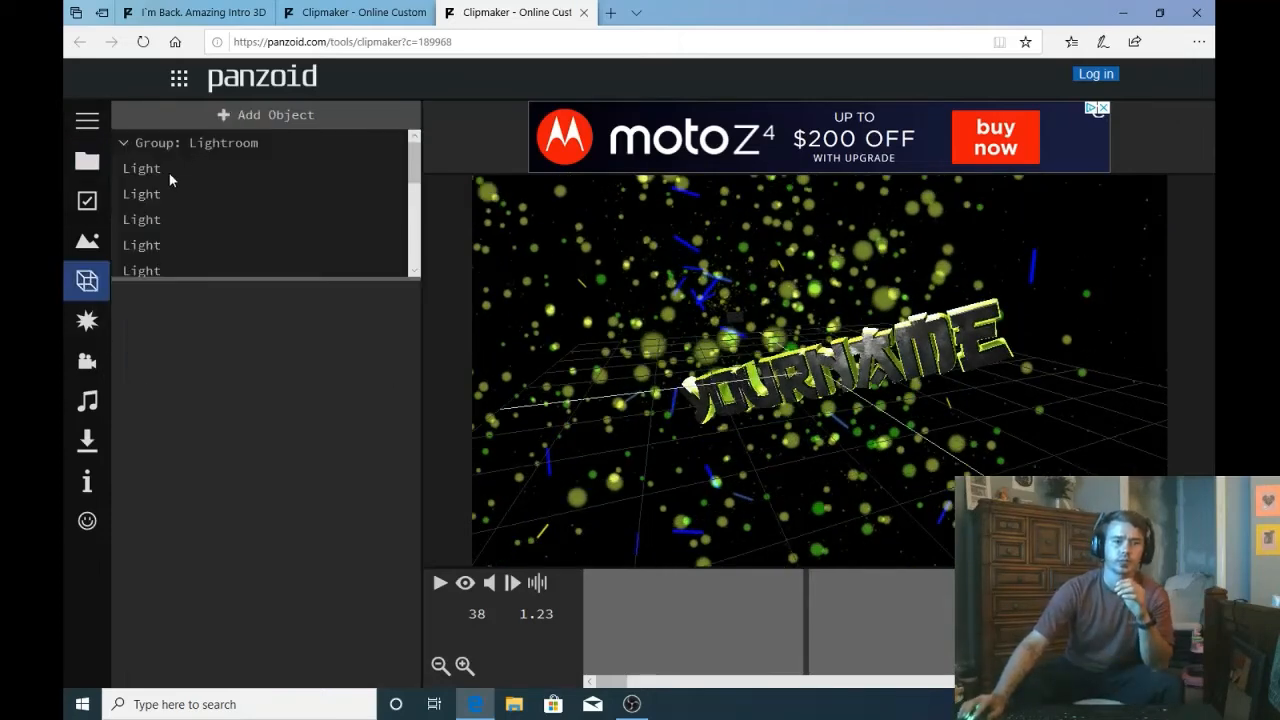
scroll("down", 3)
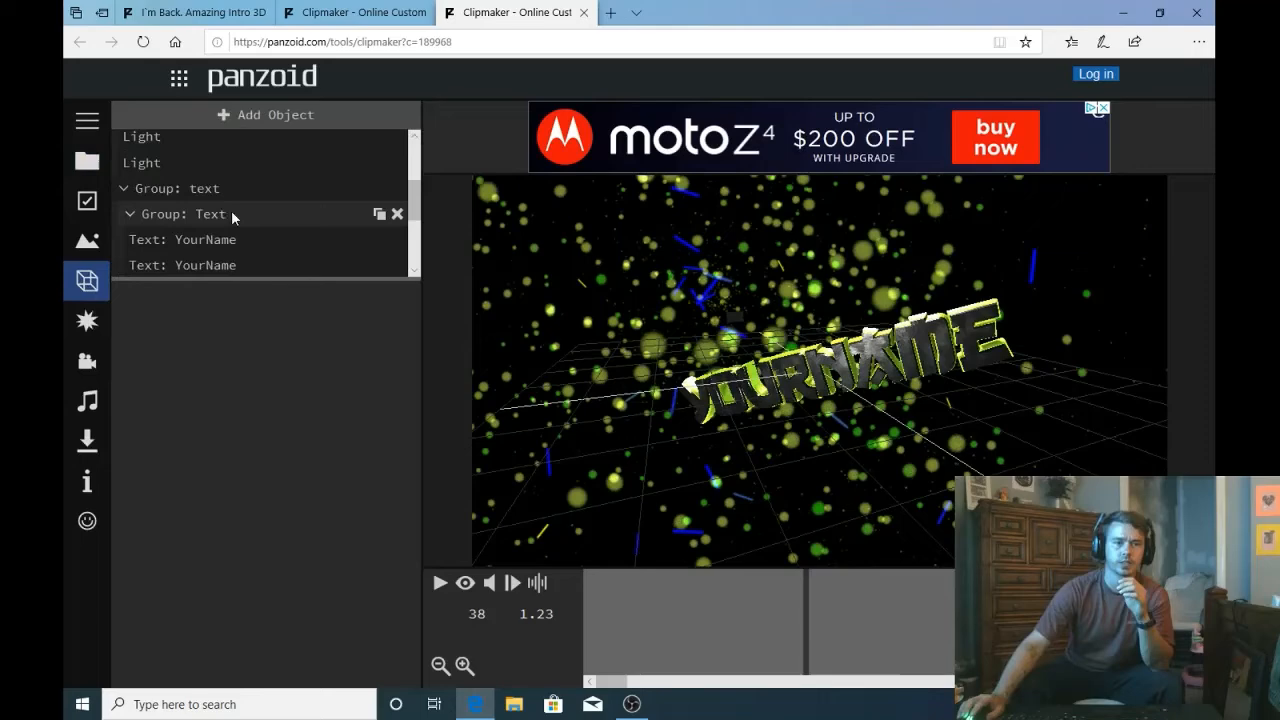
scroll("down", 3)
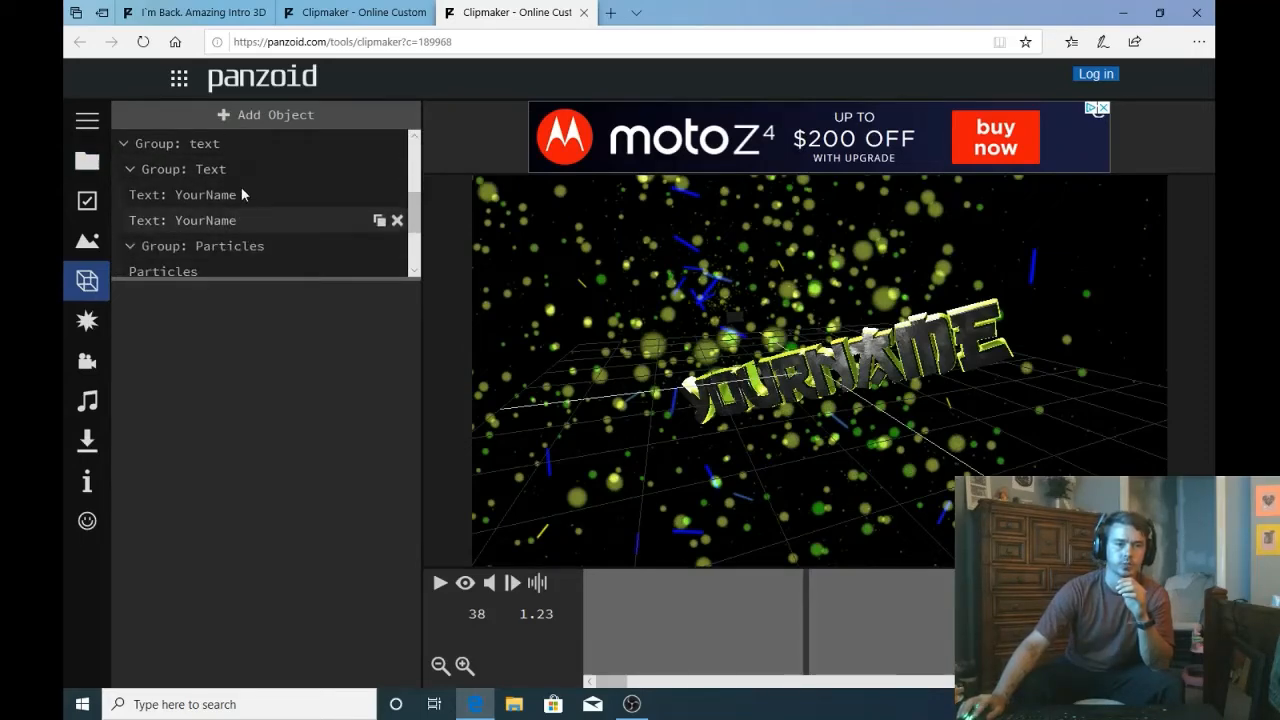
left_click(196, 194)
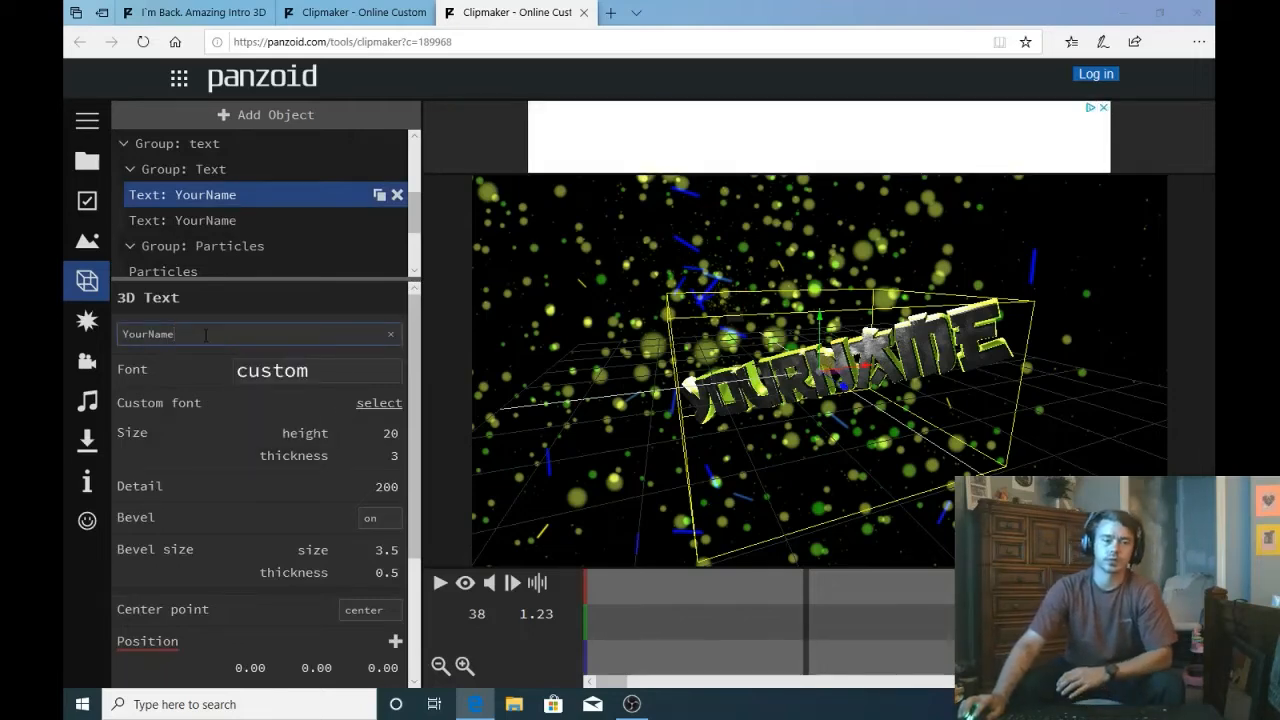
right_click(148, 334)
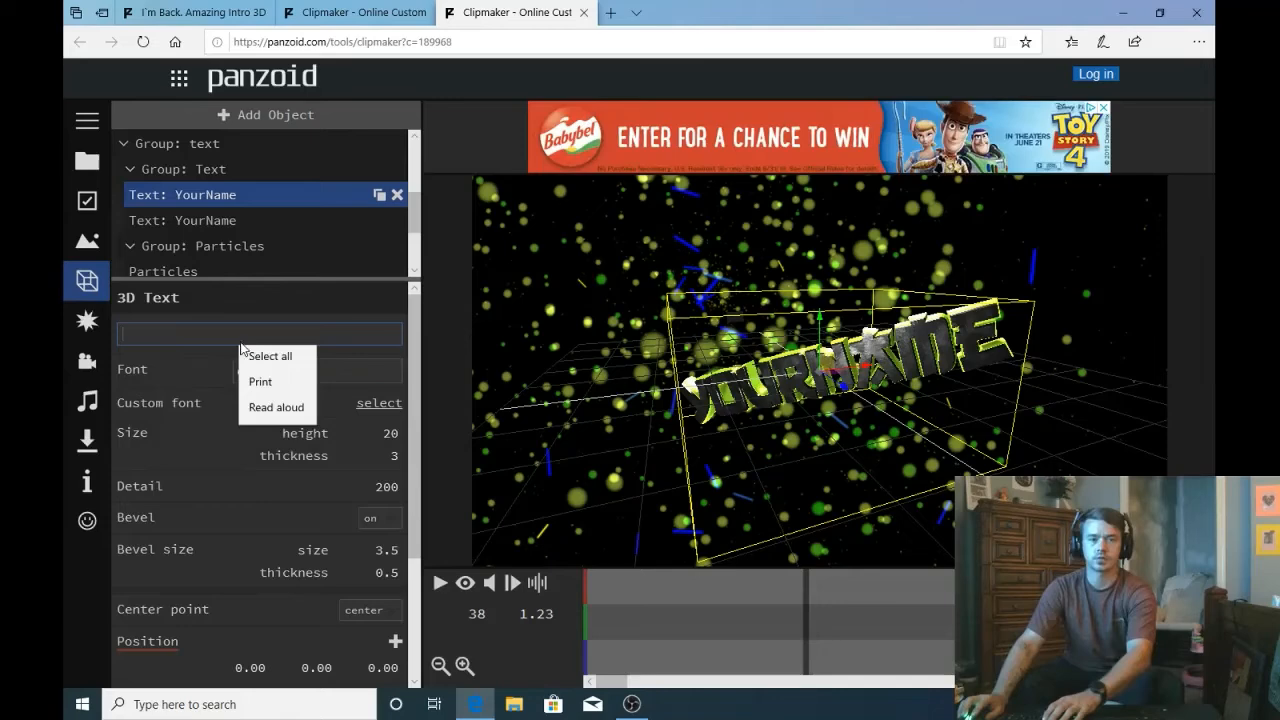
type("Strategic Cypher")
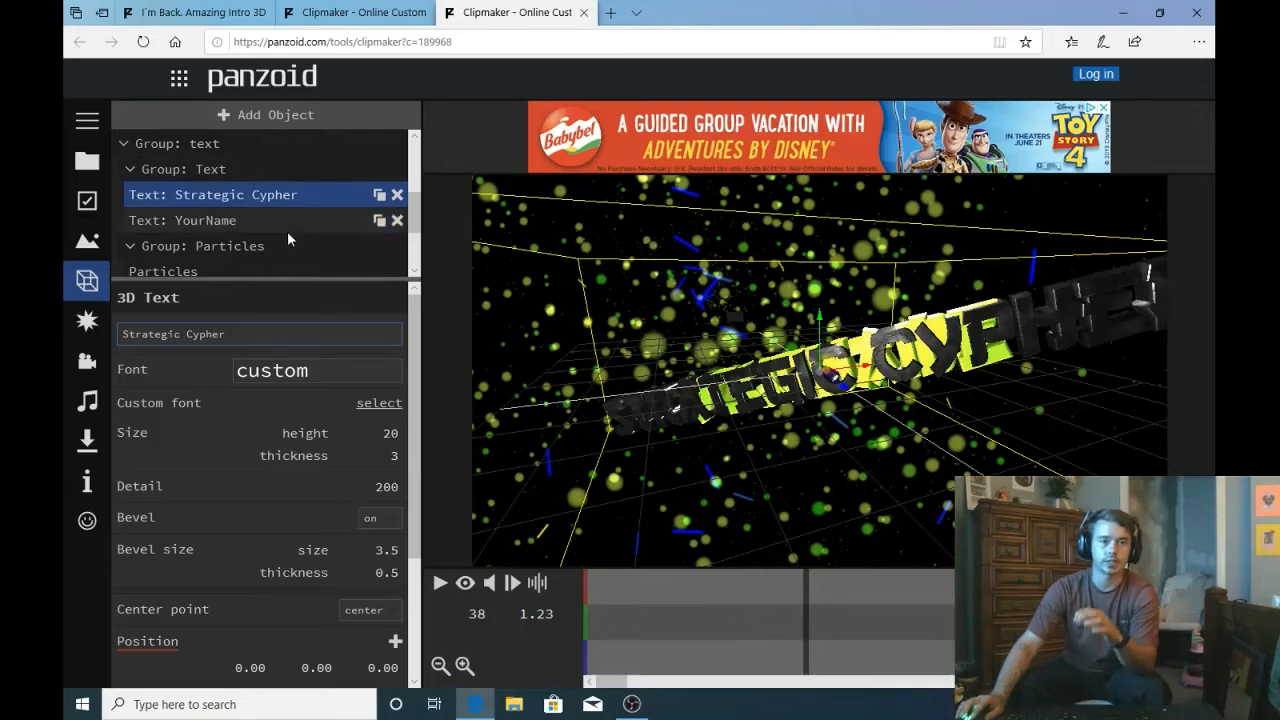
Step: Give the second YourName text object a purple emissive glow
left_click(204, 220)
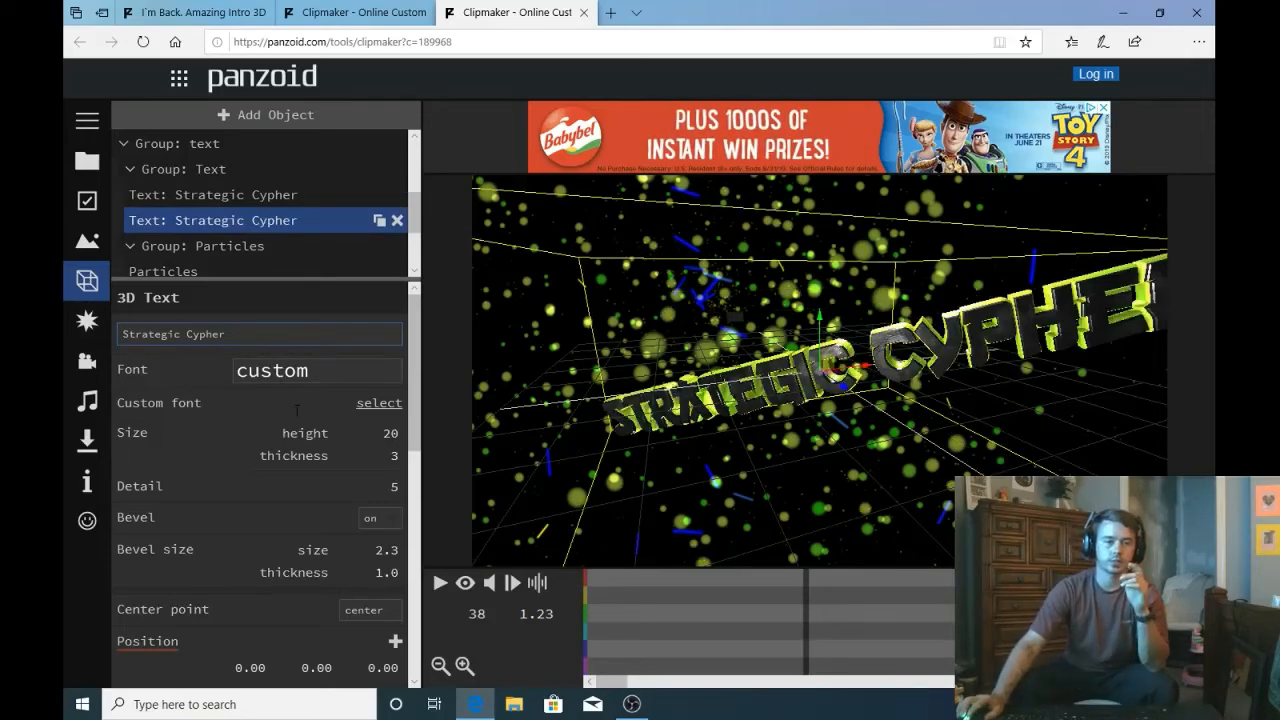
left_click(384, 512)
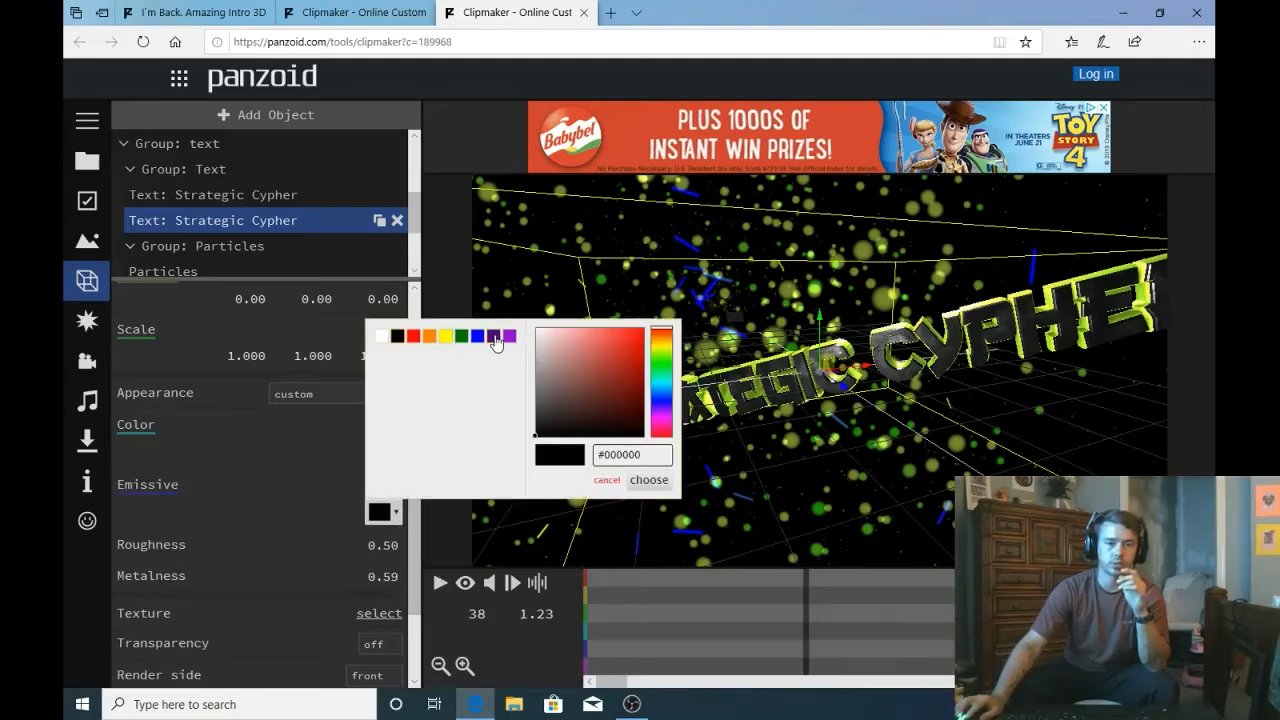
left_click(644, 384)
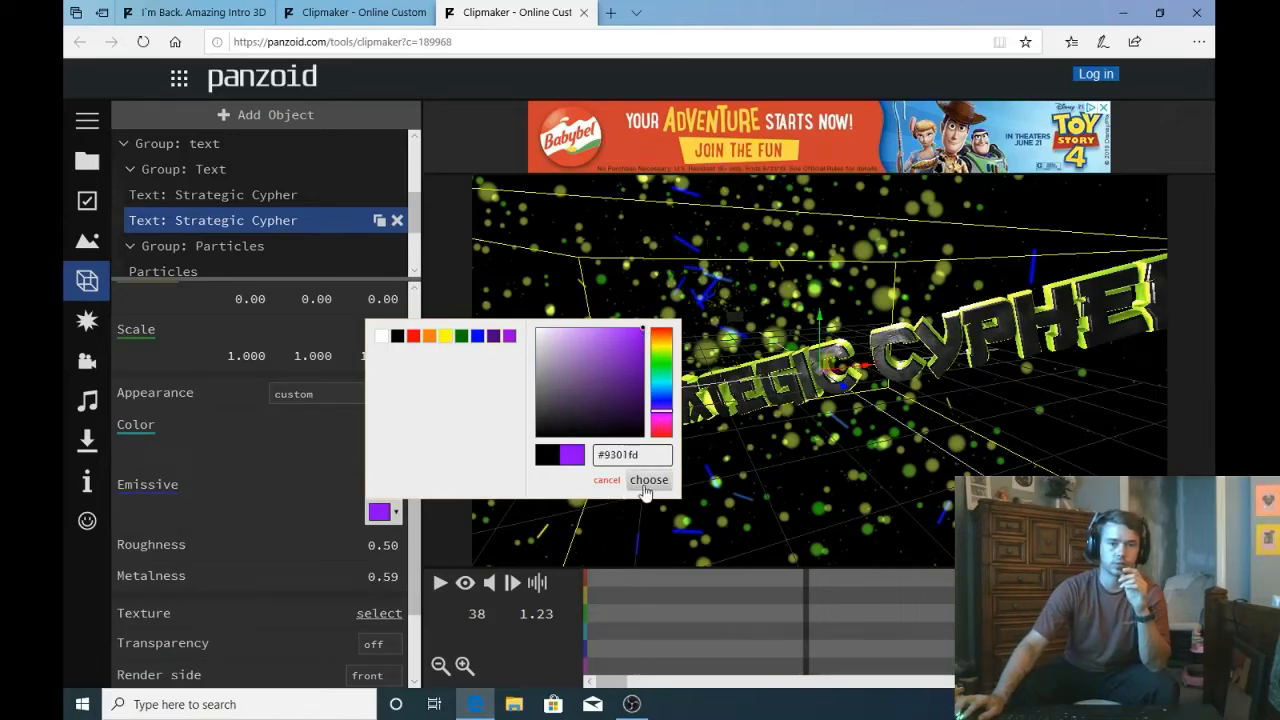
left_click(648, 480)
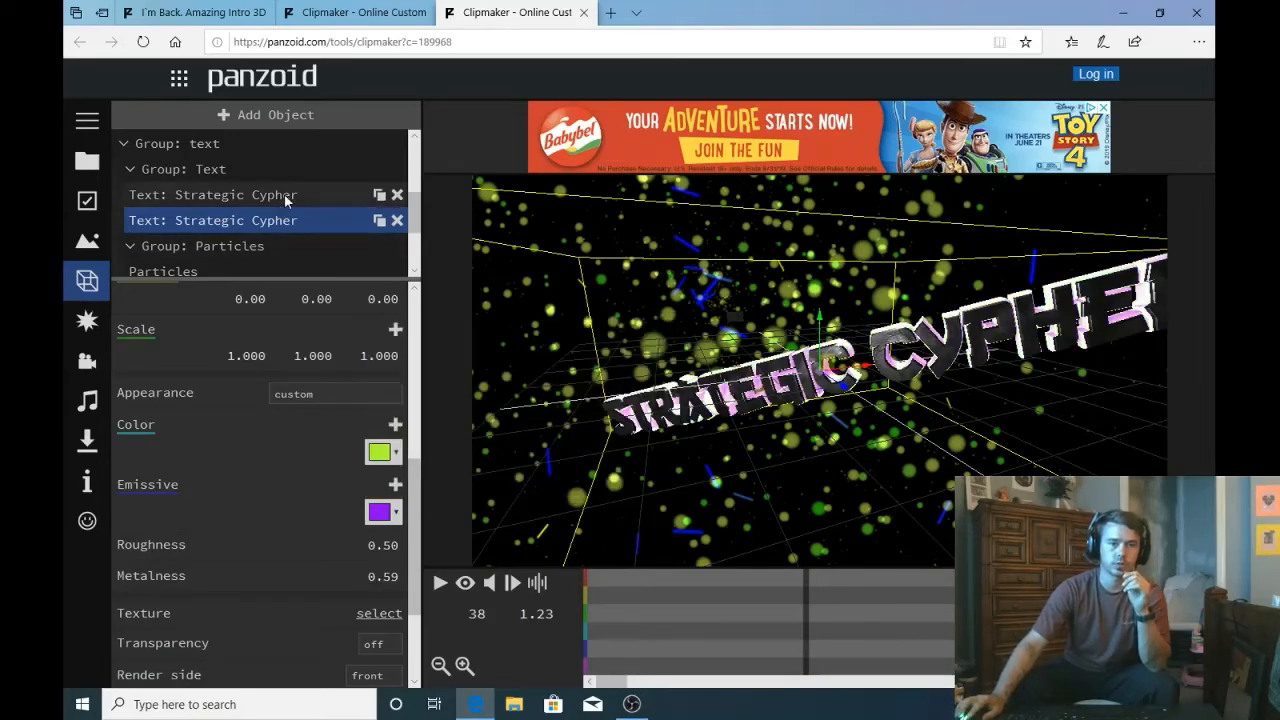
Step: Preview the intro with the new 'Strategic Cypher' title
left_click(212, 194)
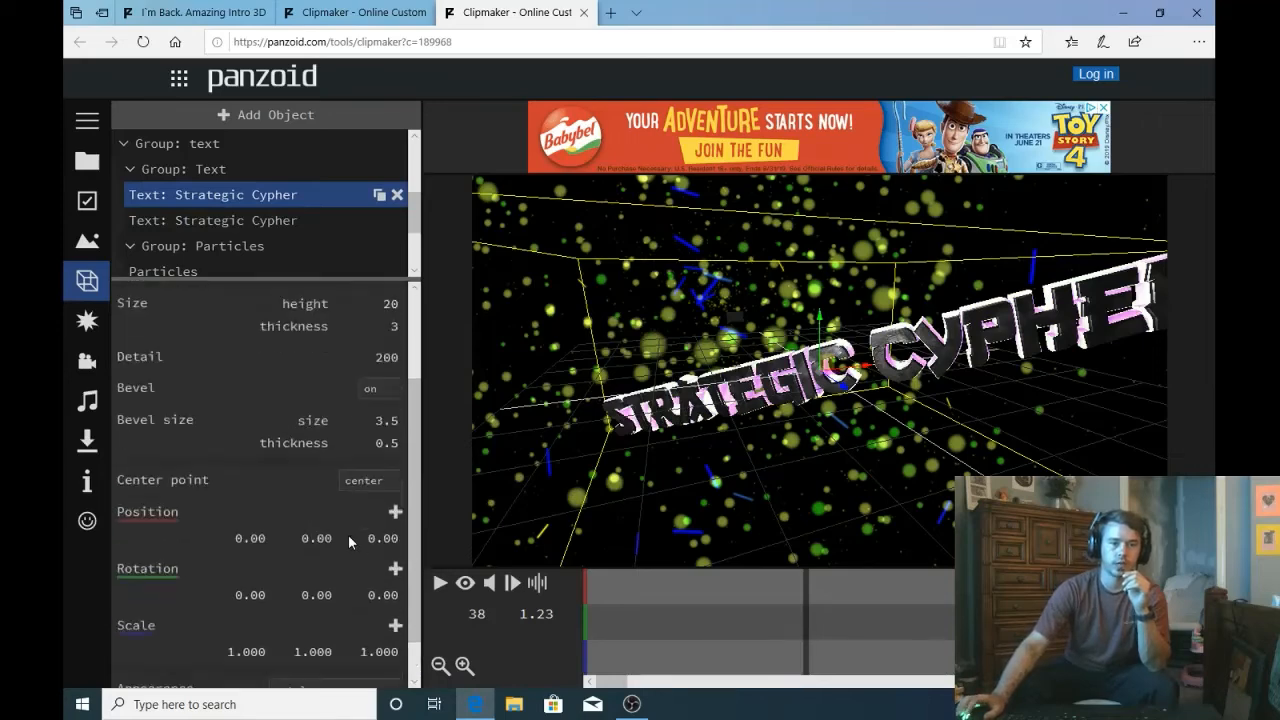
scroll("down", 3)
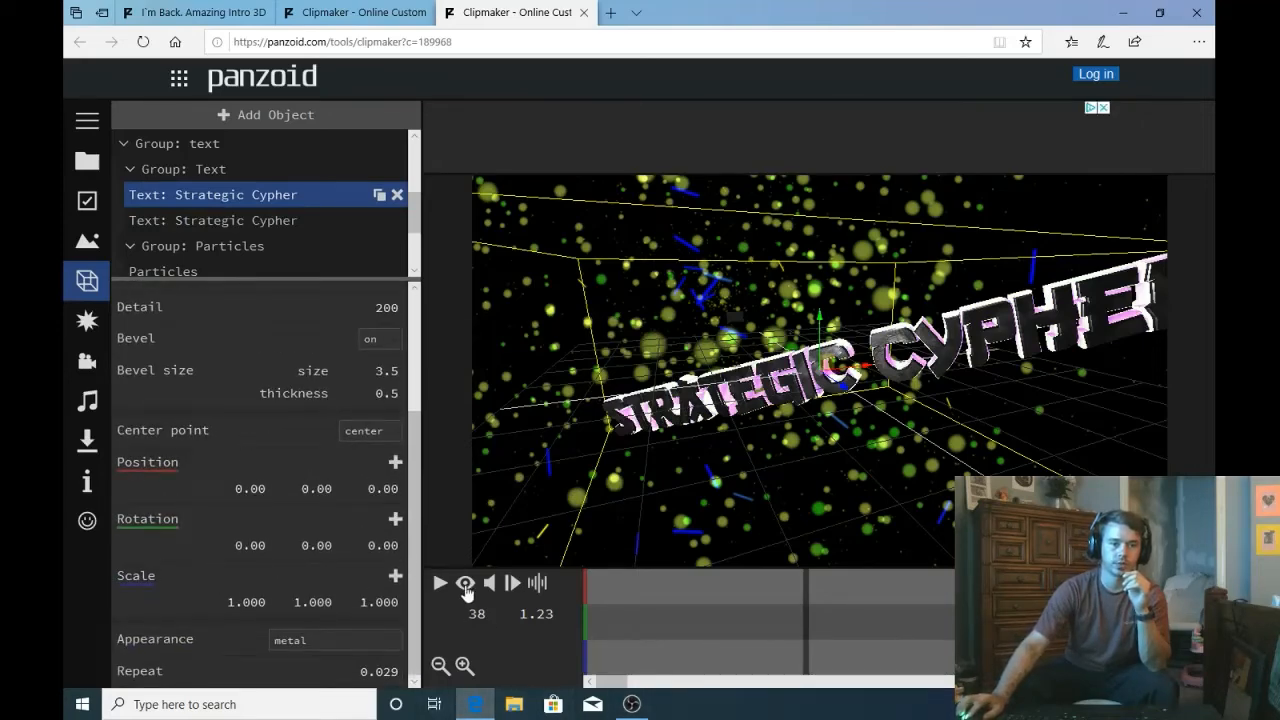
left_click(440, 584)
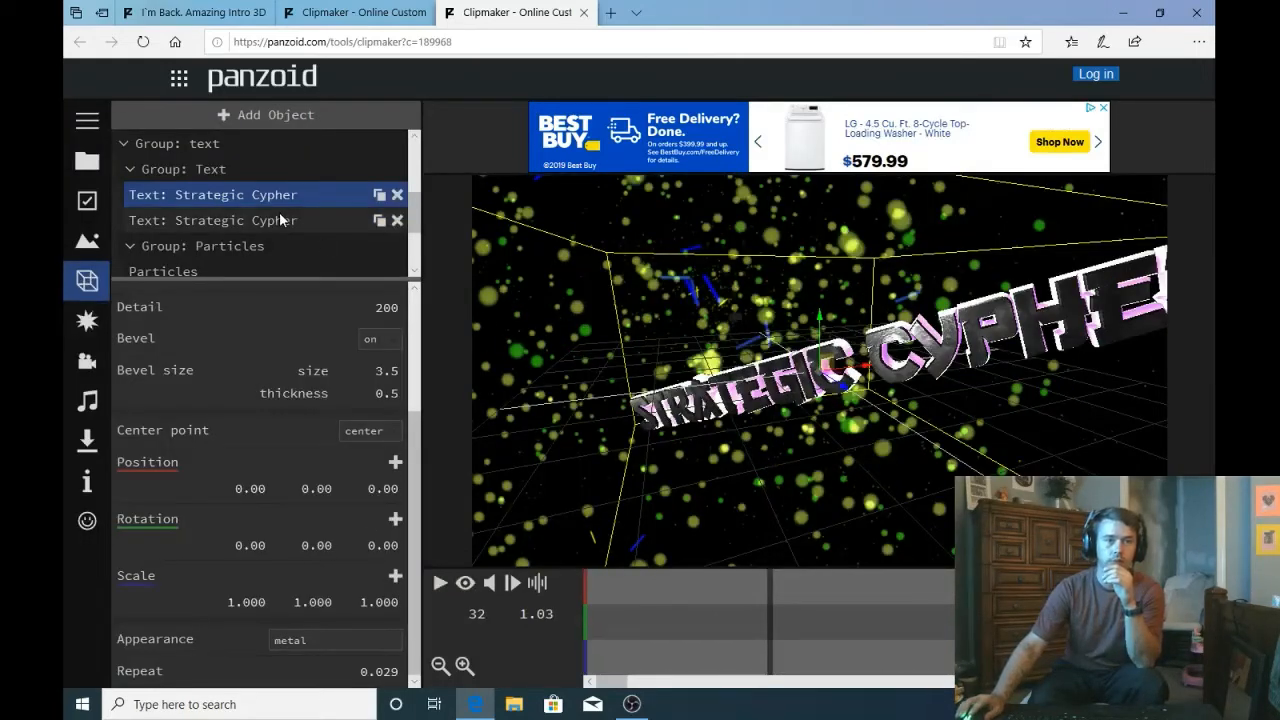
Step: Change the second Strategic Cypher text's colour from green to red
left_click(236, 220)
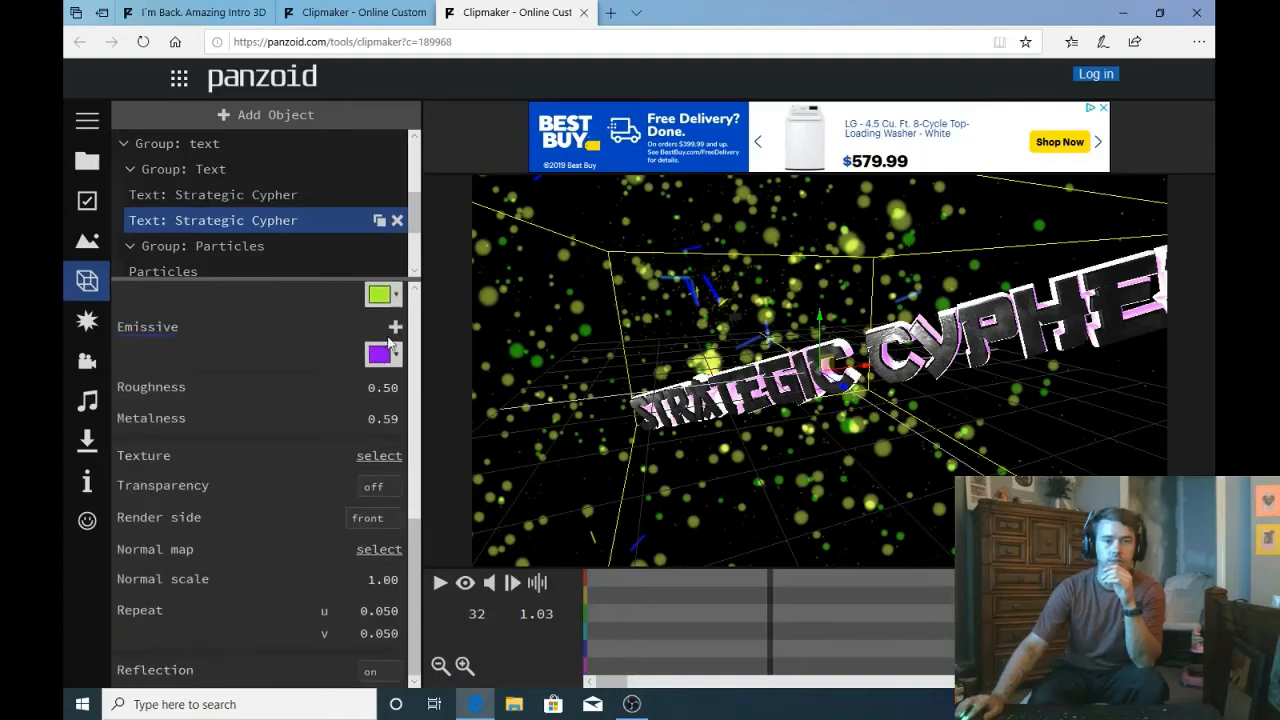
left_click(378, 352)
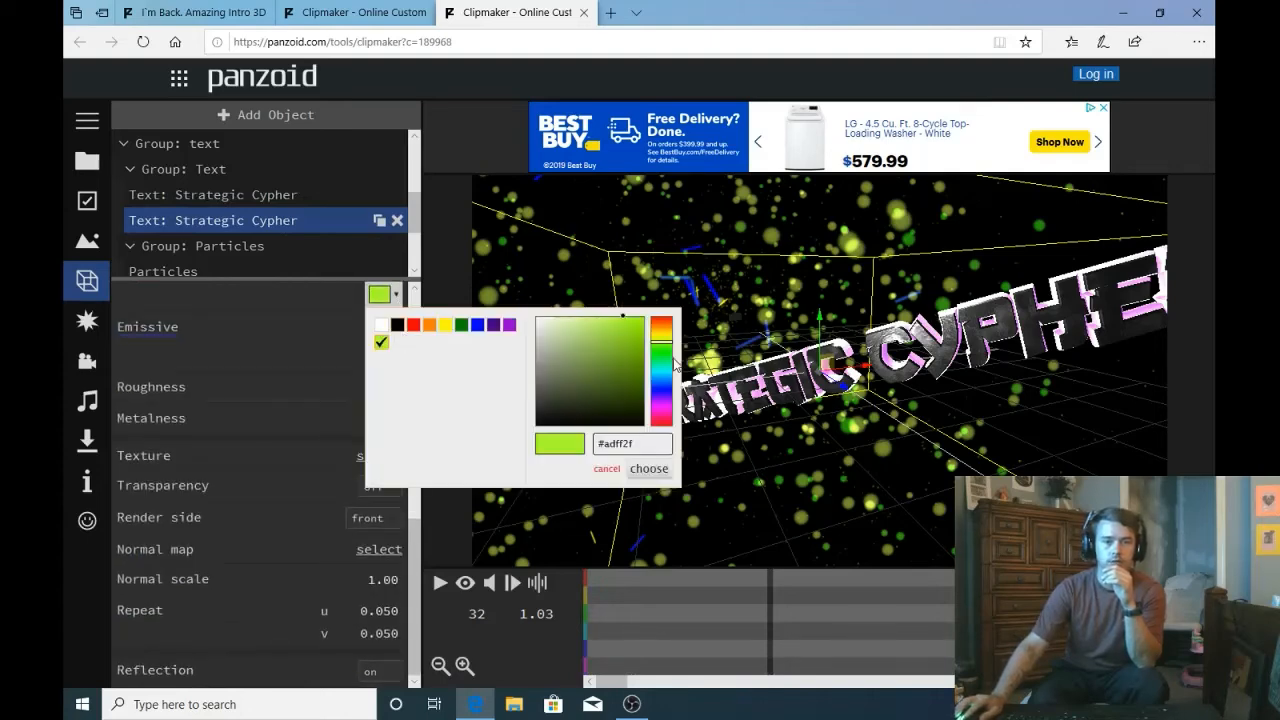
left_click(664, 420)
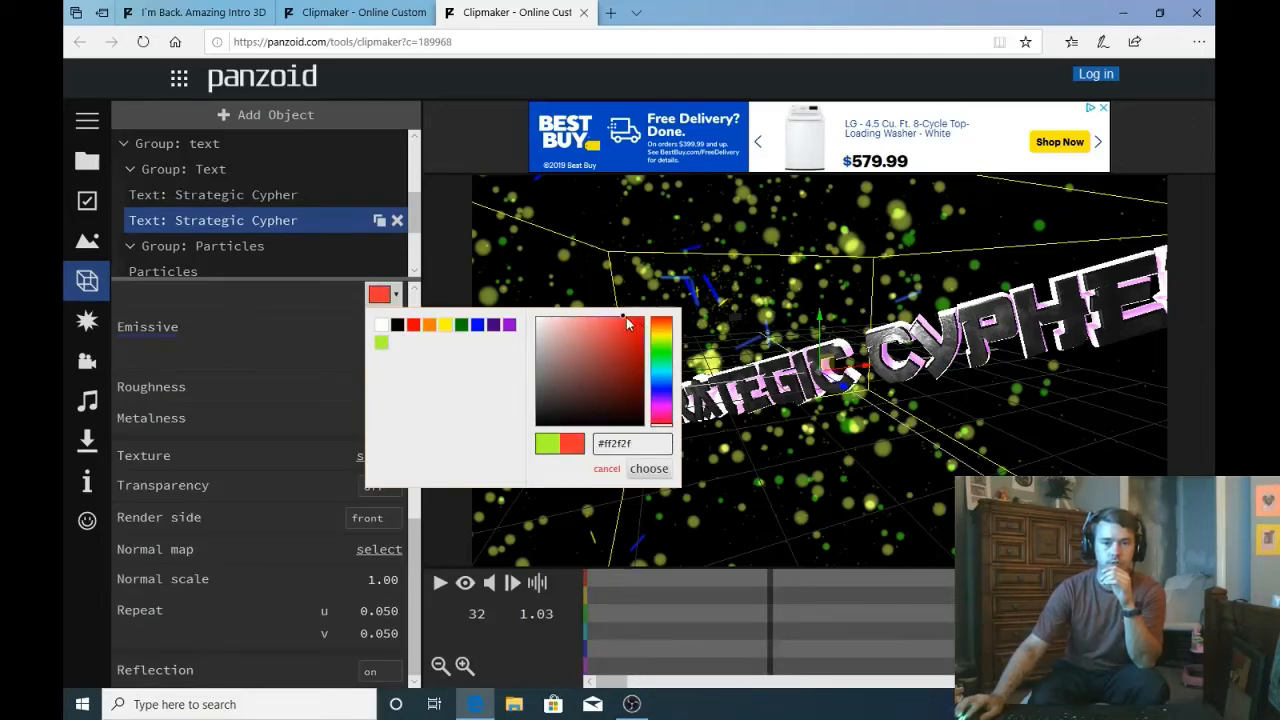
left_click(648, 468)
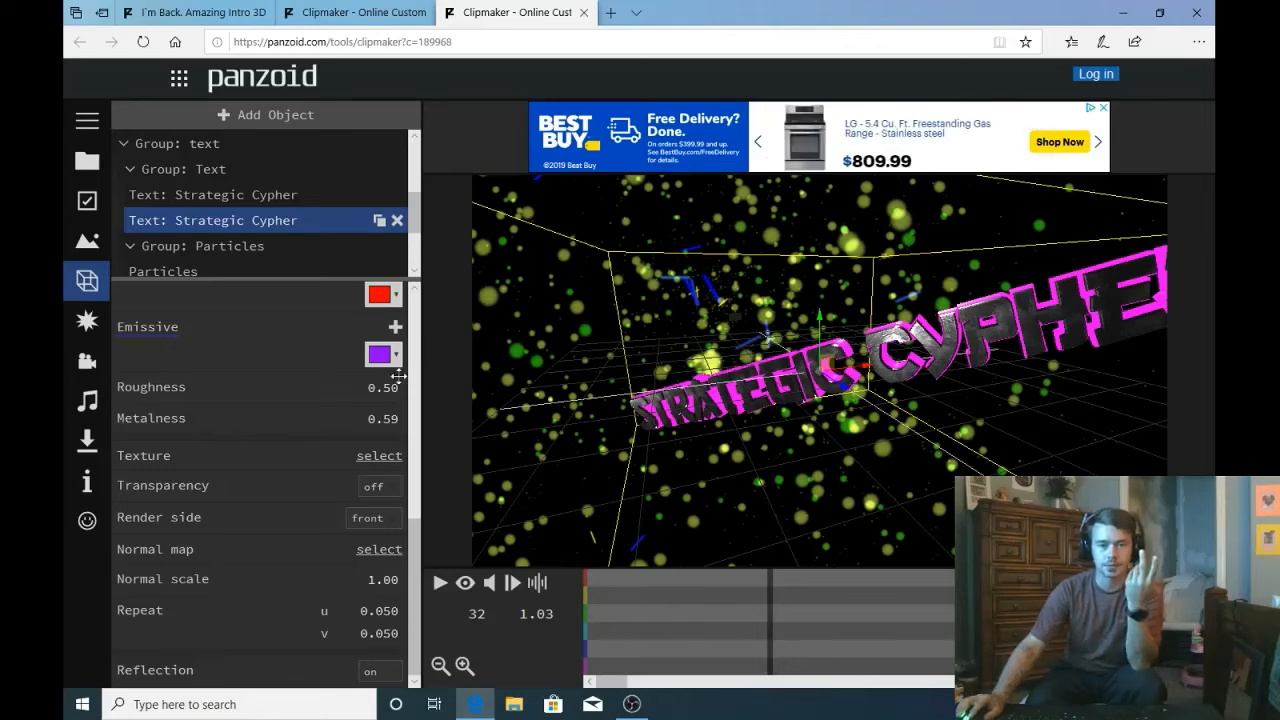
Step: Set that text's emissive glow to red and replay the intro
left_click(376, 354)
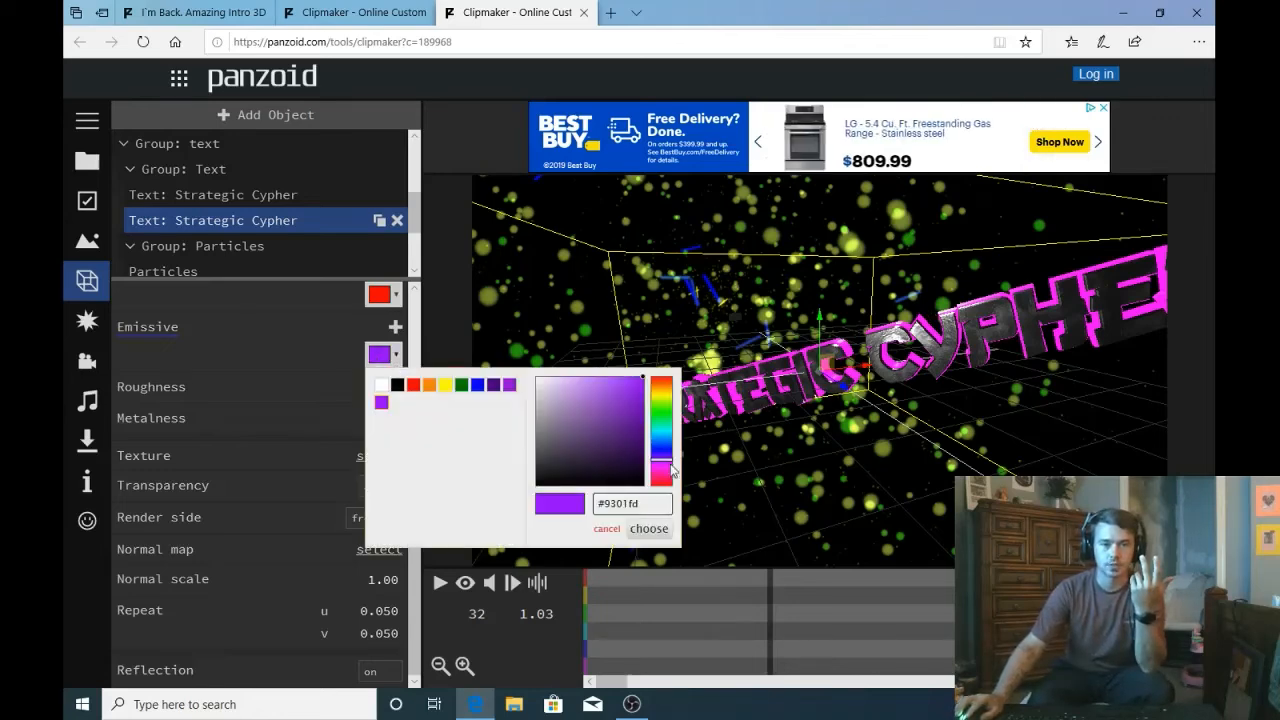
left_click(412, 384)
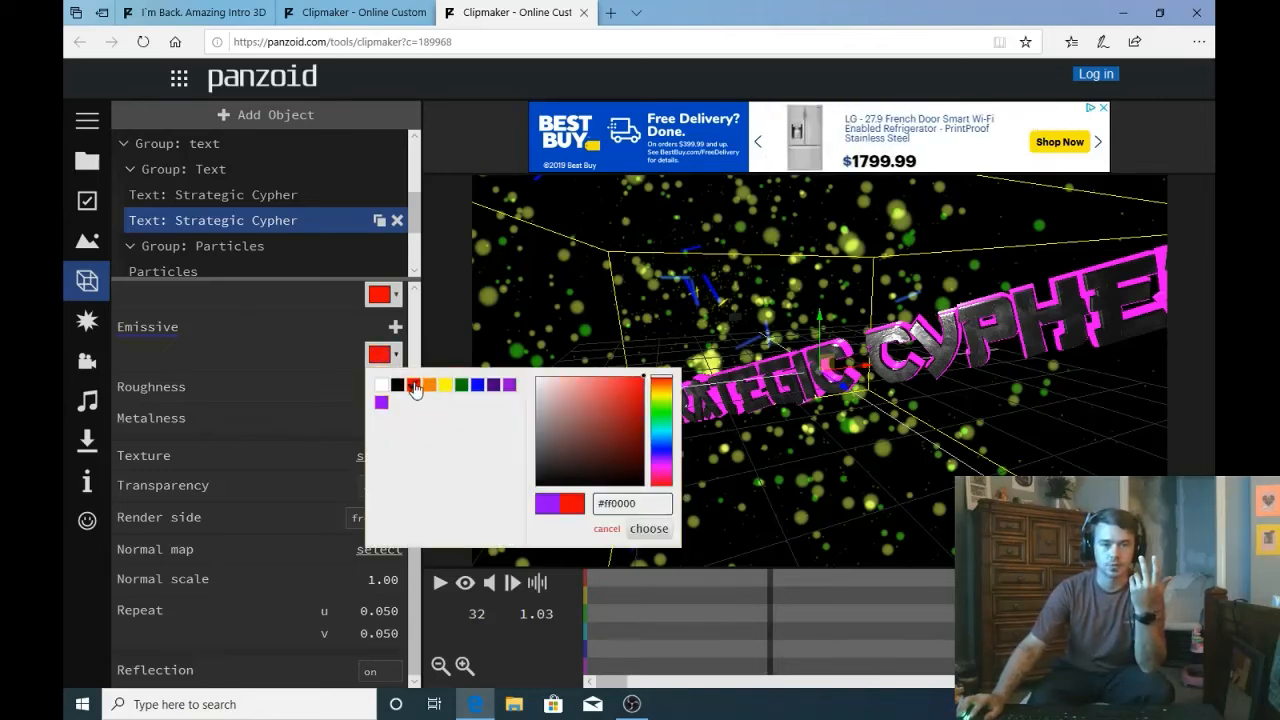
left_click(648, 528)
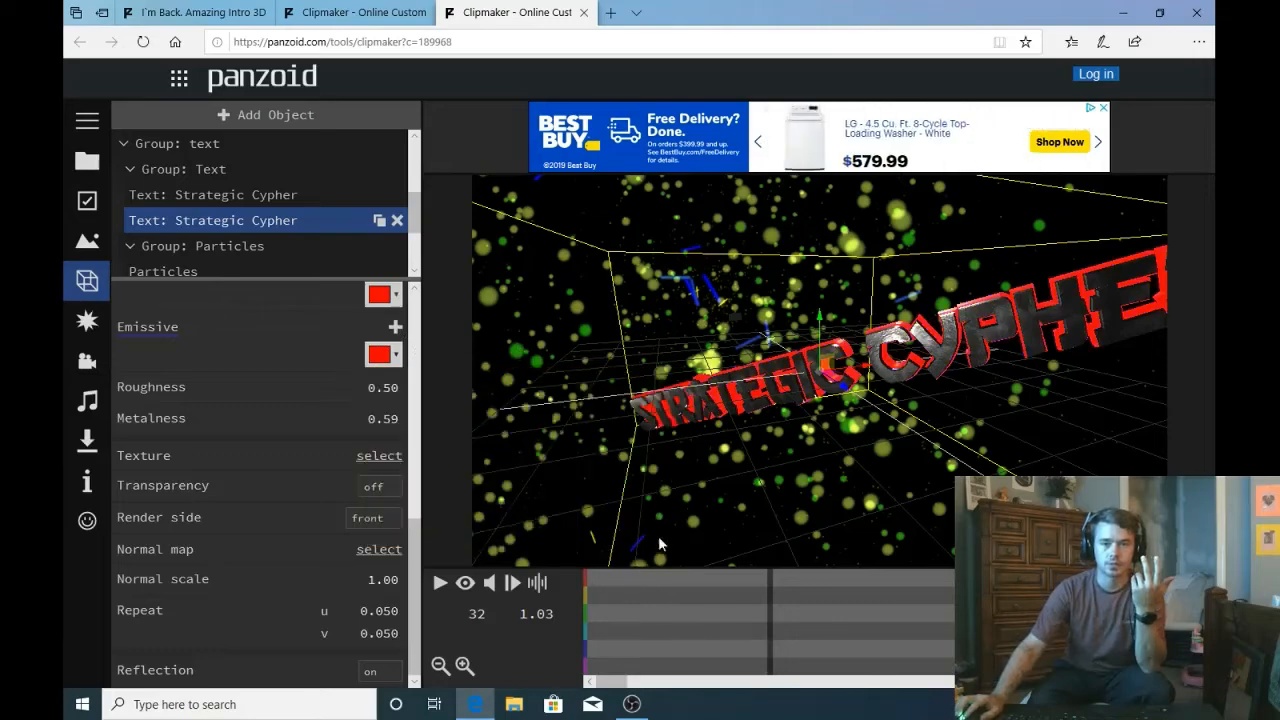
left_click(440, 584)
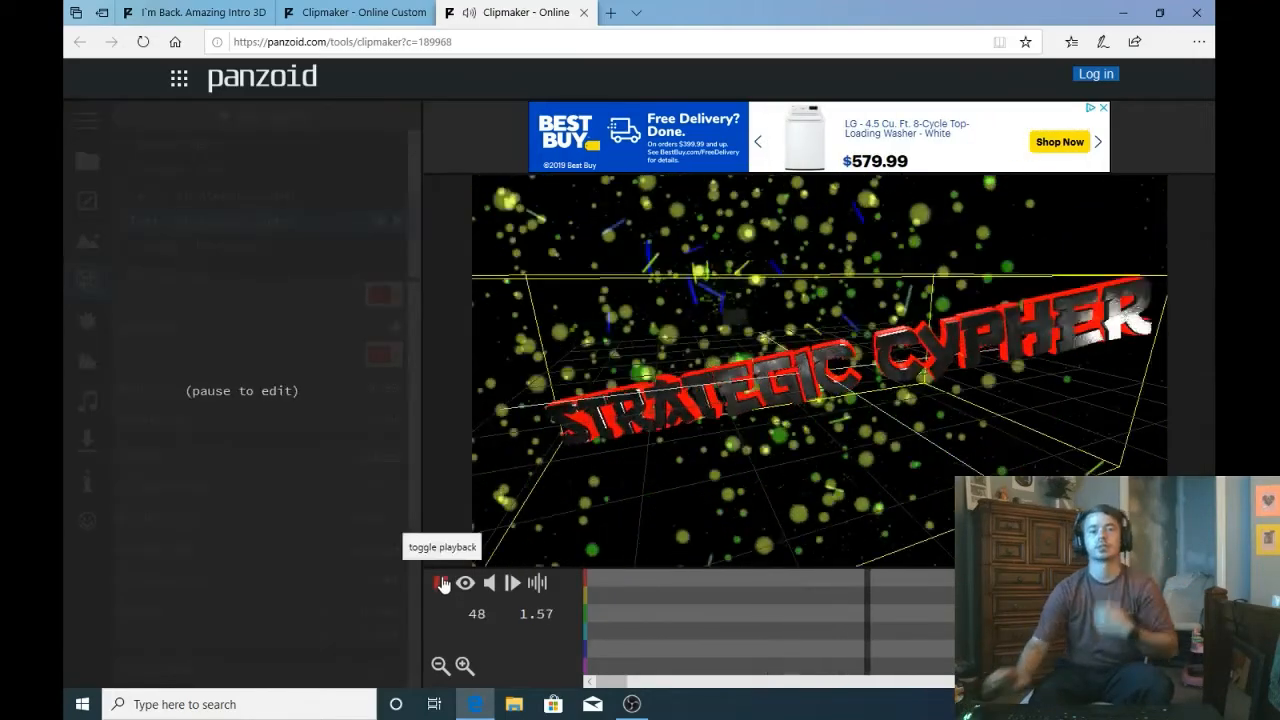
Step: Play the intro with the red title, then stop the preview
left_click(440, 584)
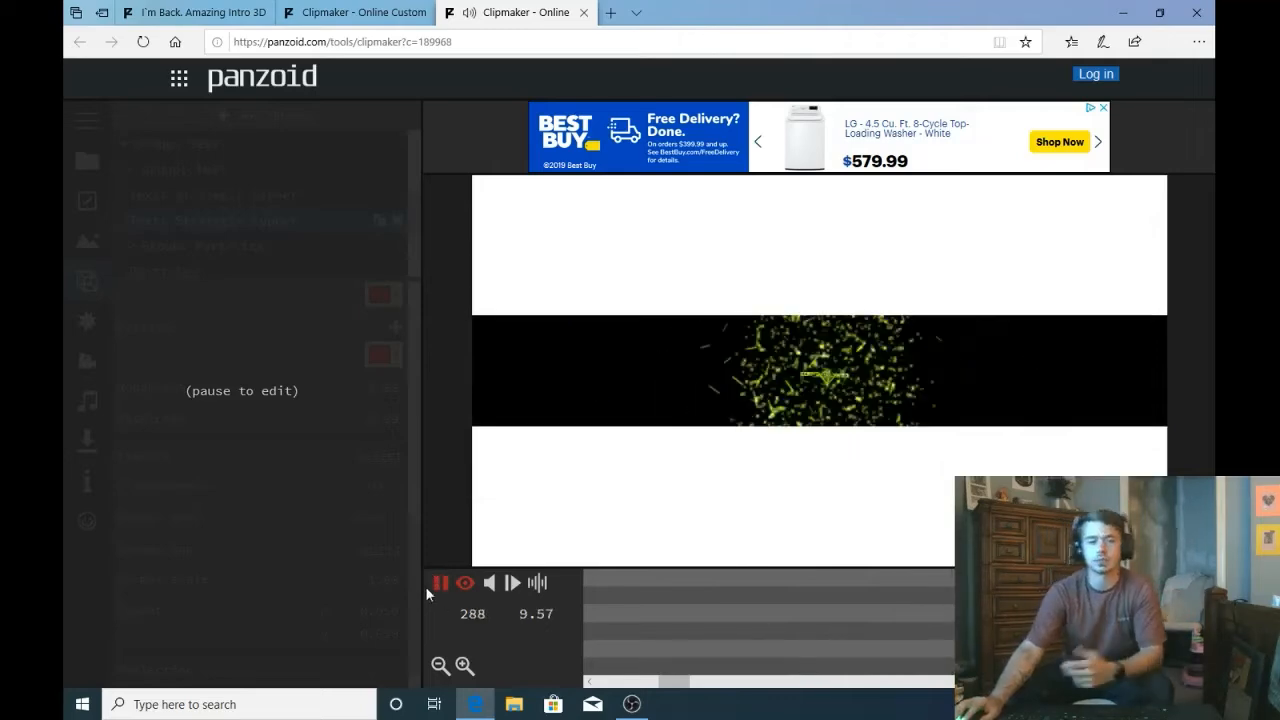
left_click(440, 584)
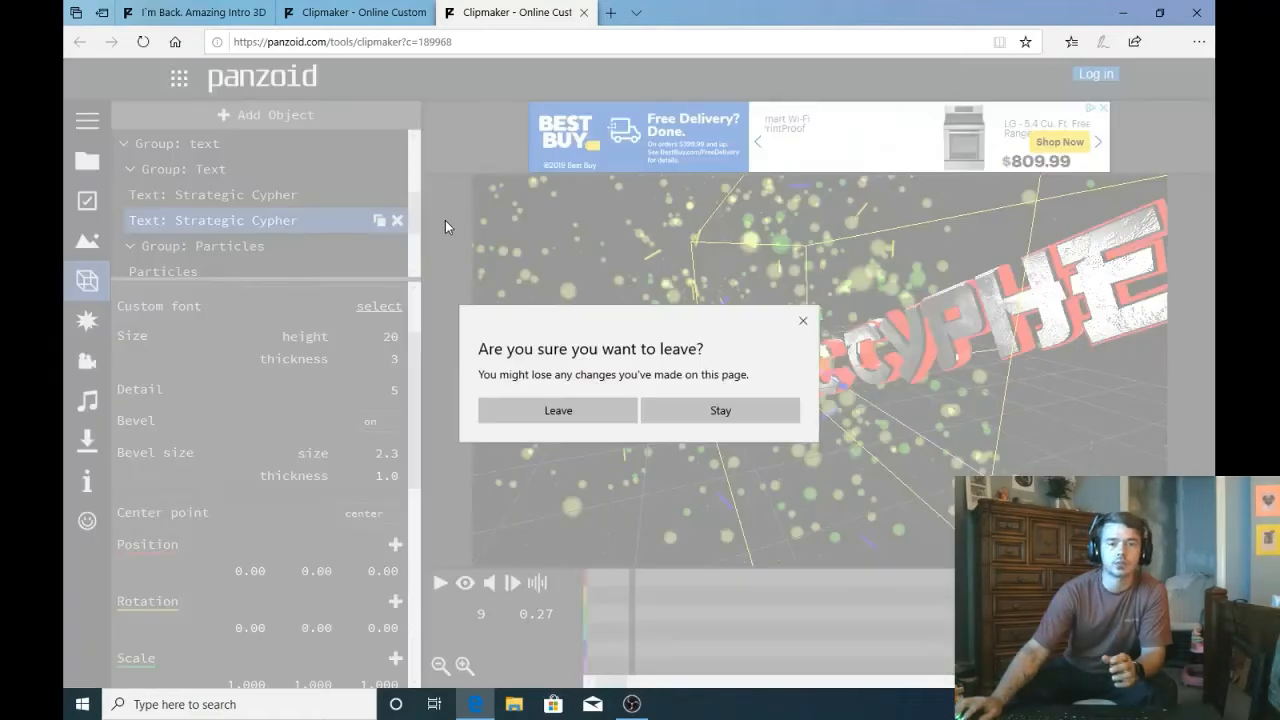
Step: Leave the editor for the Panzoid home page and scroll through its creations
left_click(720, 410)
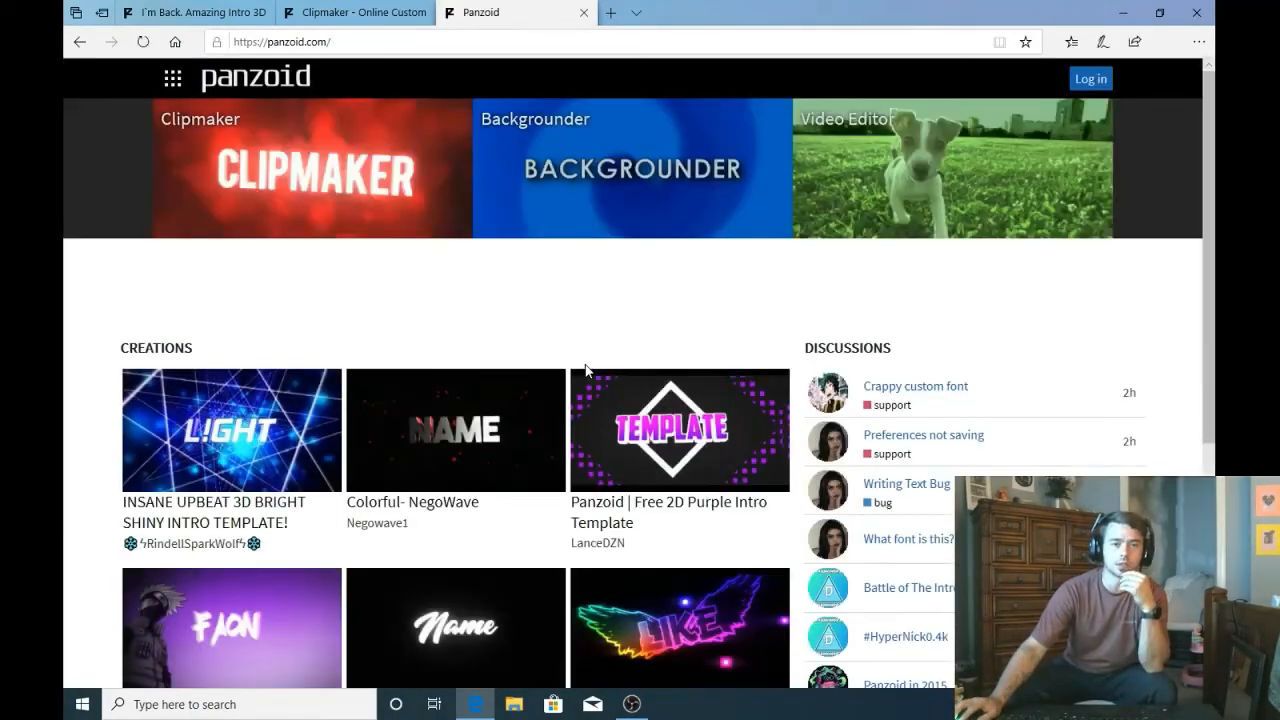
scroll("down", 3)
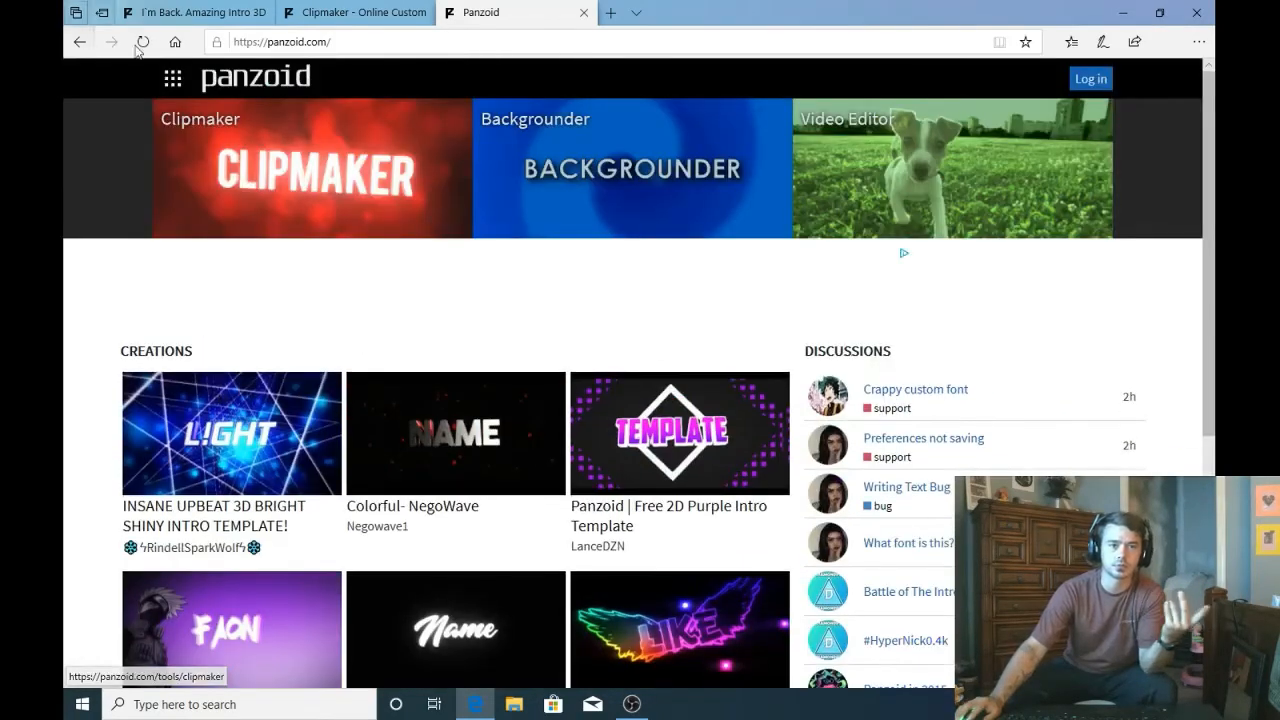
left_click(168, 76)
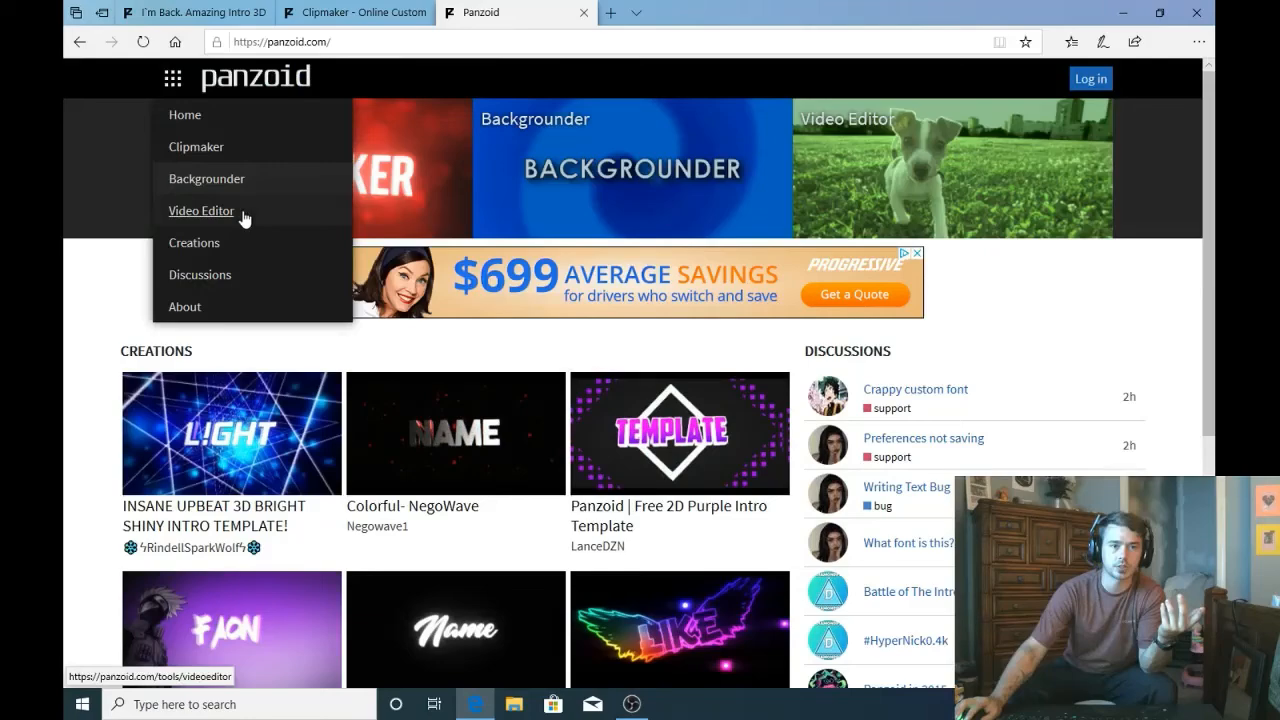
mouse_move(206, 178)
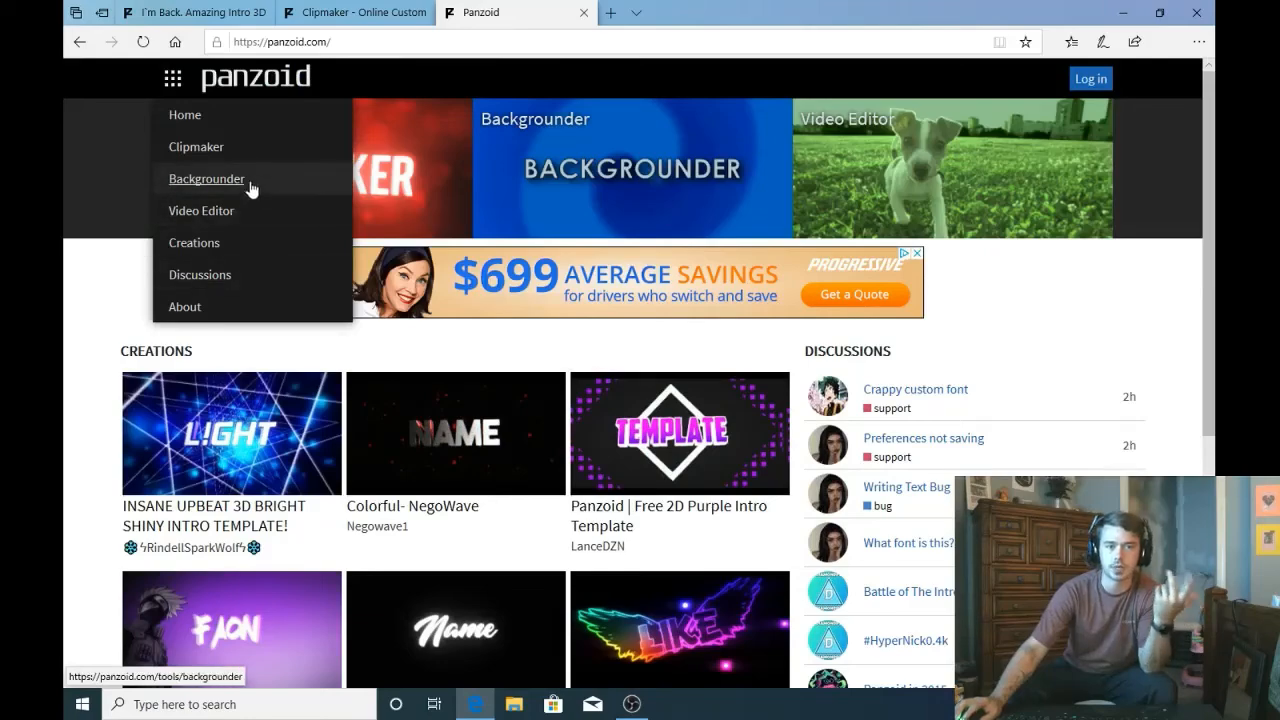
scroll("down", 3)
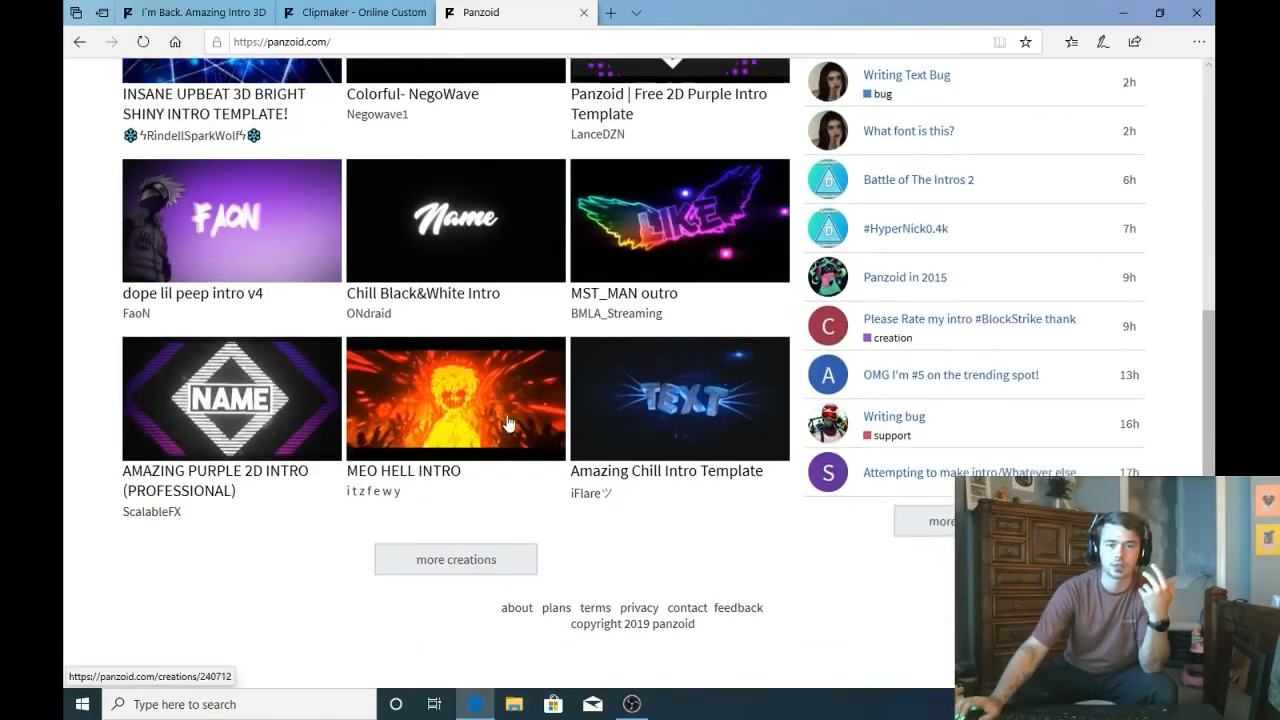
Step: Browse down the full trending creations list toward the rotating Marvel intro
left_click(456, 560)
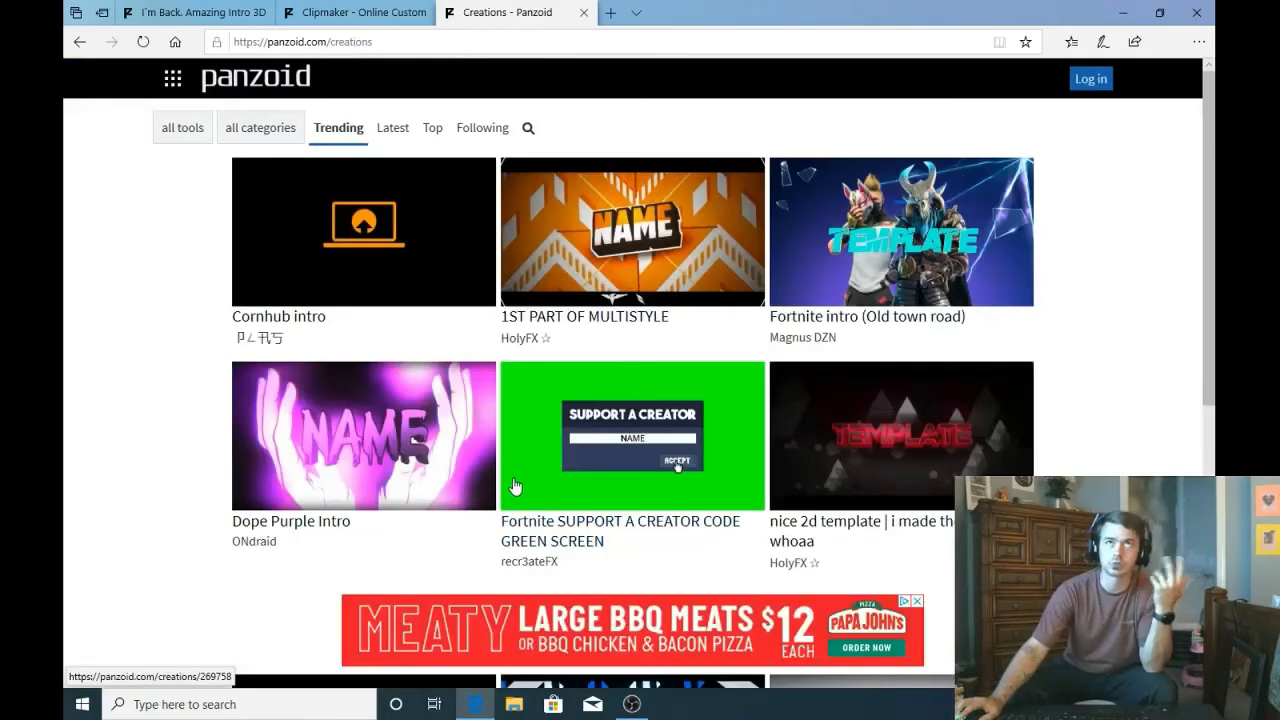
scroll("down", 3)
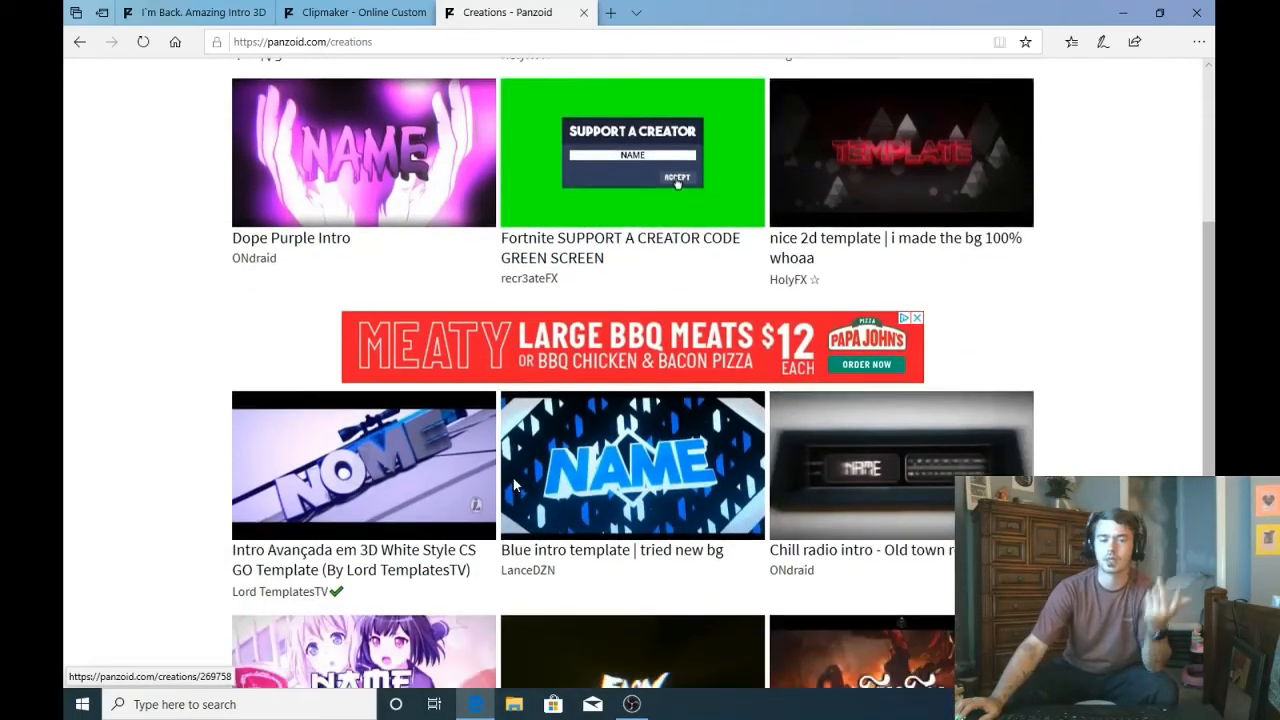
scroll("down", 3)
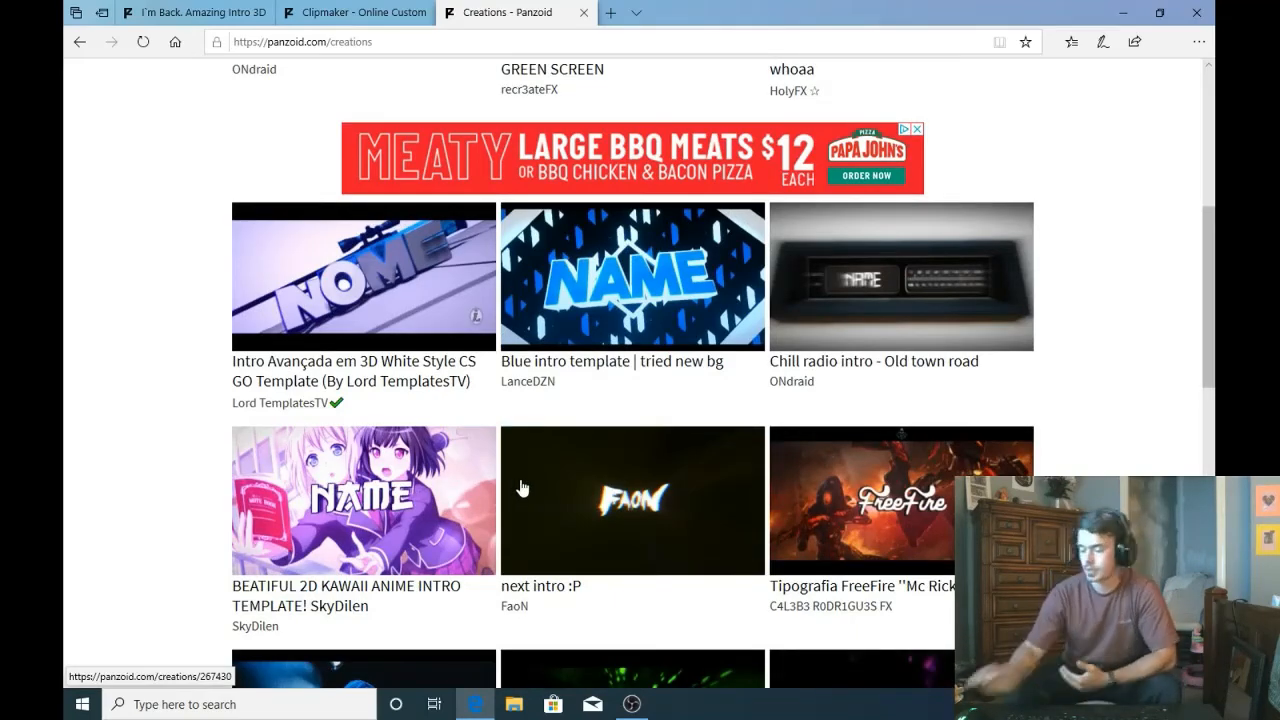
scroll("down", 3)
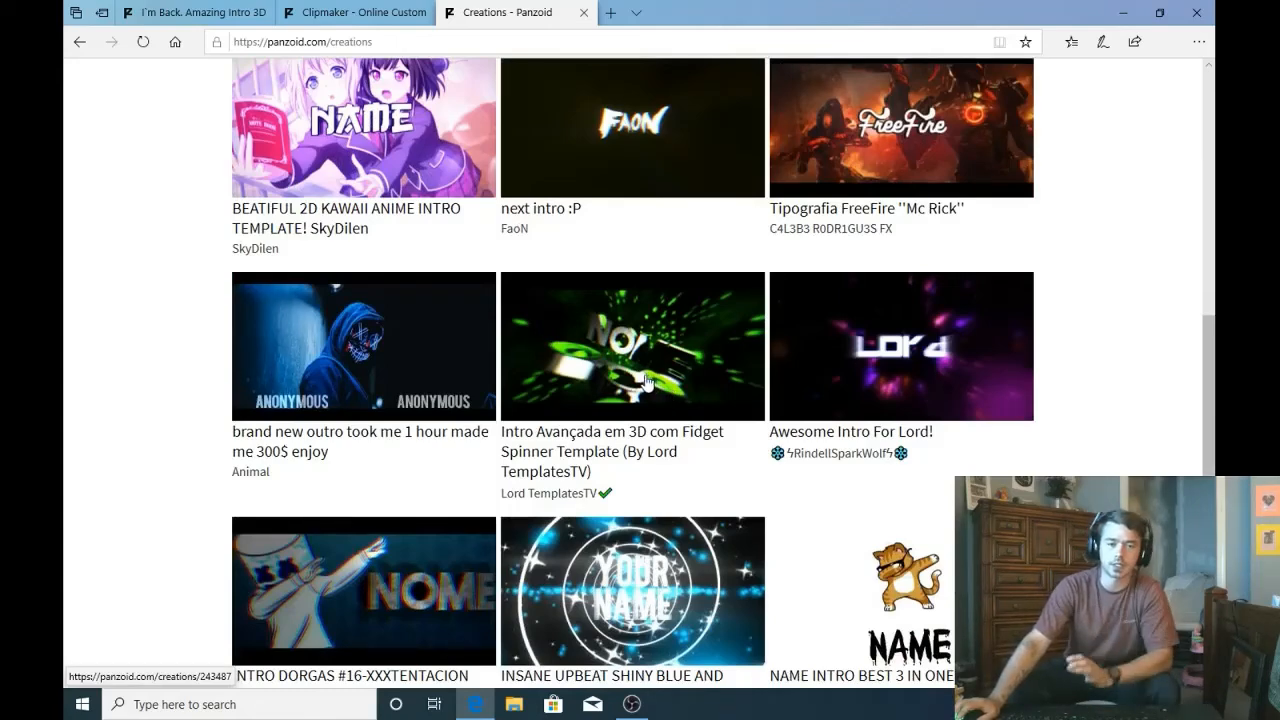
scroll("down", 3)
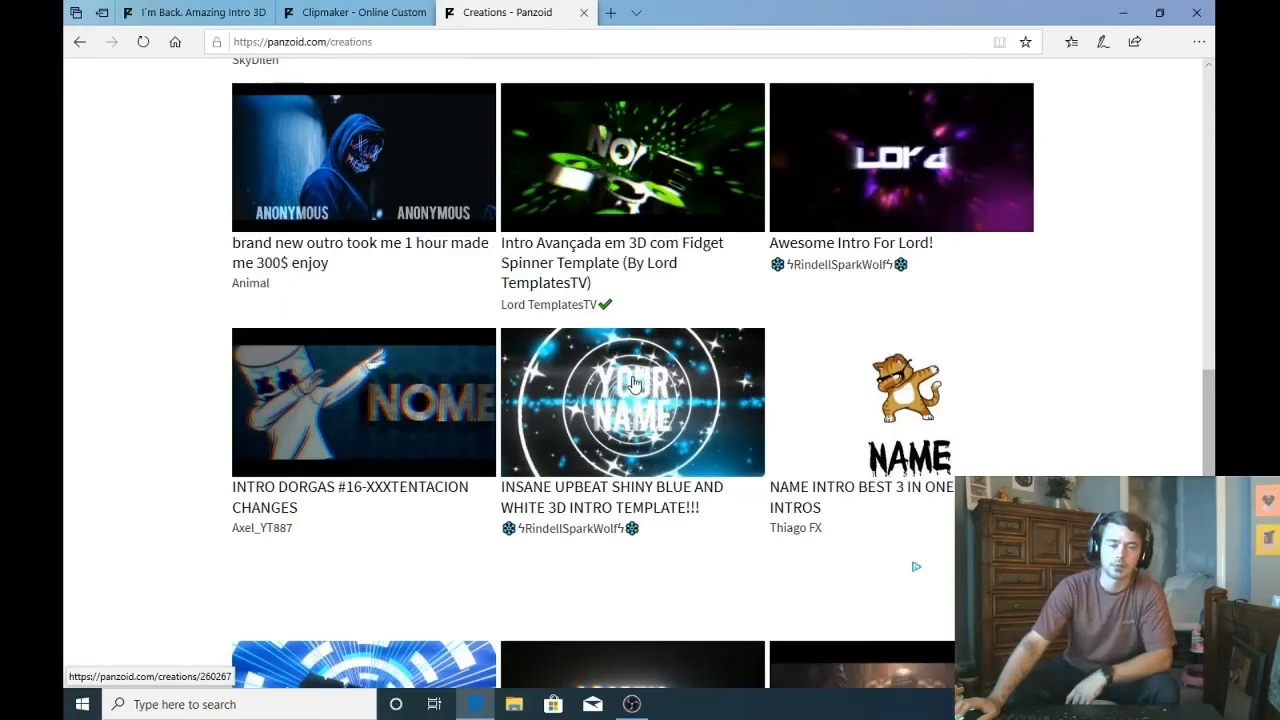
scroll("down", 3)
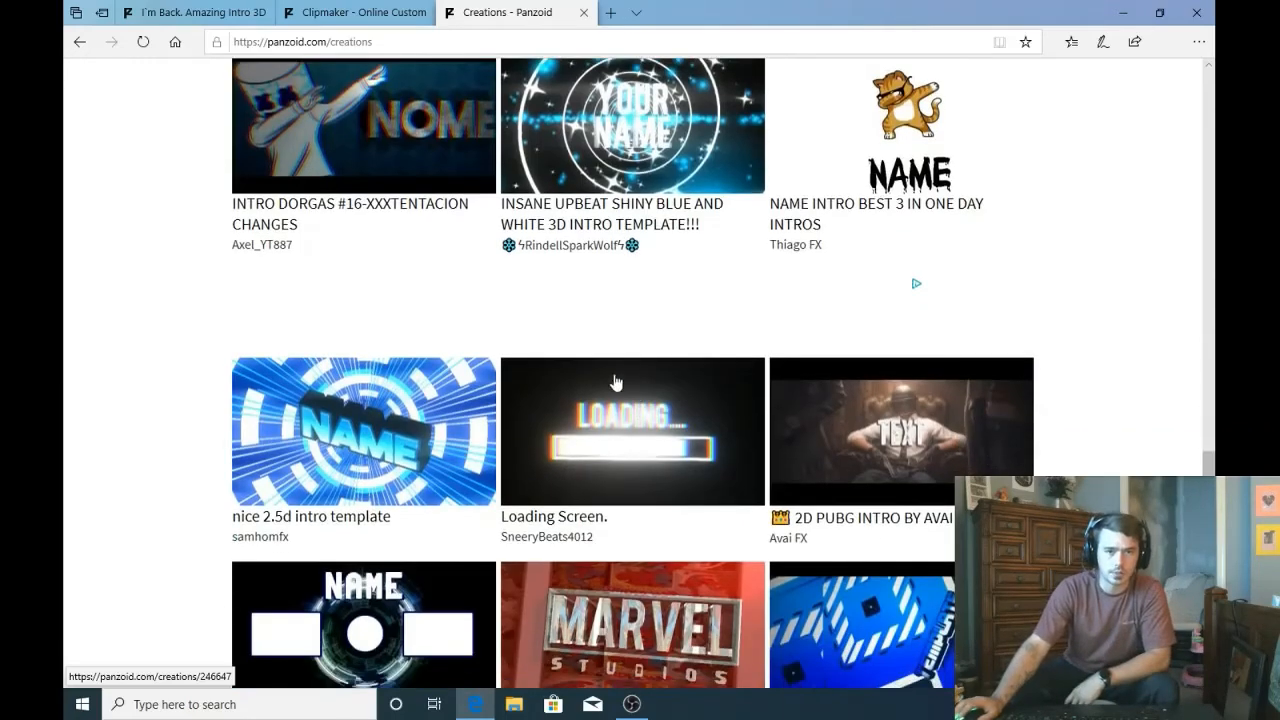
scroll("down", 3)
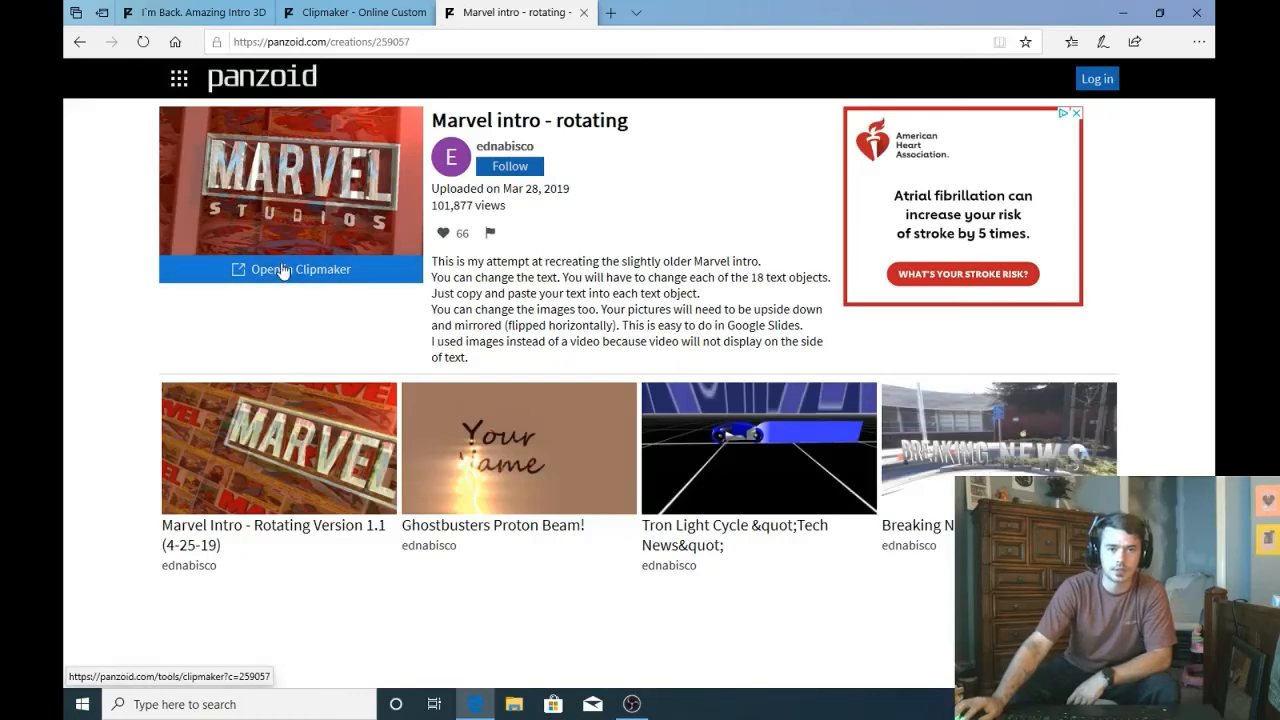
Step: Open the Marvel intro in Clipmaker and preview it, pausing on the MARVEL STUDIOS title
left_click(288, 268)
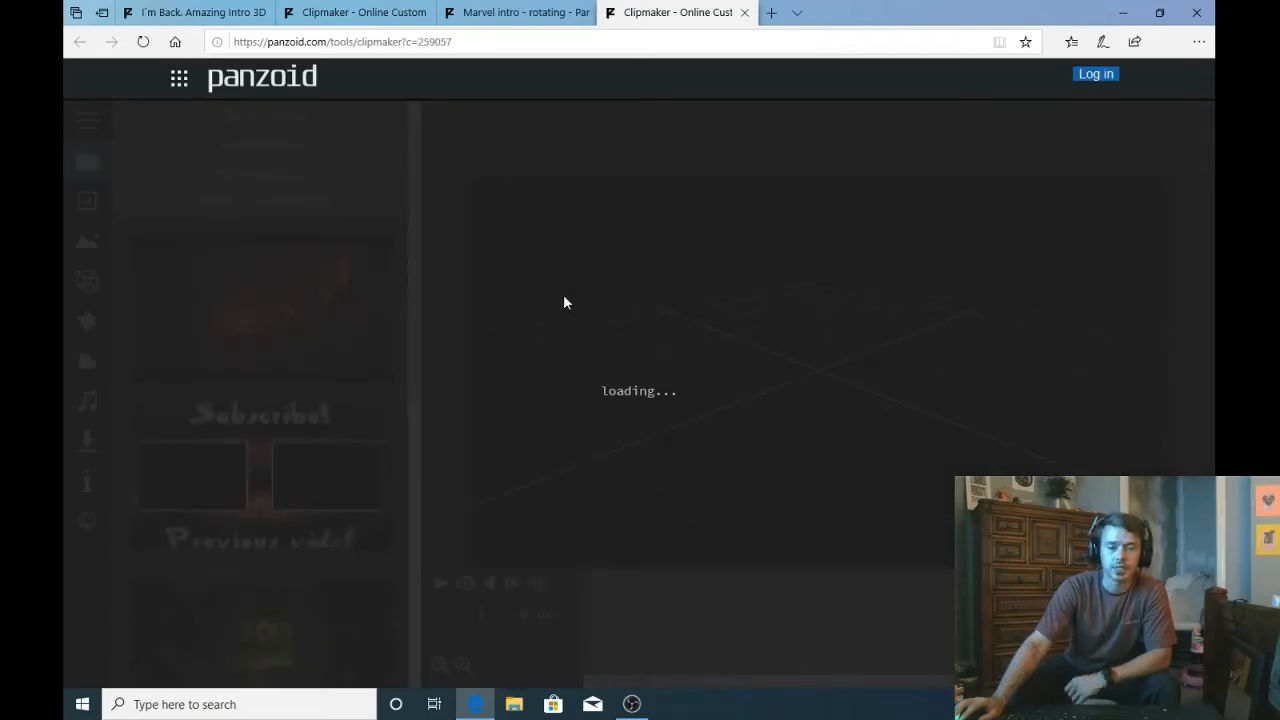
mouse_move(540, 312)
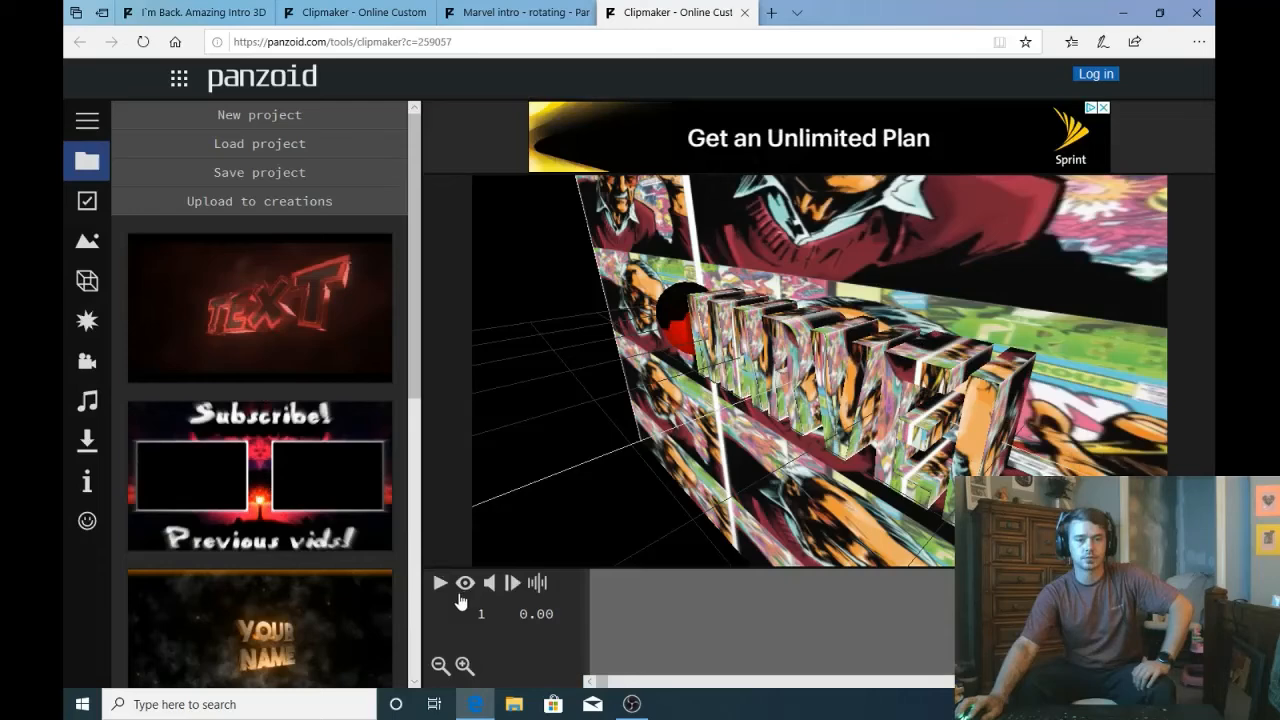
left_click(440, 584)
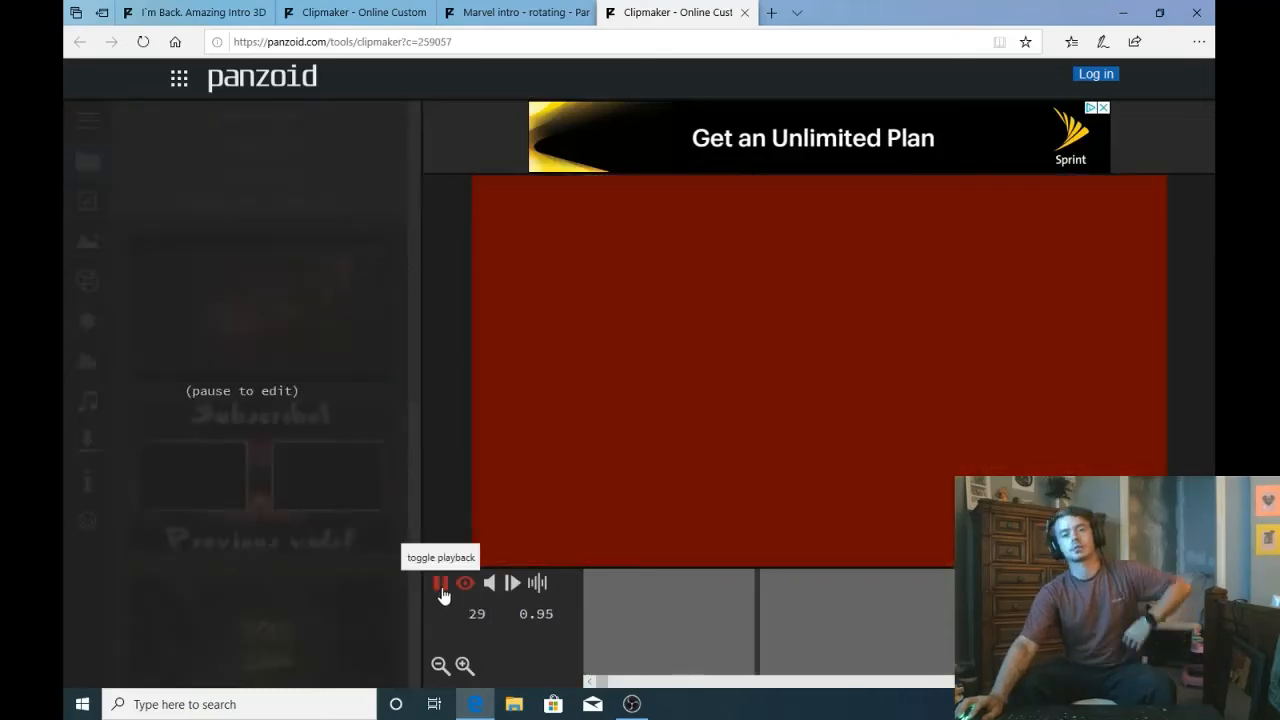
left_click(440, 584)
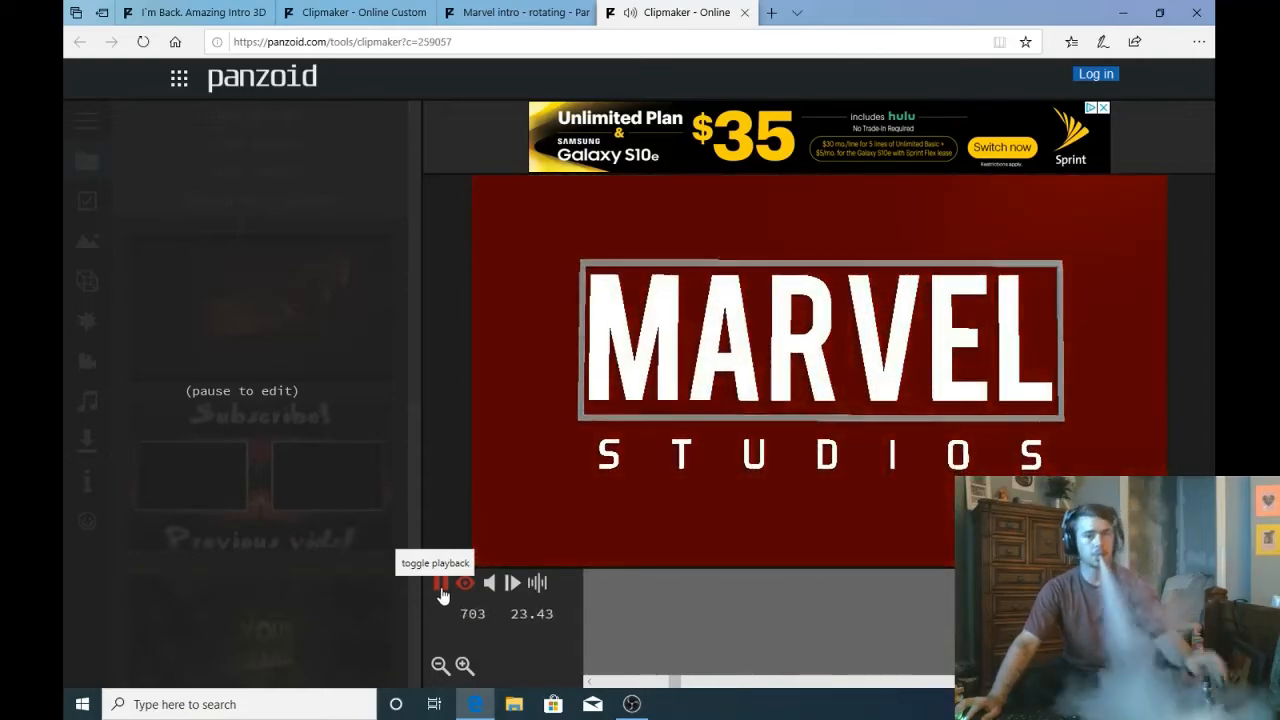
left_click(444, 584)
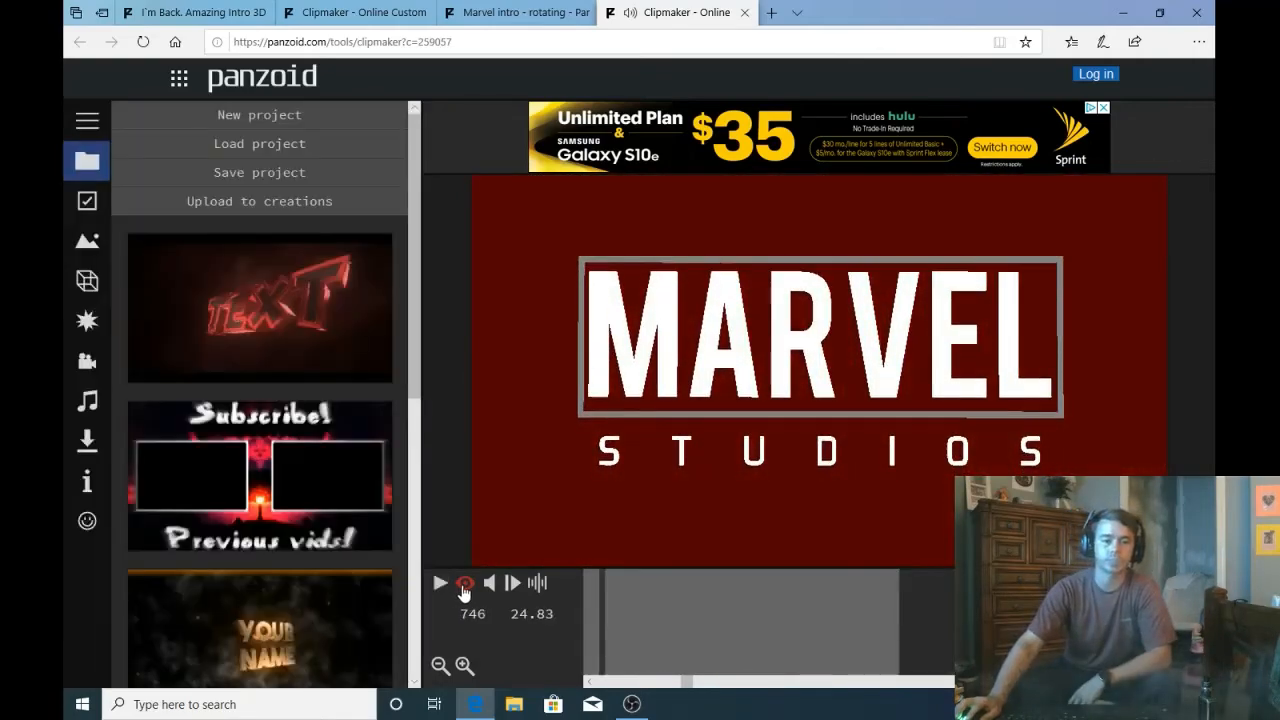
Step: Load the Subscribe! outro template and list its scene environments (Outdoor, Blocks, Darkness)
left_click(464, 584)
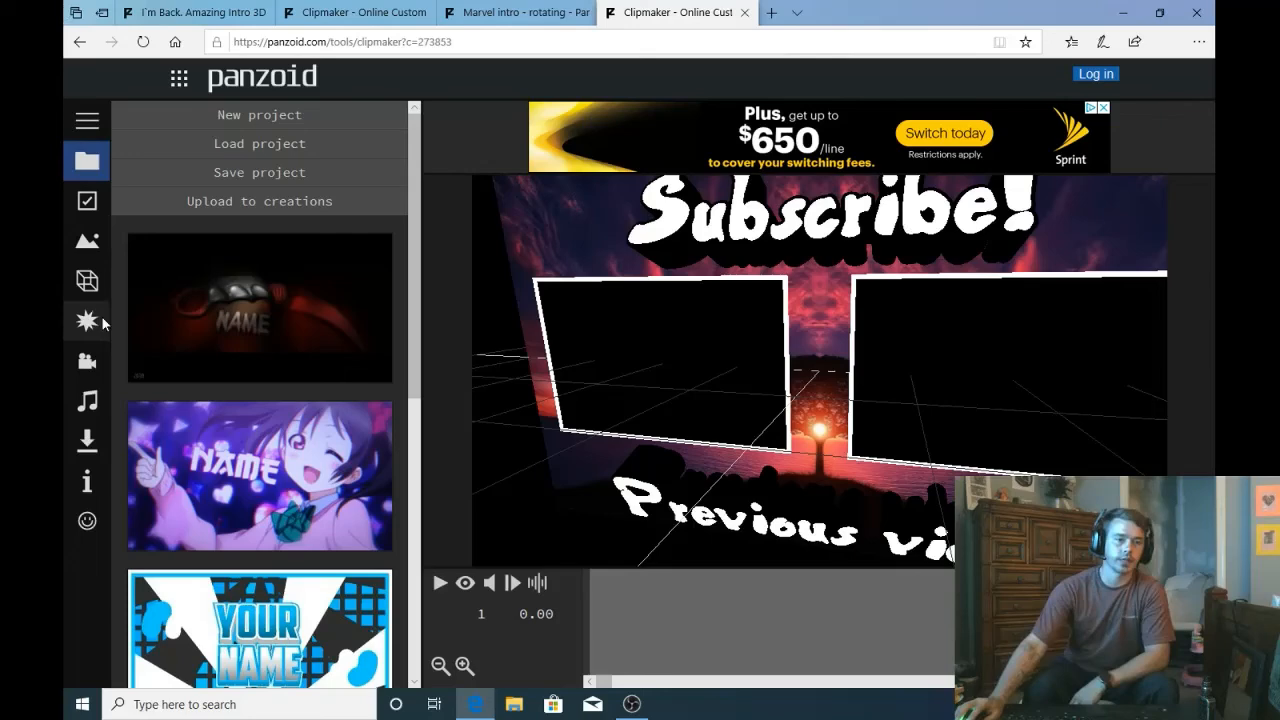
left_click(86, 240)
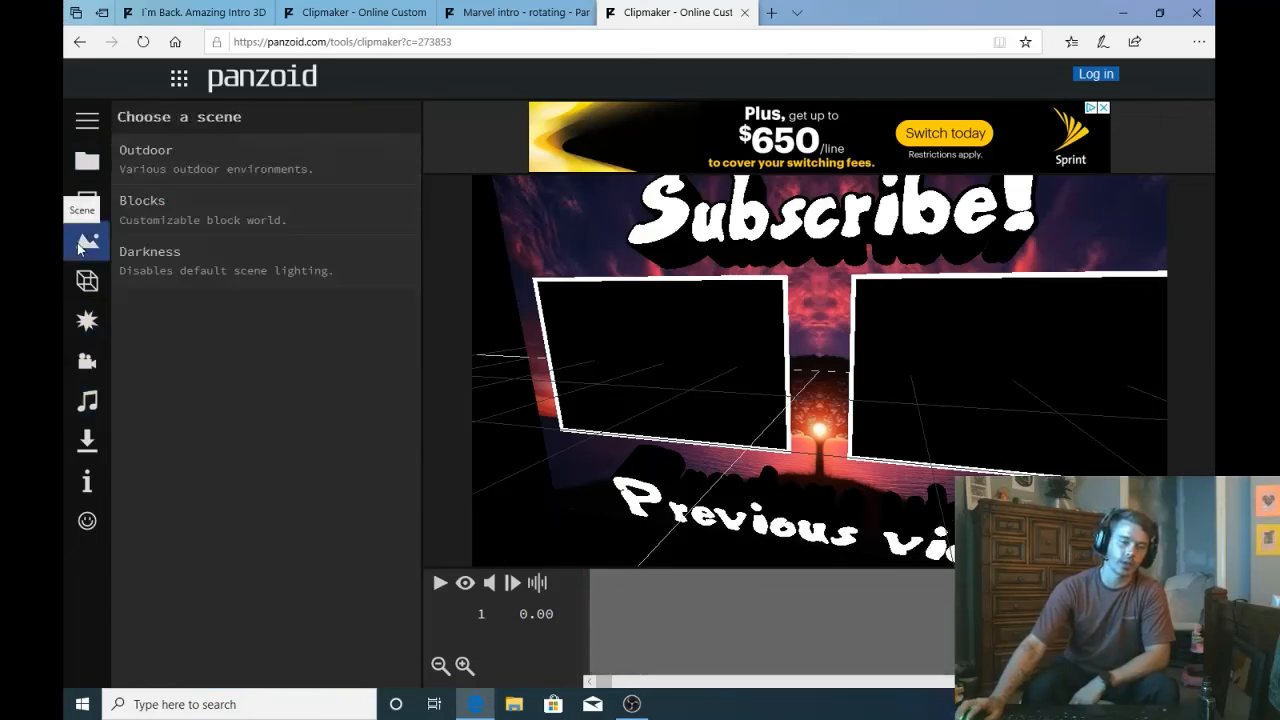